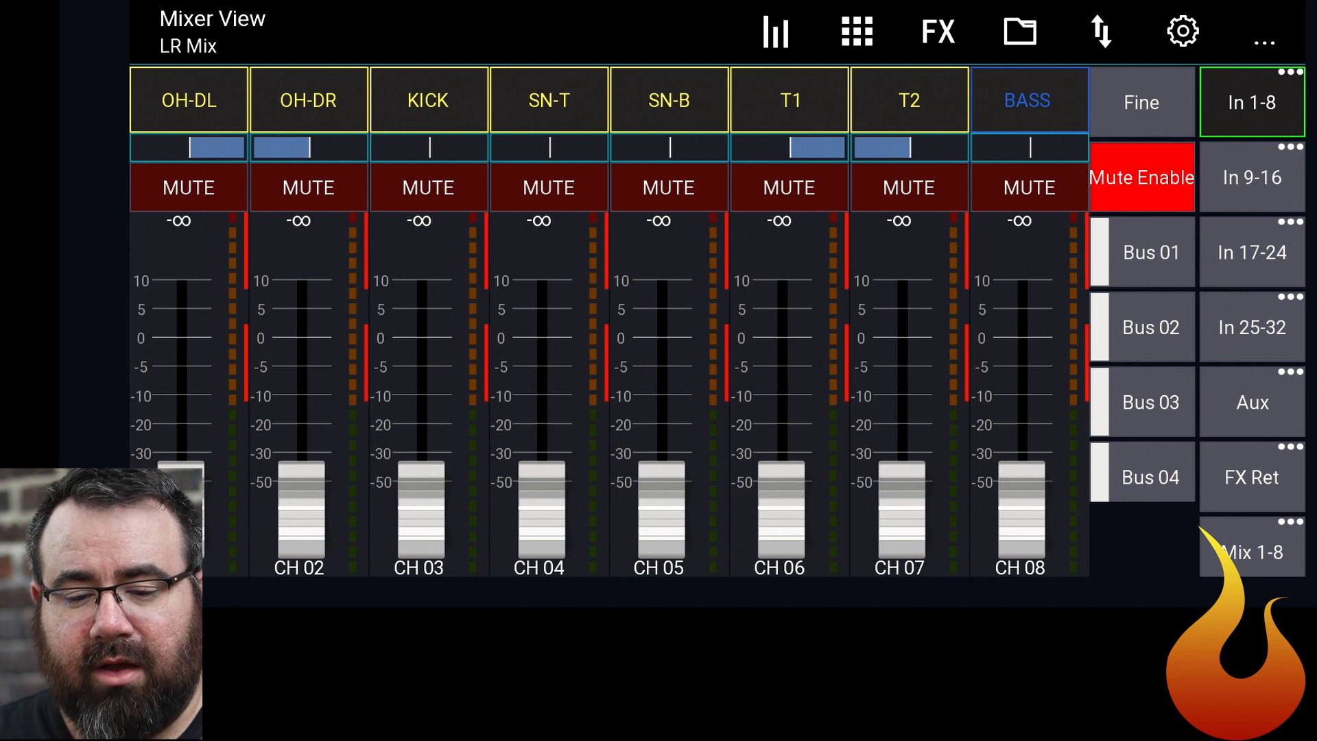
Open the app setup and show the MIXER category settings.
click(1181, 31)
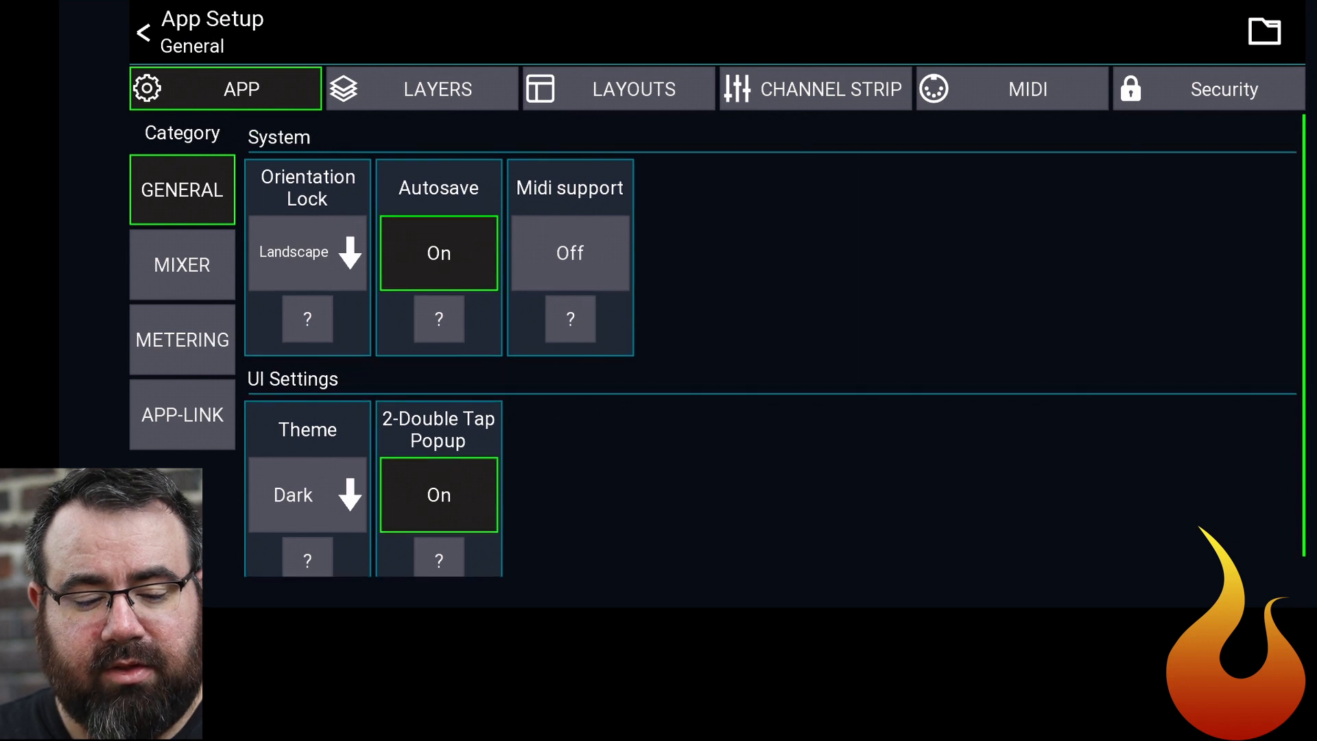
click(182, 265)
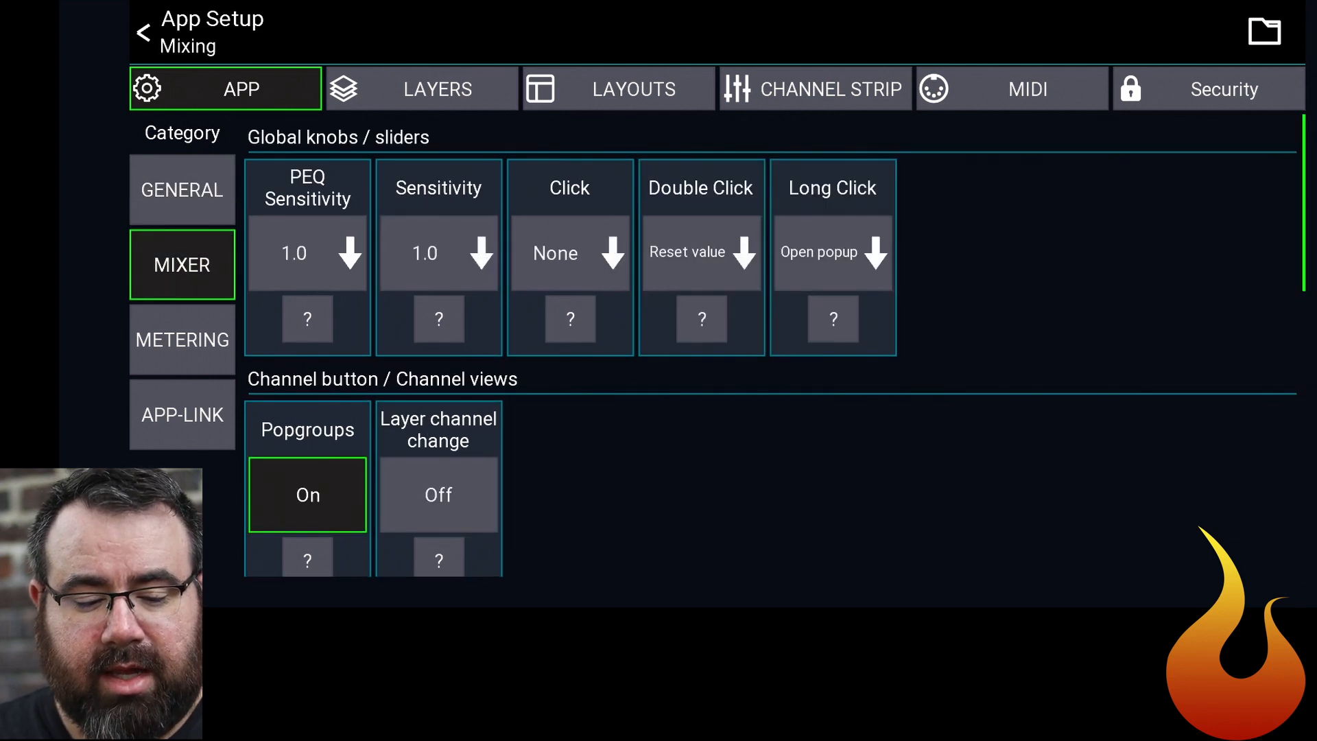
scroll(down, 3)
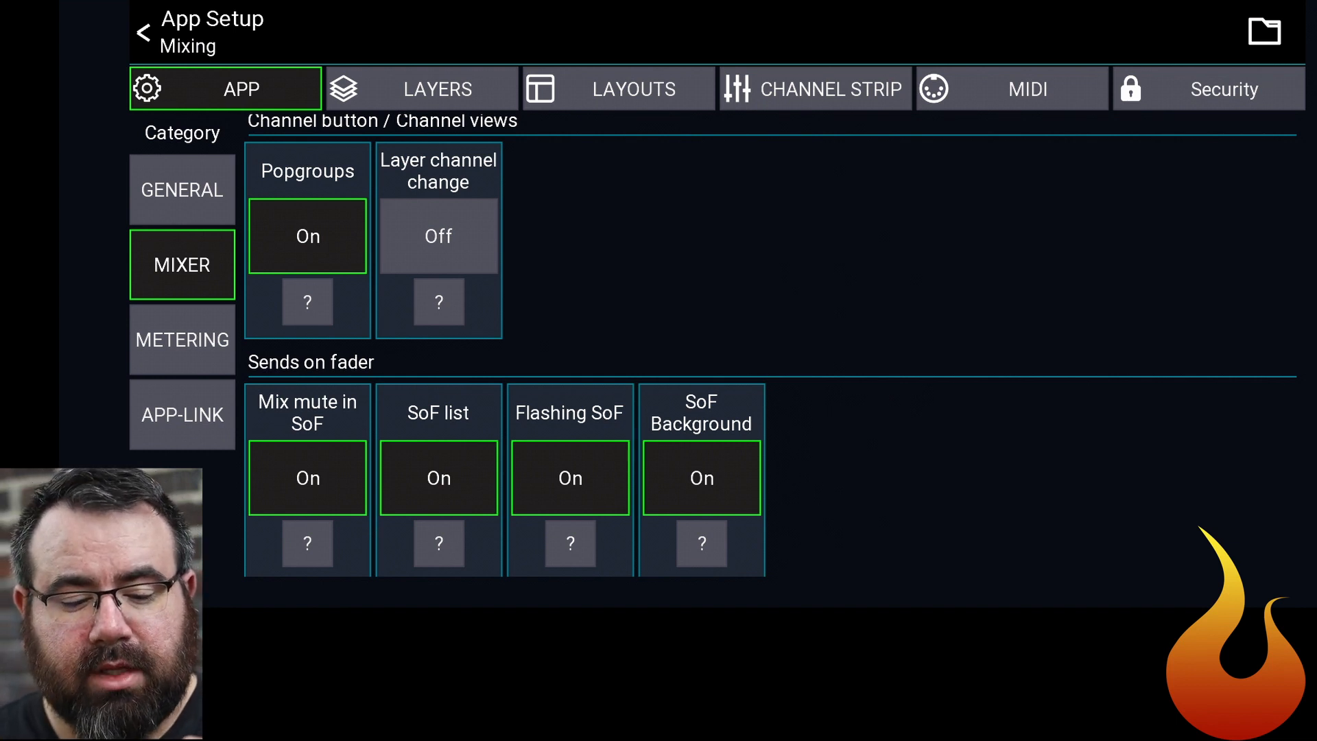
scroll(down, 3)
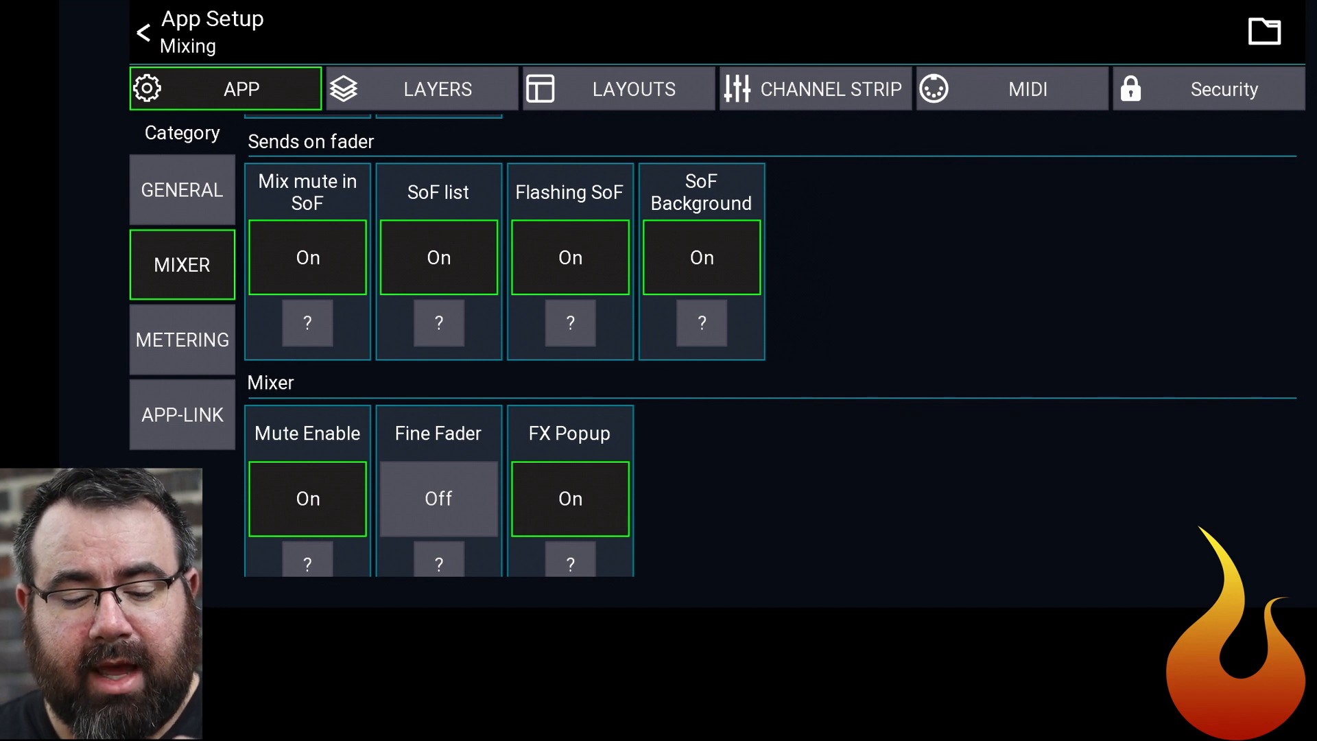
scroll(down, 3)
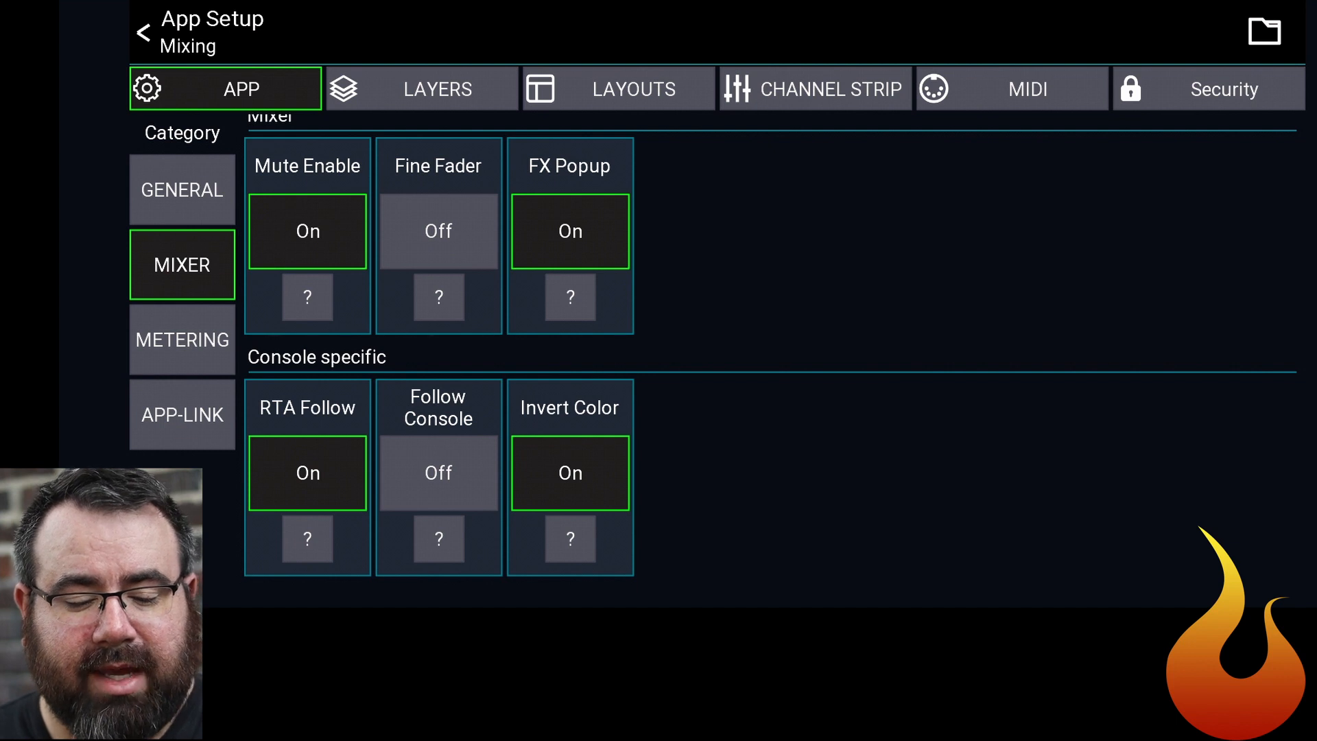
On the LAYERS tab, set Channels per layer to Auto with DCA and FX Ret first.
click(422, 89)
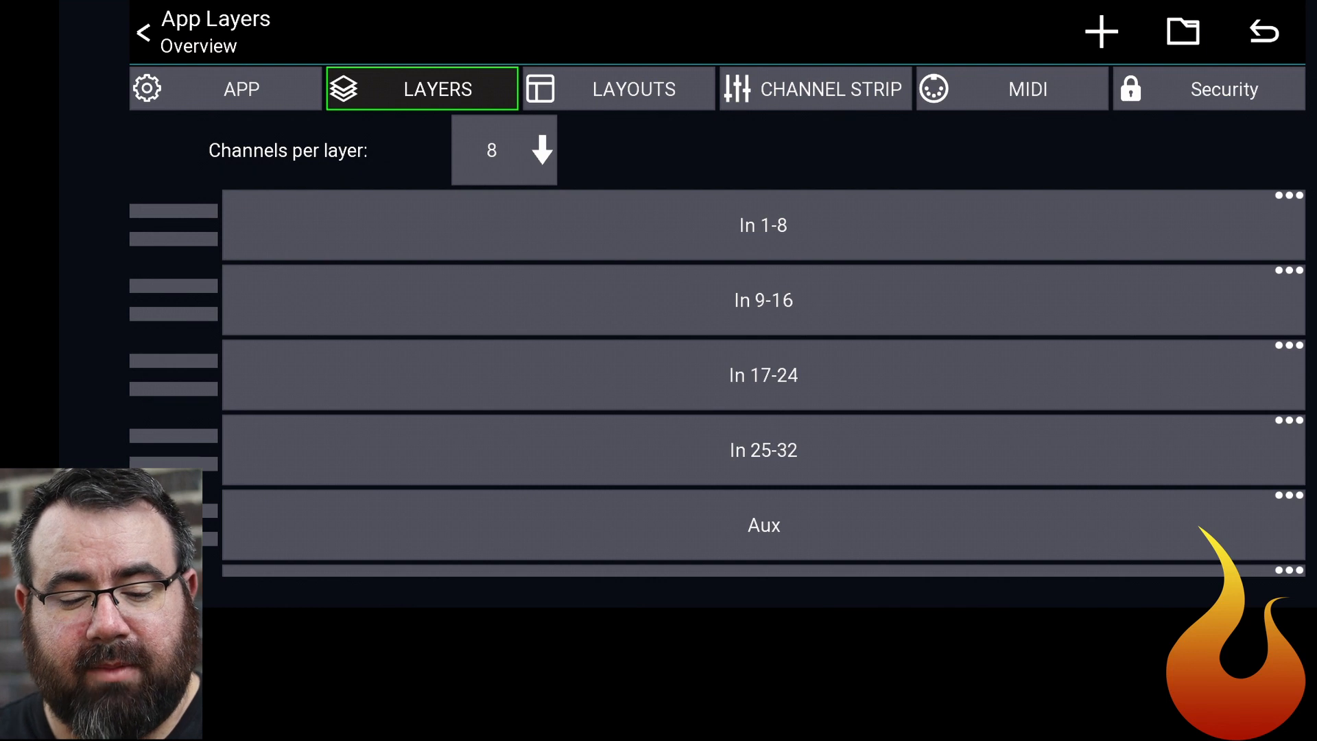
click(503, 151)
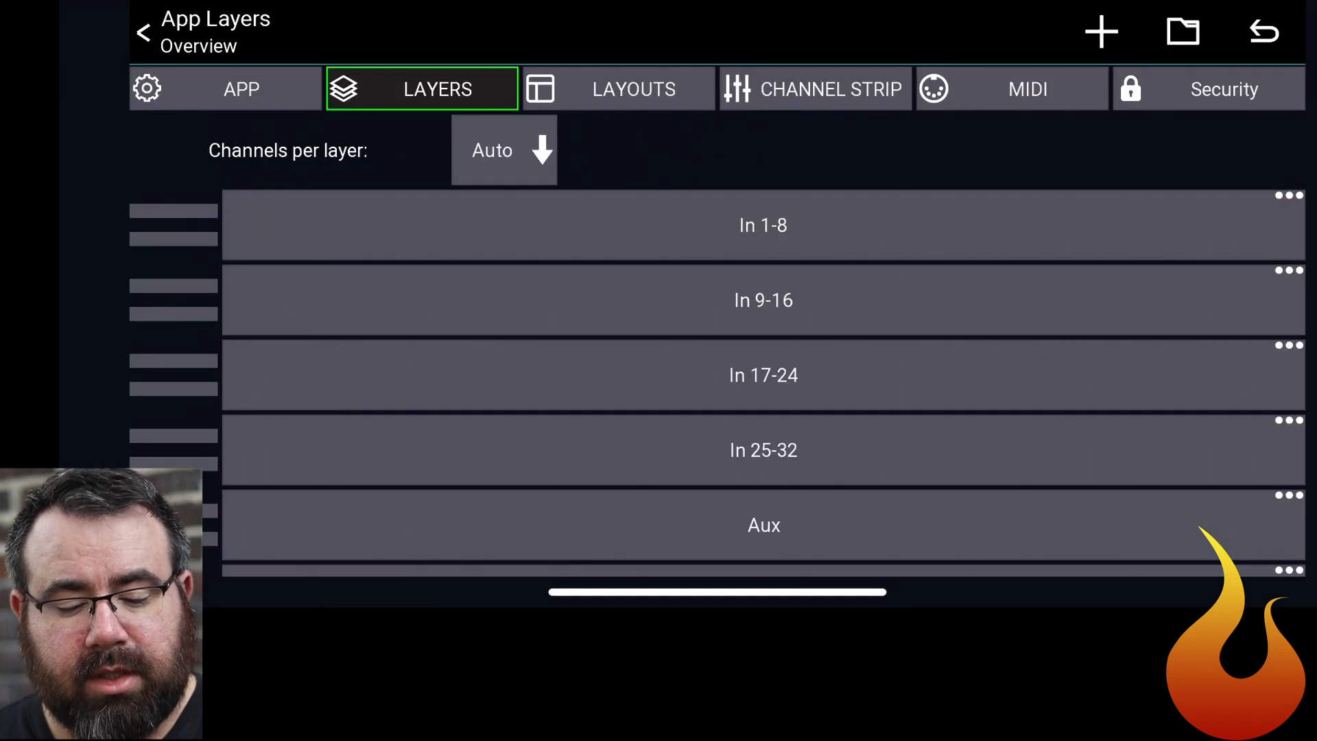
scroll(down, 3)
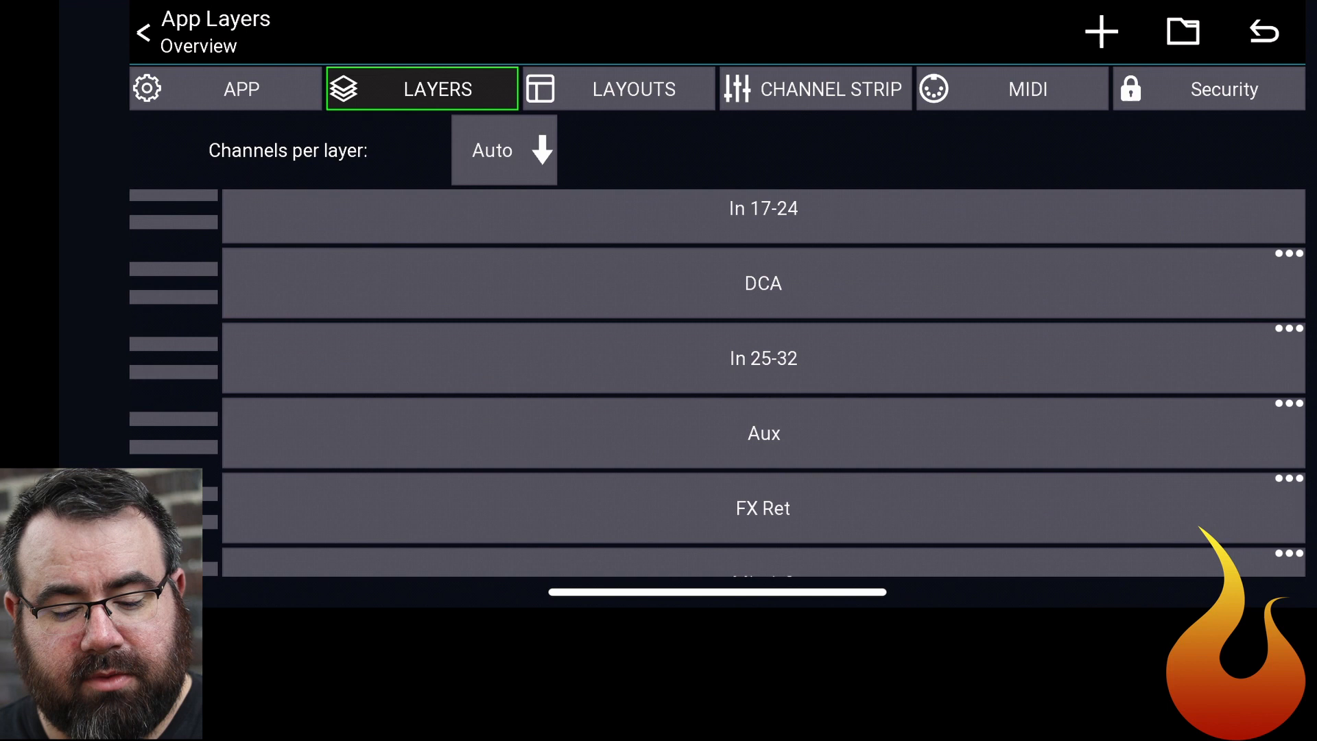
scroll(up, 3)
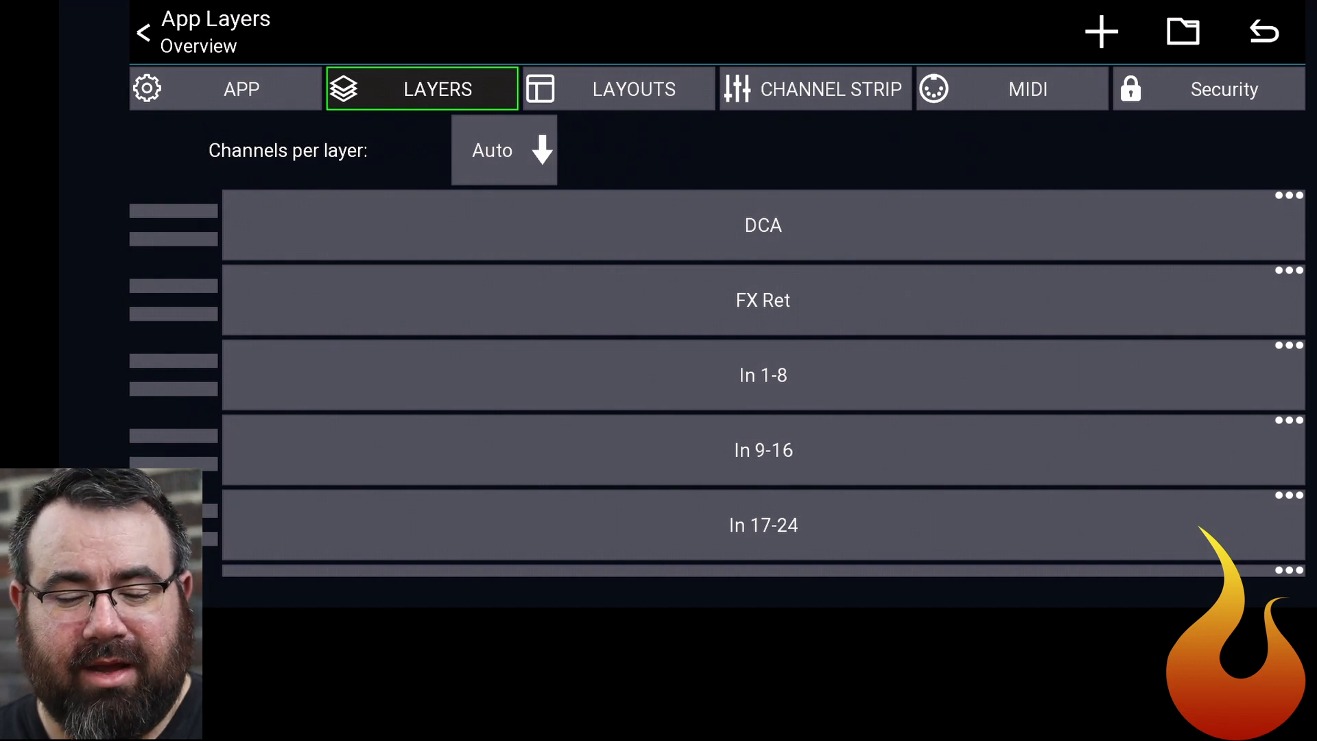
Add a new unnamed layer and move it to the top of the layer list.
click(1102, 32)
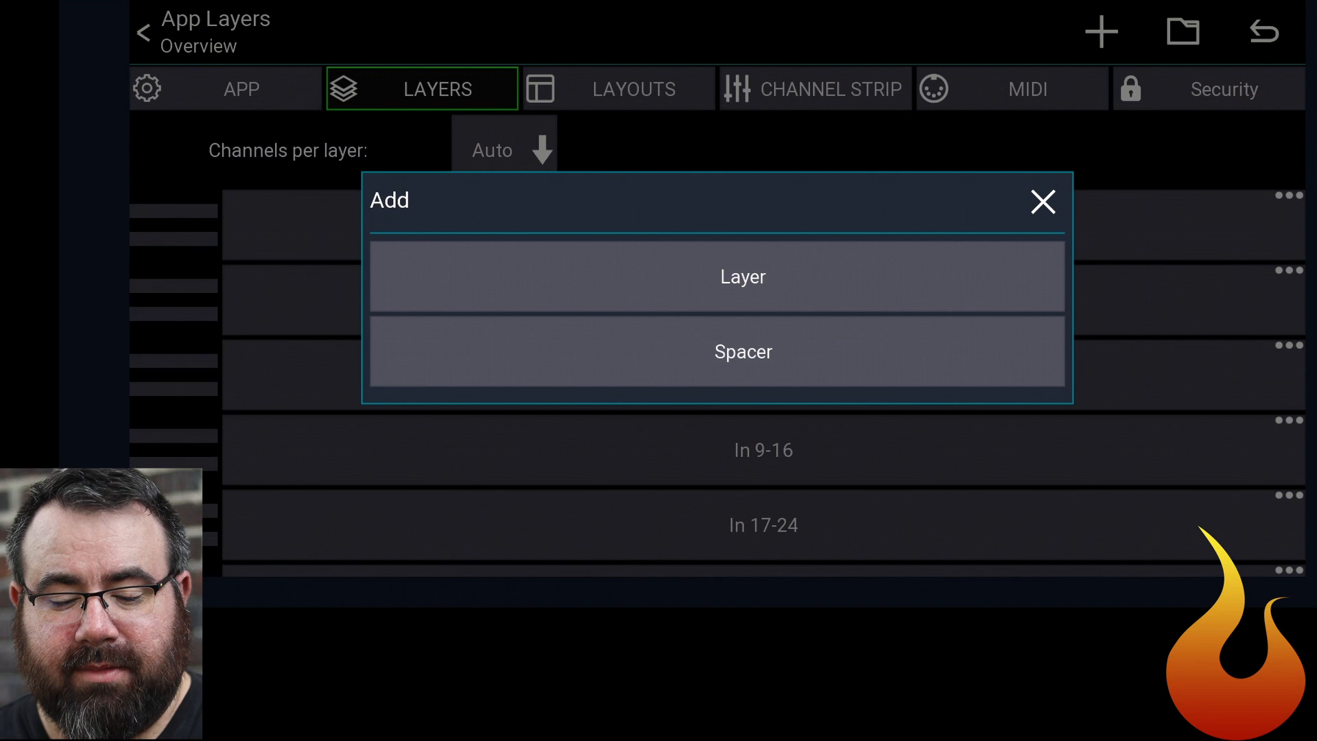
click(718, 276)
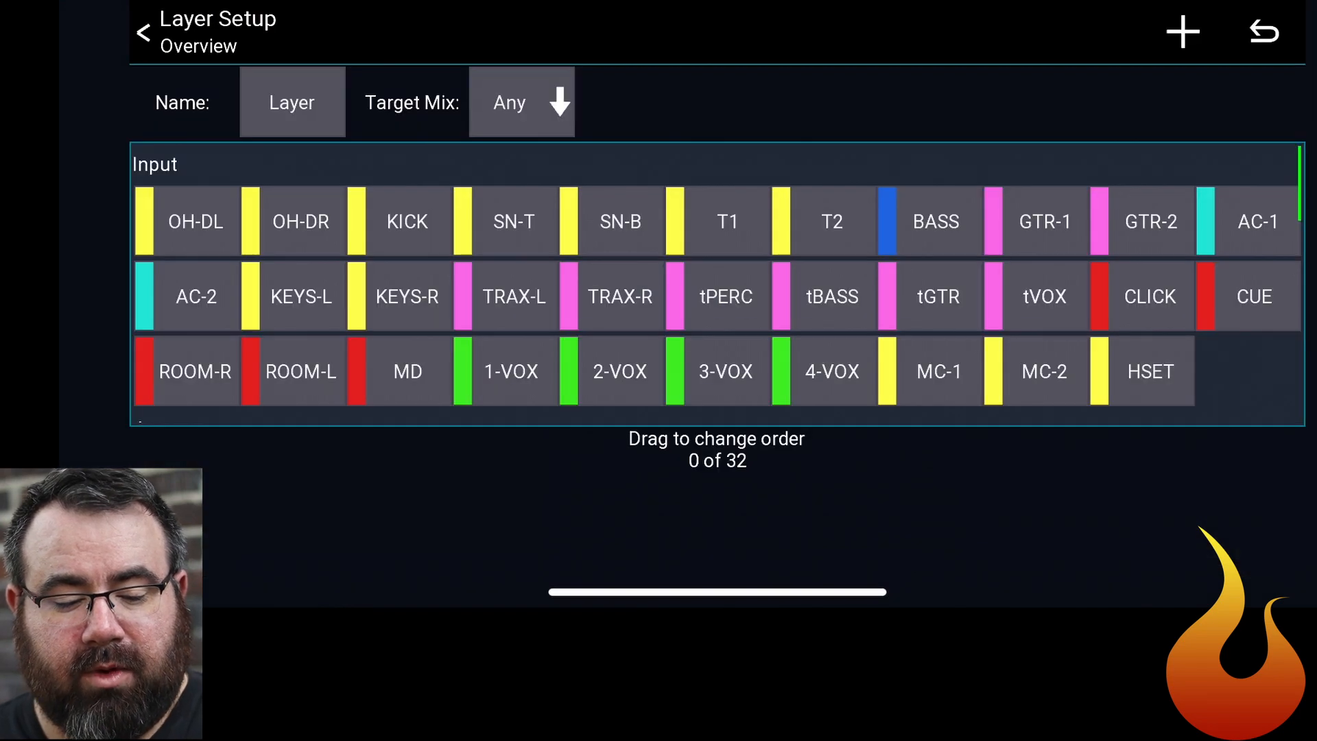
click(291, 101)
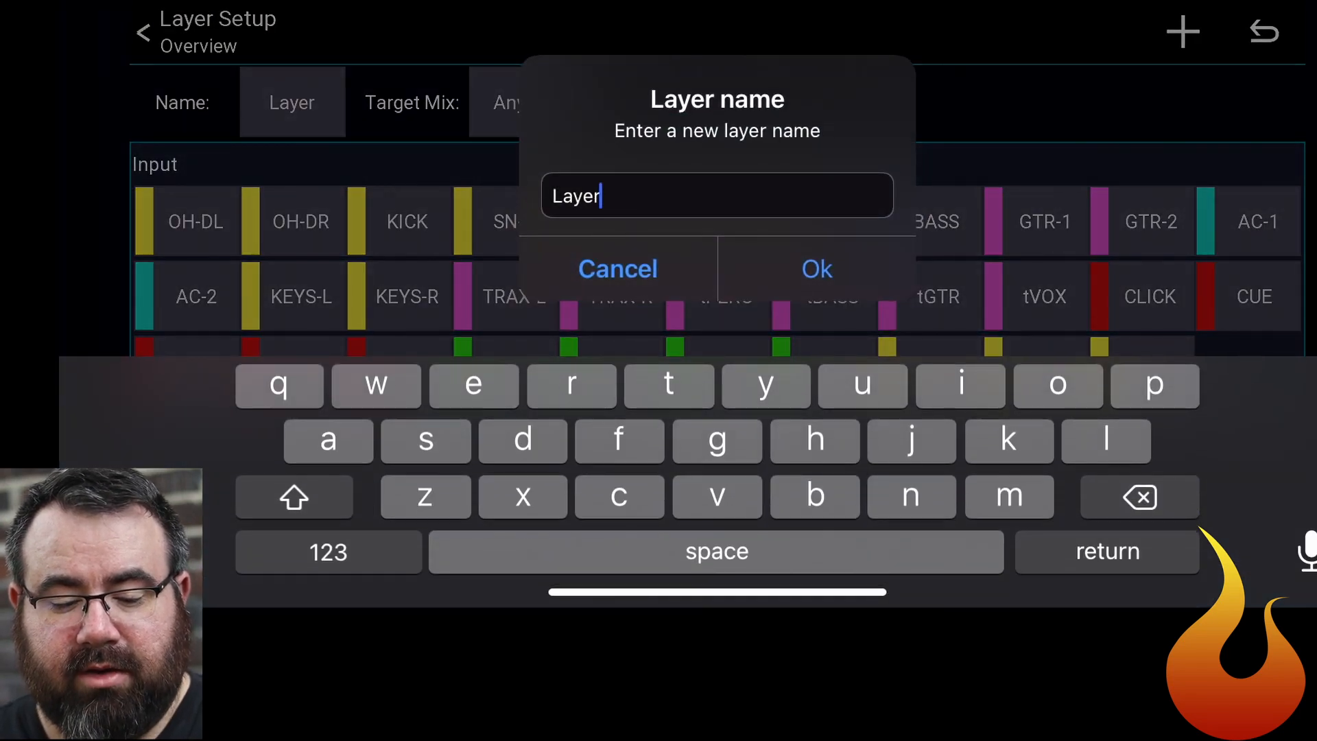
click(815, 269)
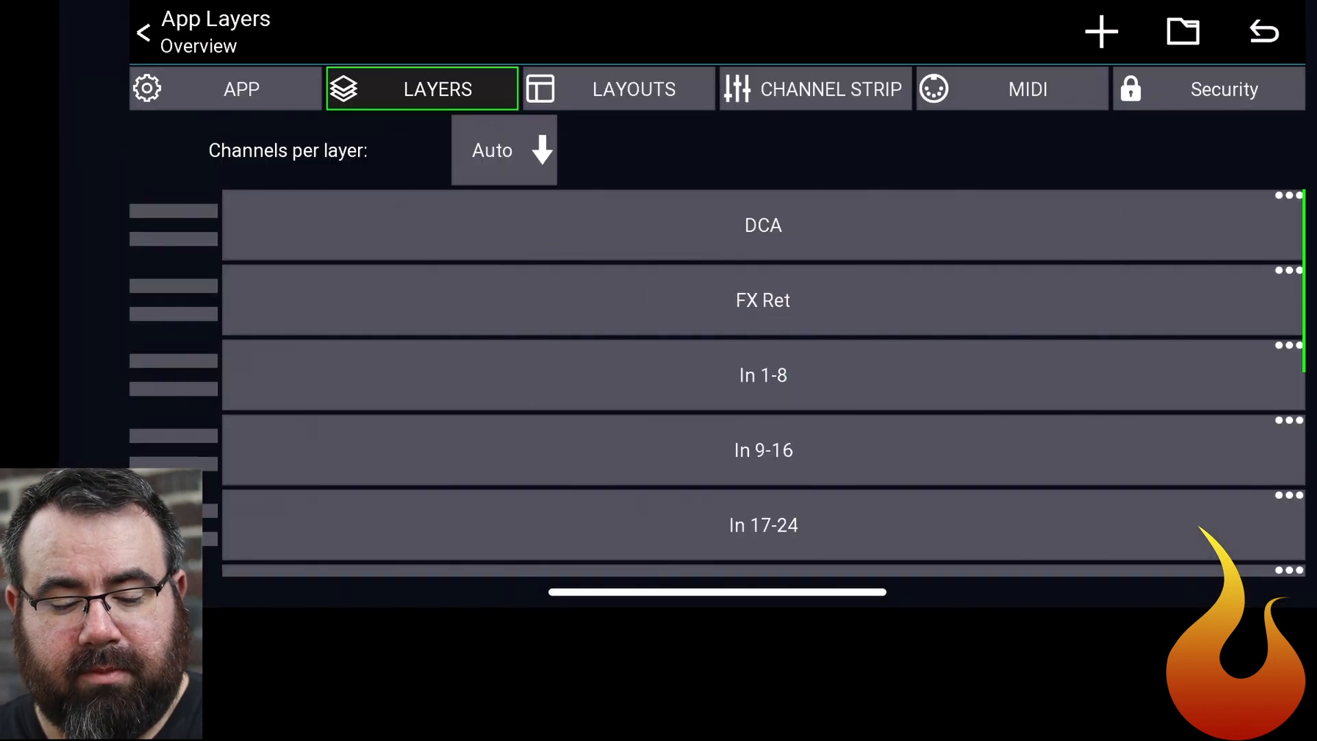
scroll(down, 3)
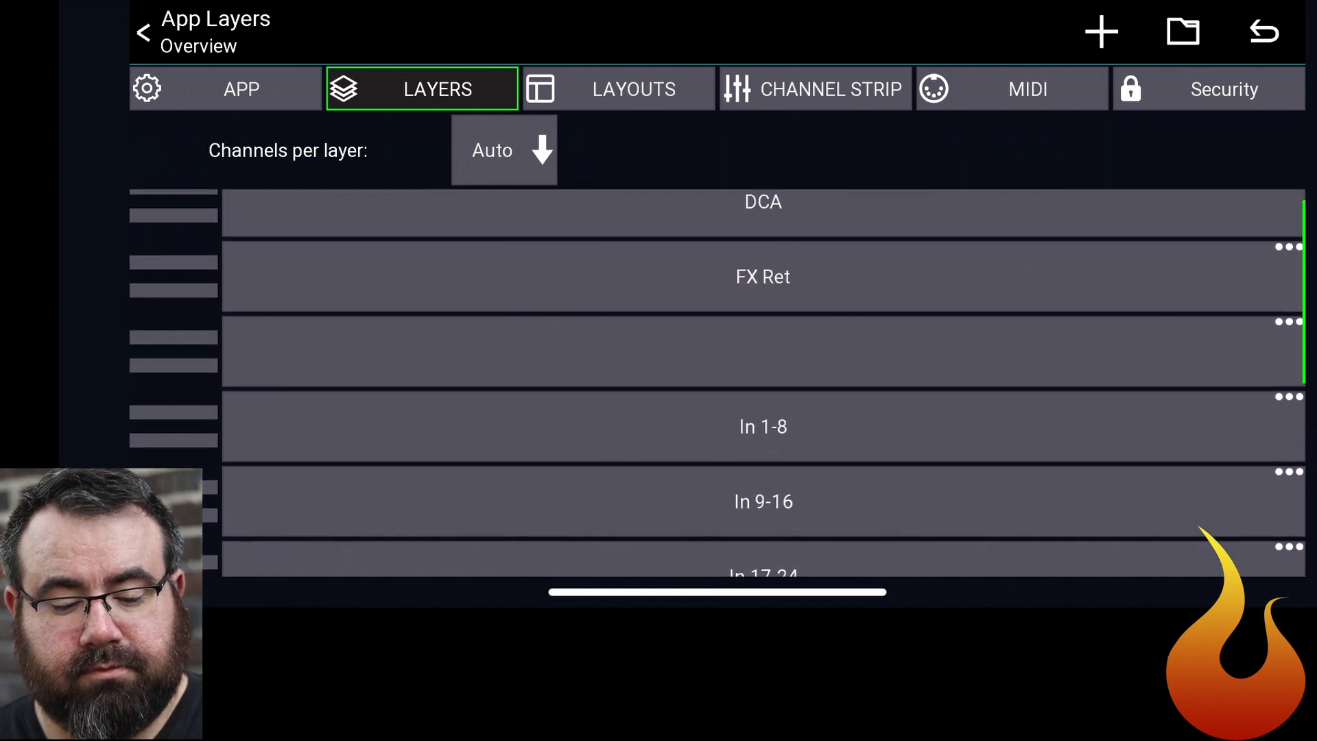
scroll(down, 3)
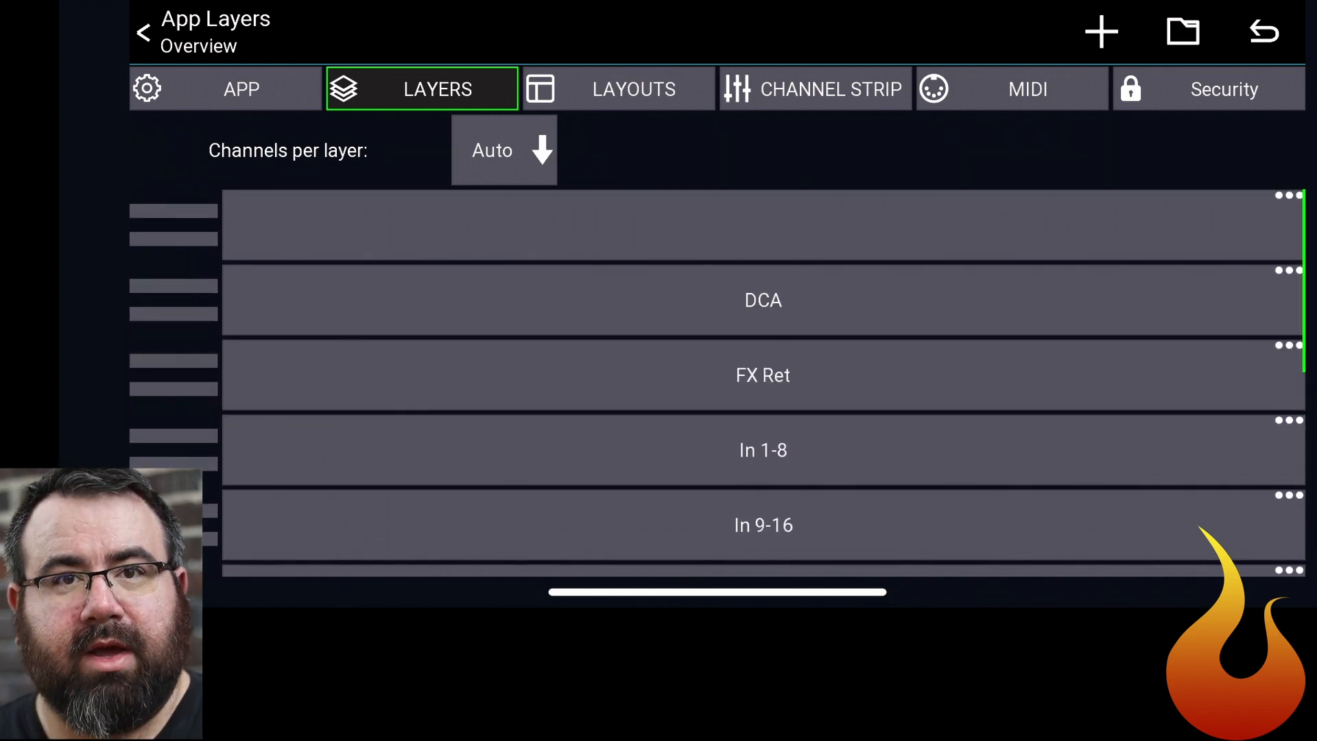
In the Mixer layout editor, add a new Button placeholder item.
click(619, 88)
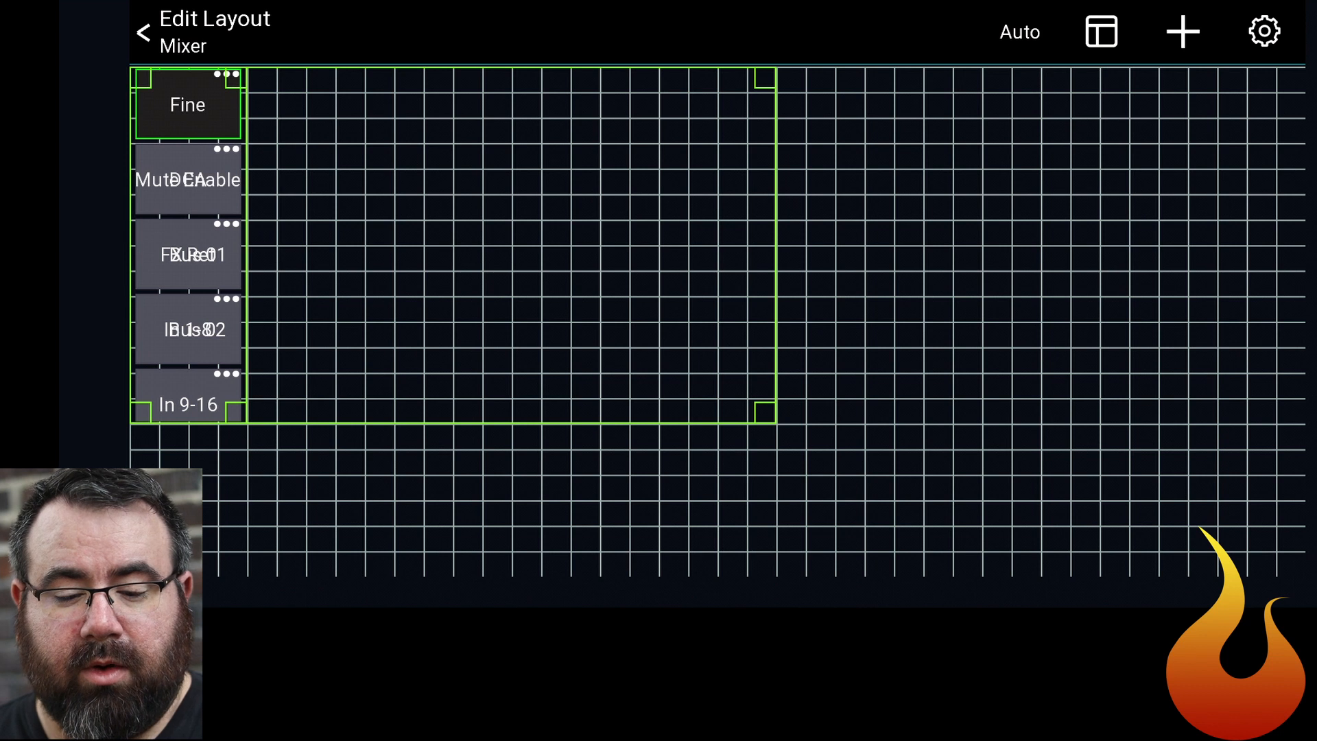
click(1183, 32)
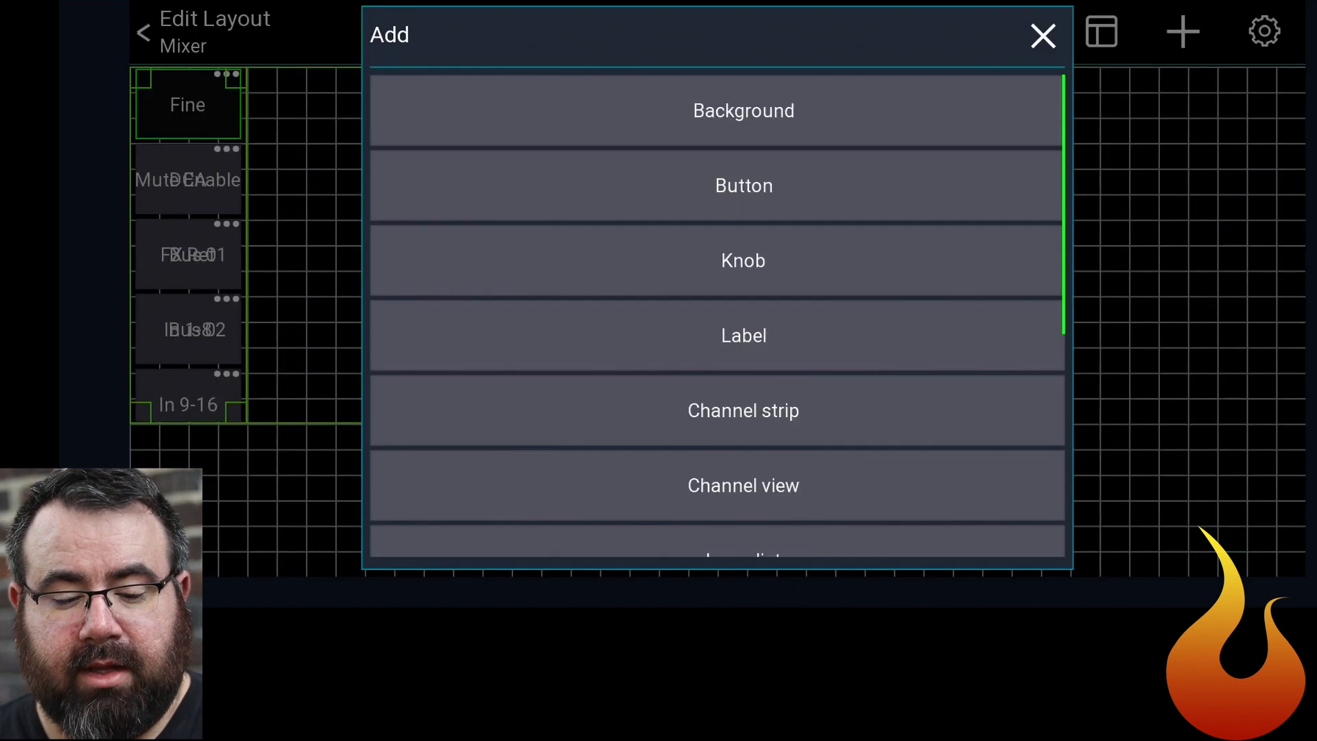
click(743, 335)
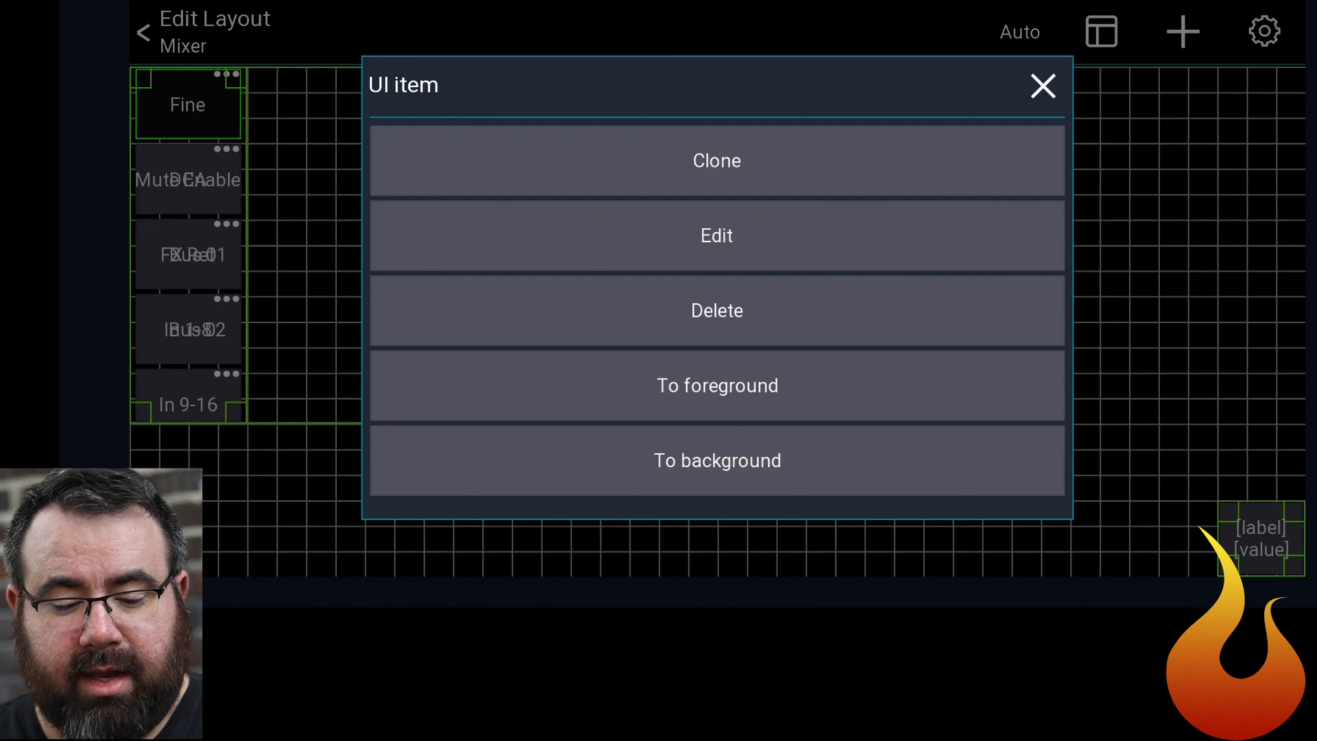
Label the new button TAP and give it the green theme.
click(716, 235)
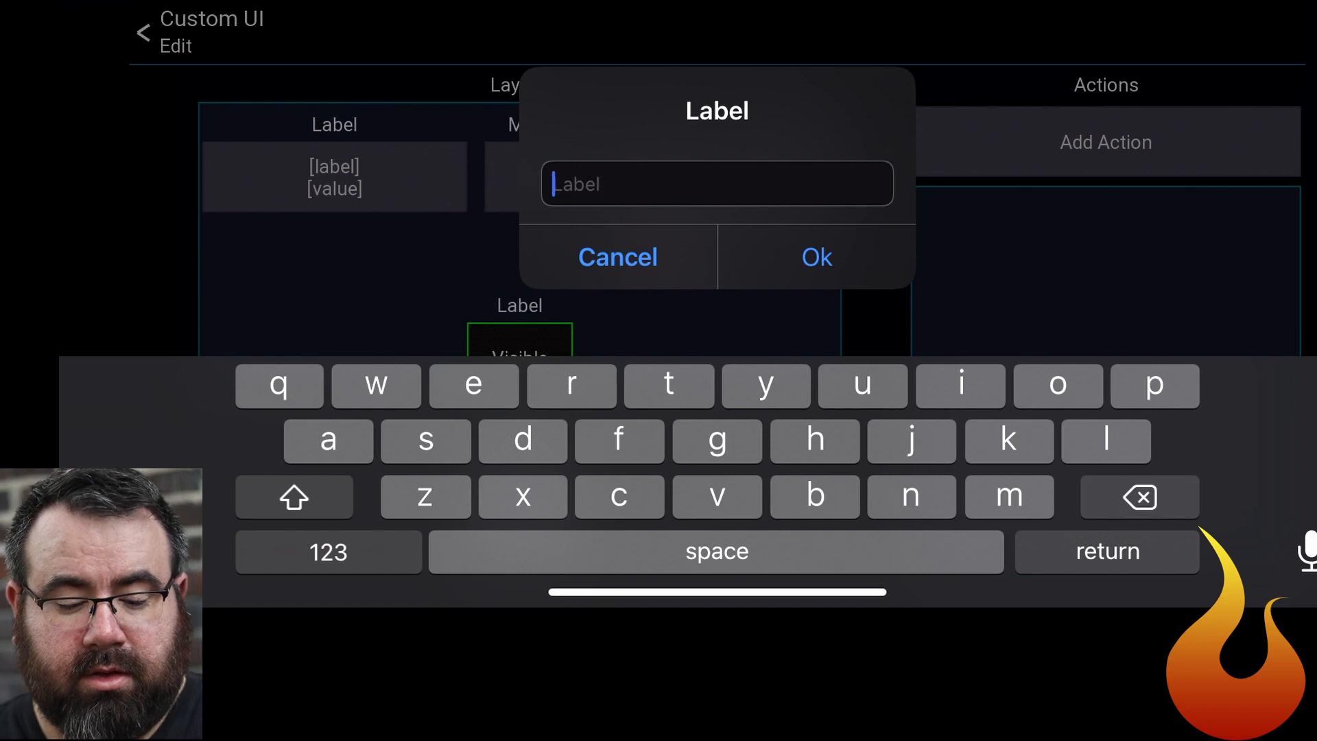
text(TAP)
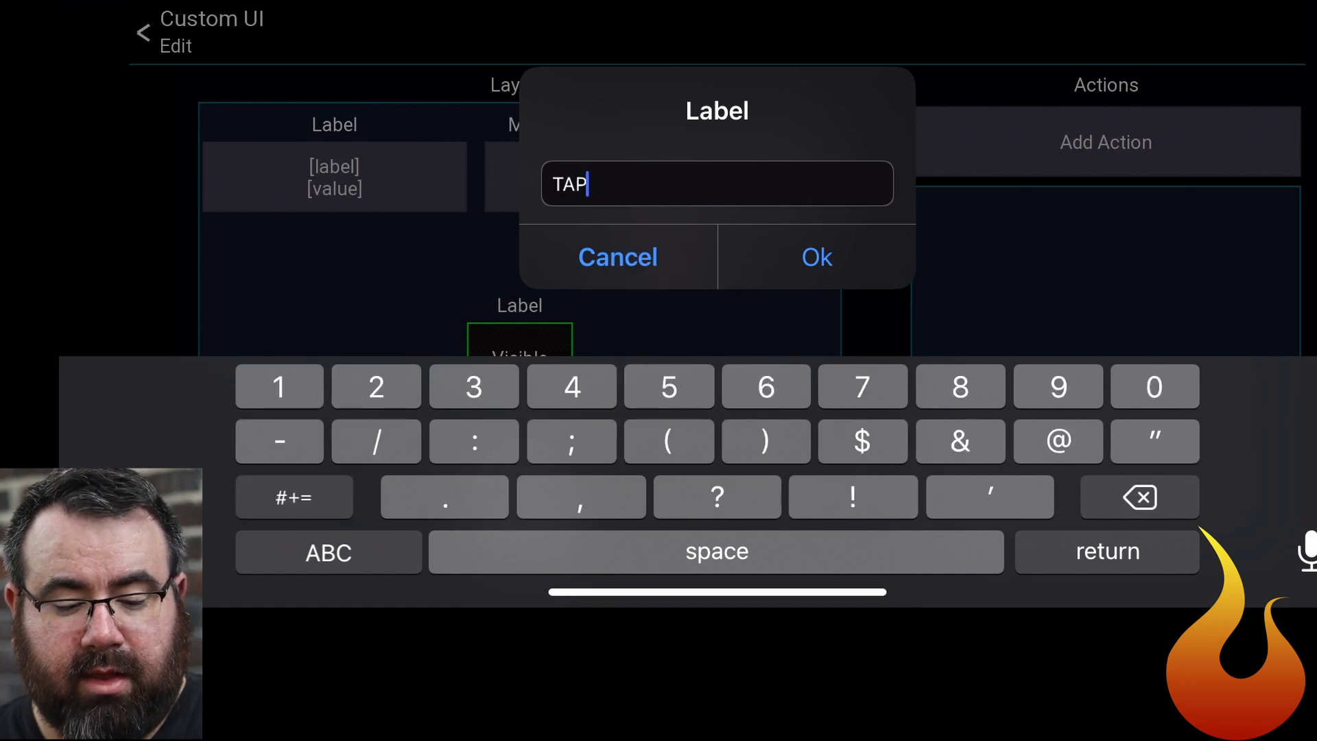
click(815, 257)
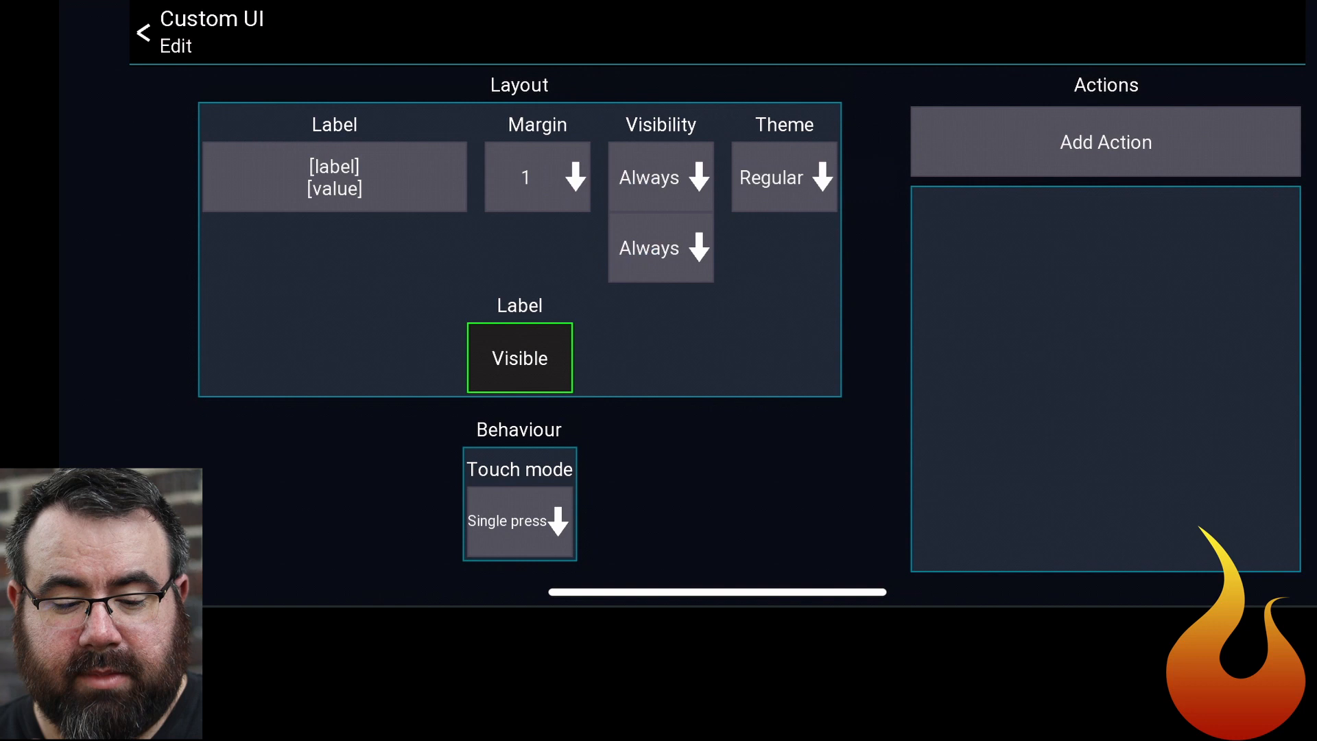
click(783, 177)
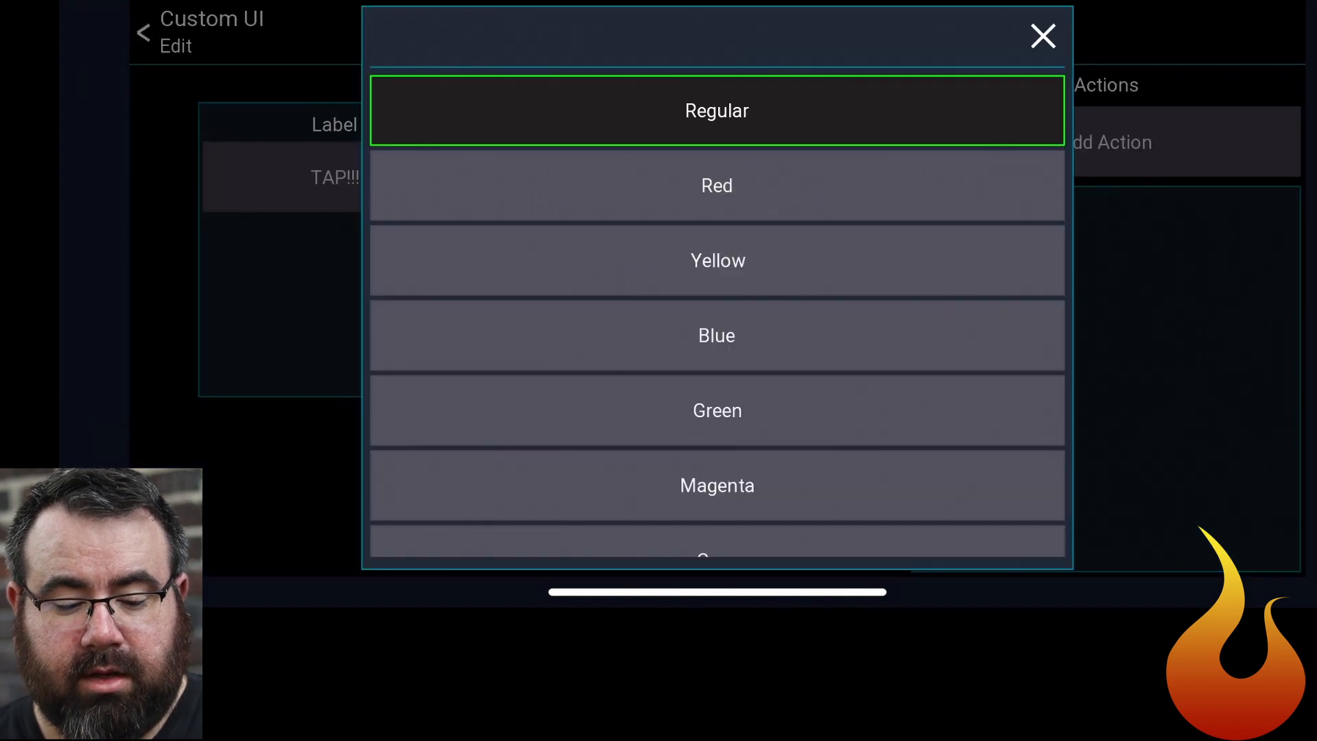
click(716, 410)
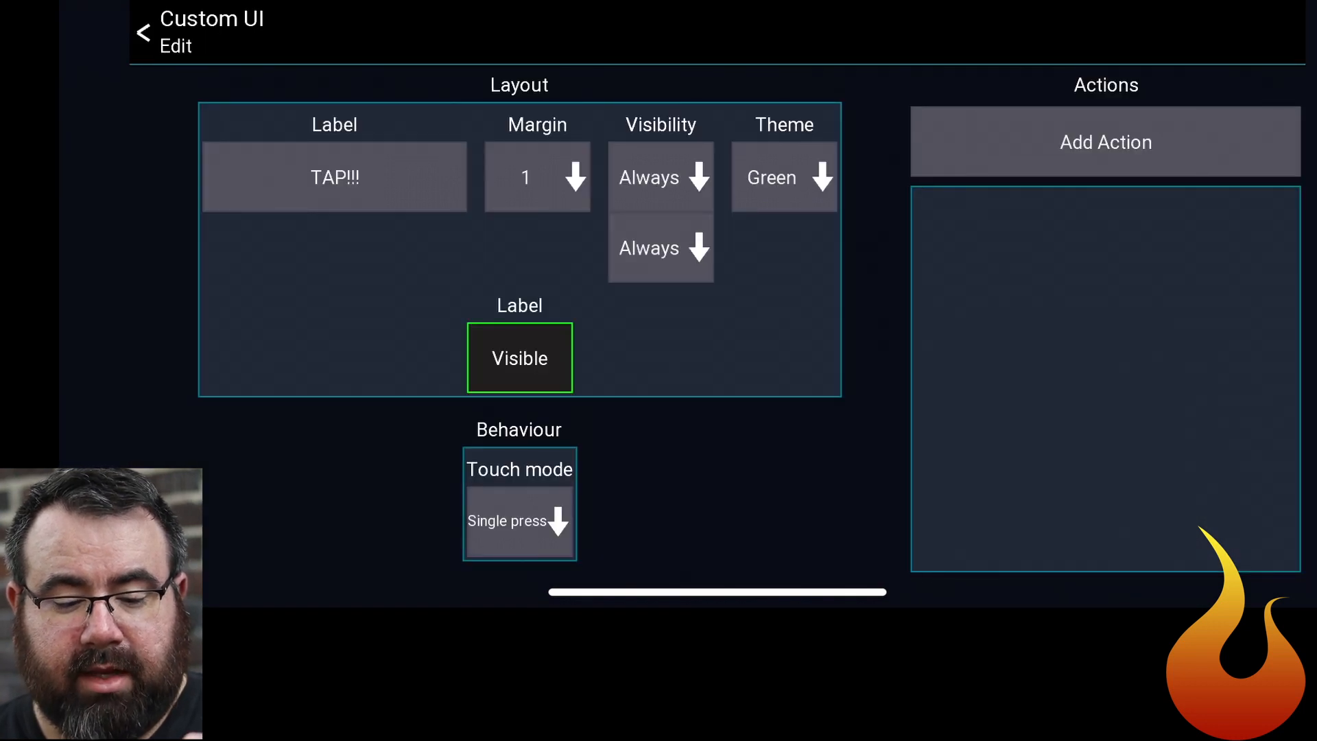
Add an Effect action targeting the FX 3-2 Vintage Reverb parameter and return to the layout.
click(1104, 141)
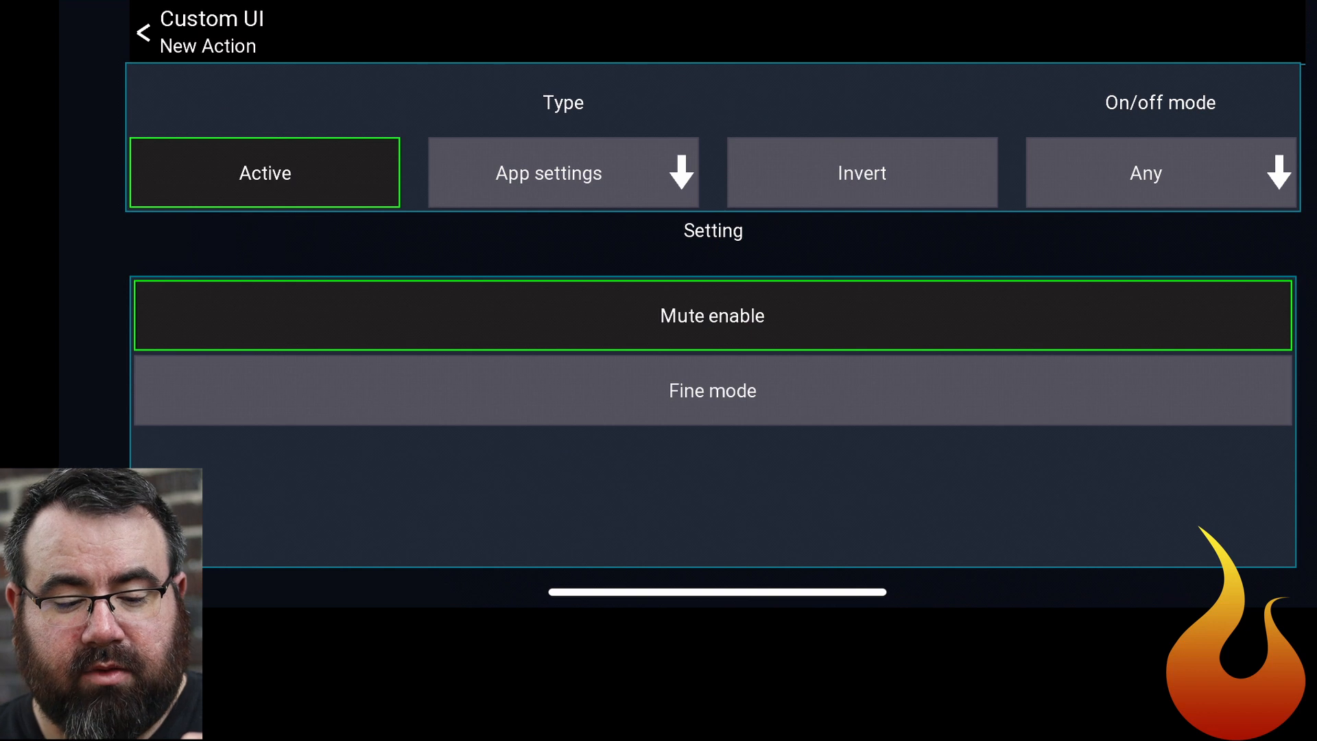
click(562, 172)
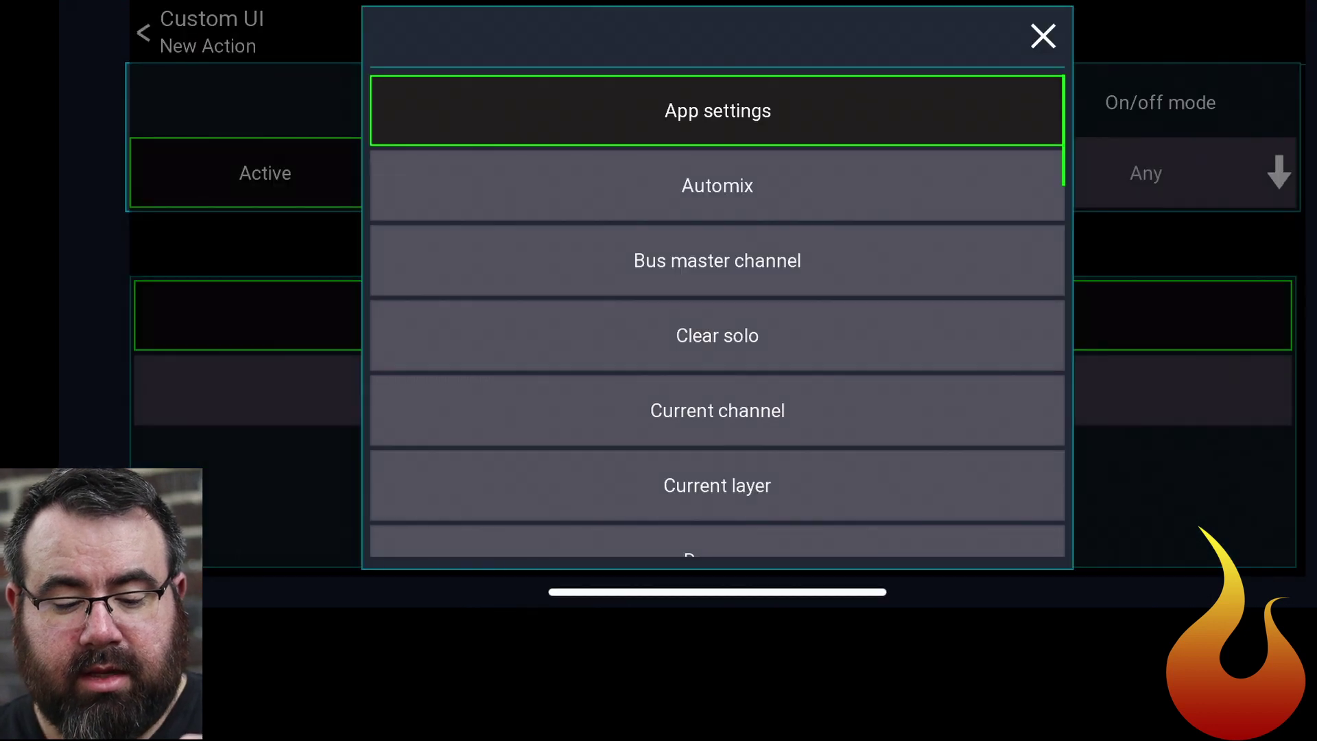
scroll(down, 3)
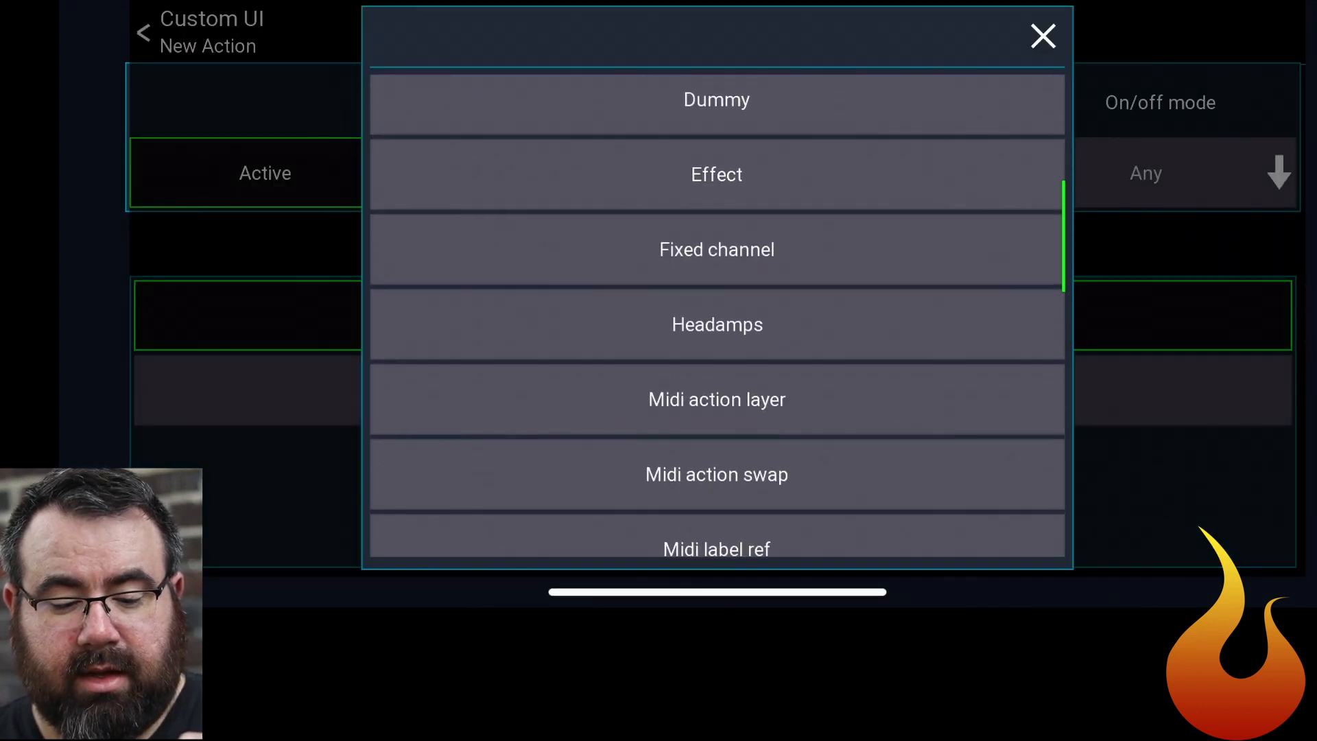
click(716, 174)
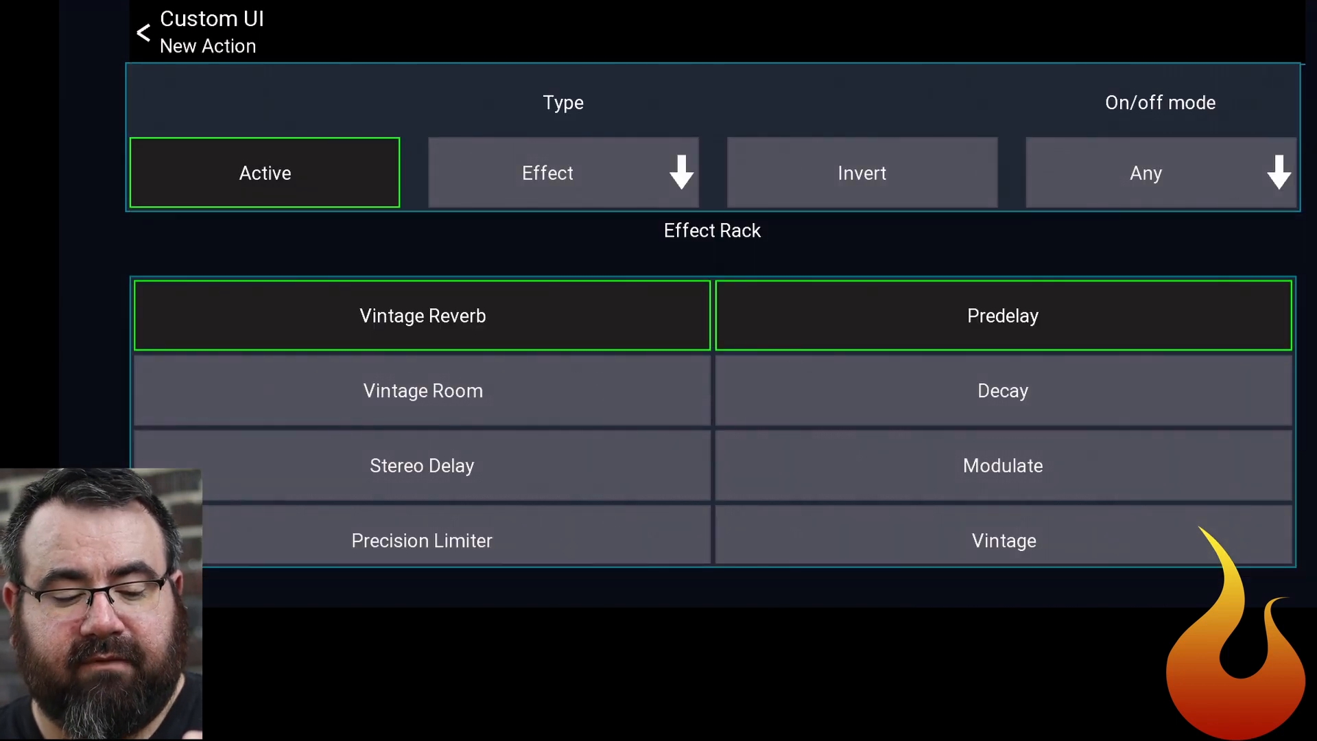
click(421, 465)
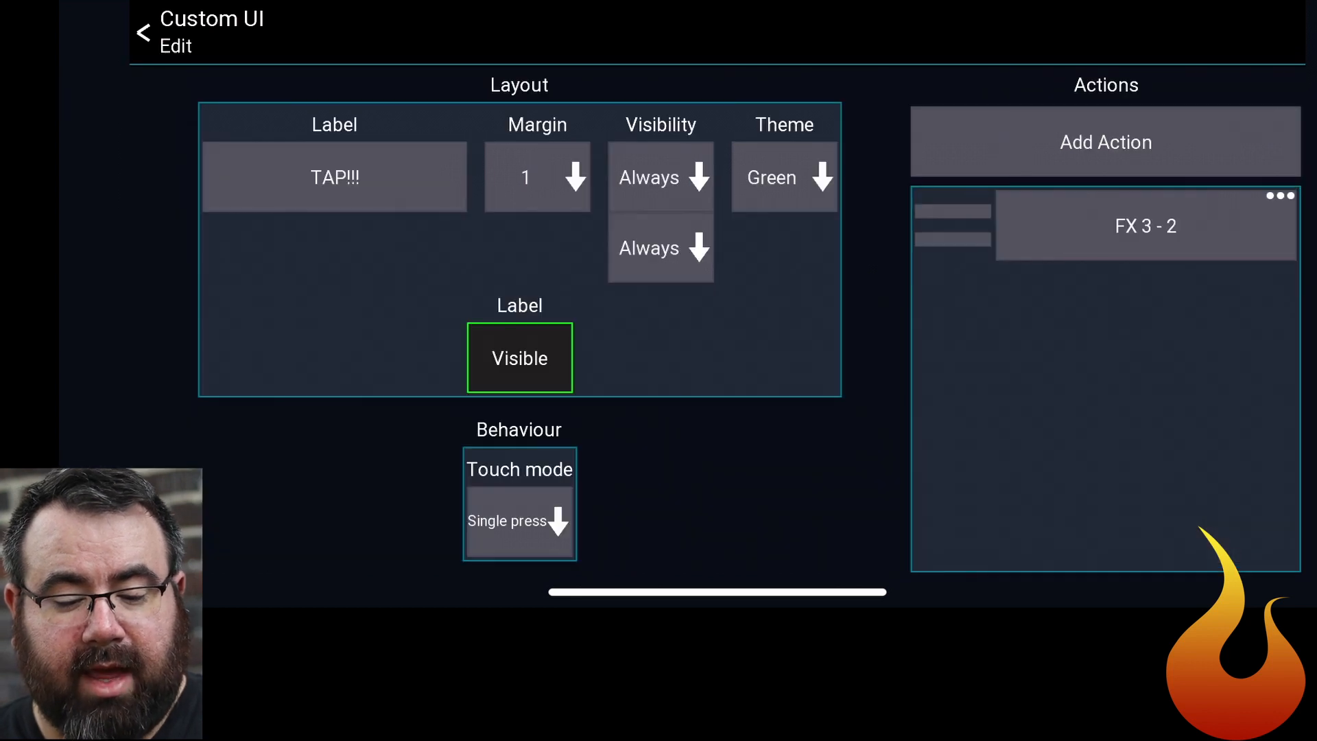
click(142, 31)
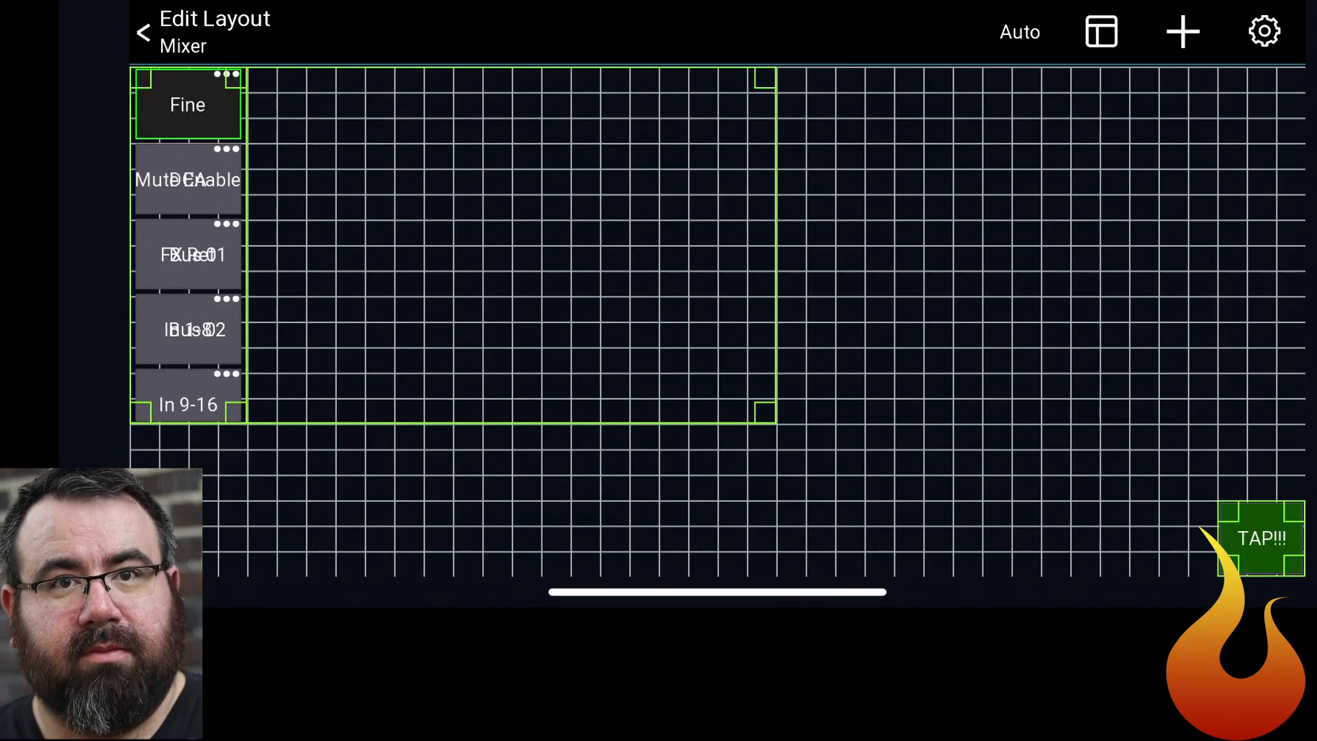
Clone TAP!!!, relabel the copy DELAY MUTE and set its theme to Red.
click(1261, 538)
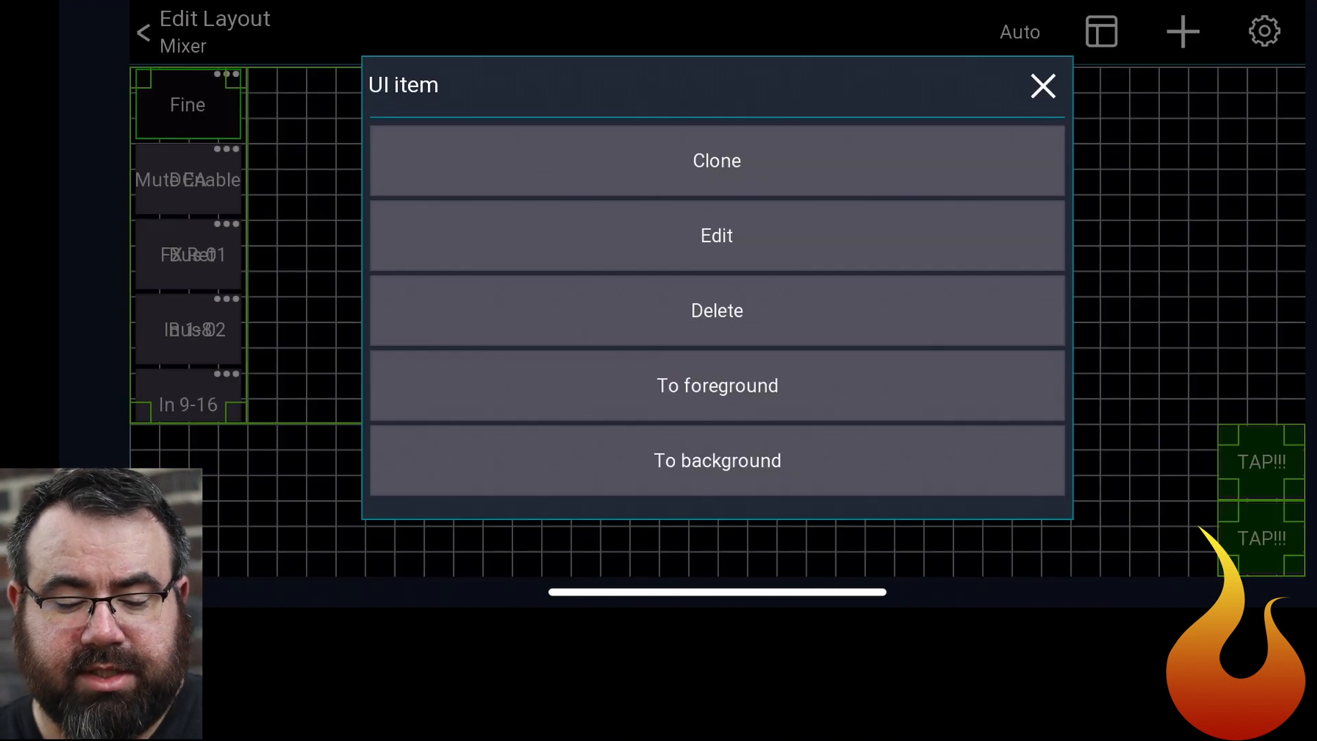
click(717, 234)
text(RELAY MUT)
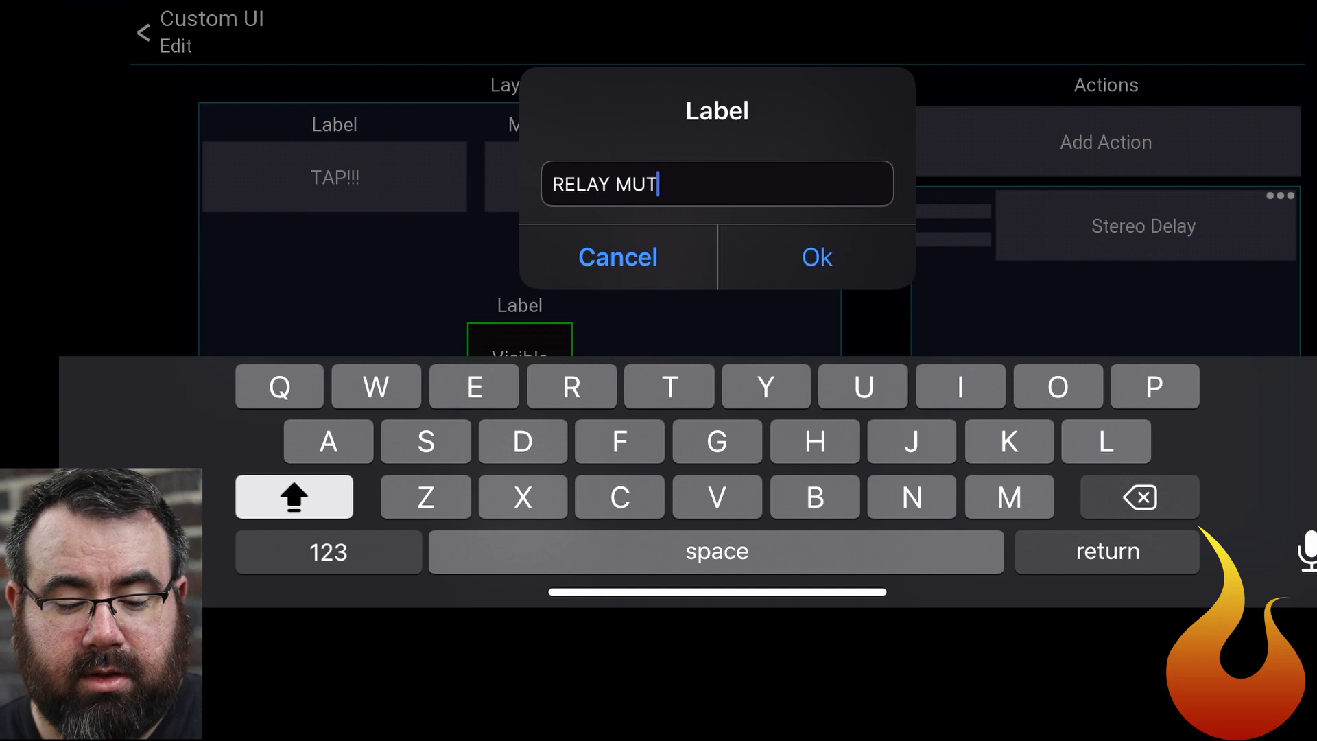
text(E)
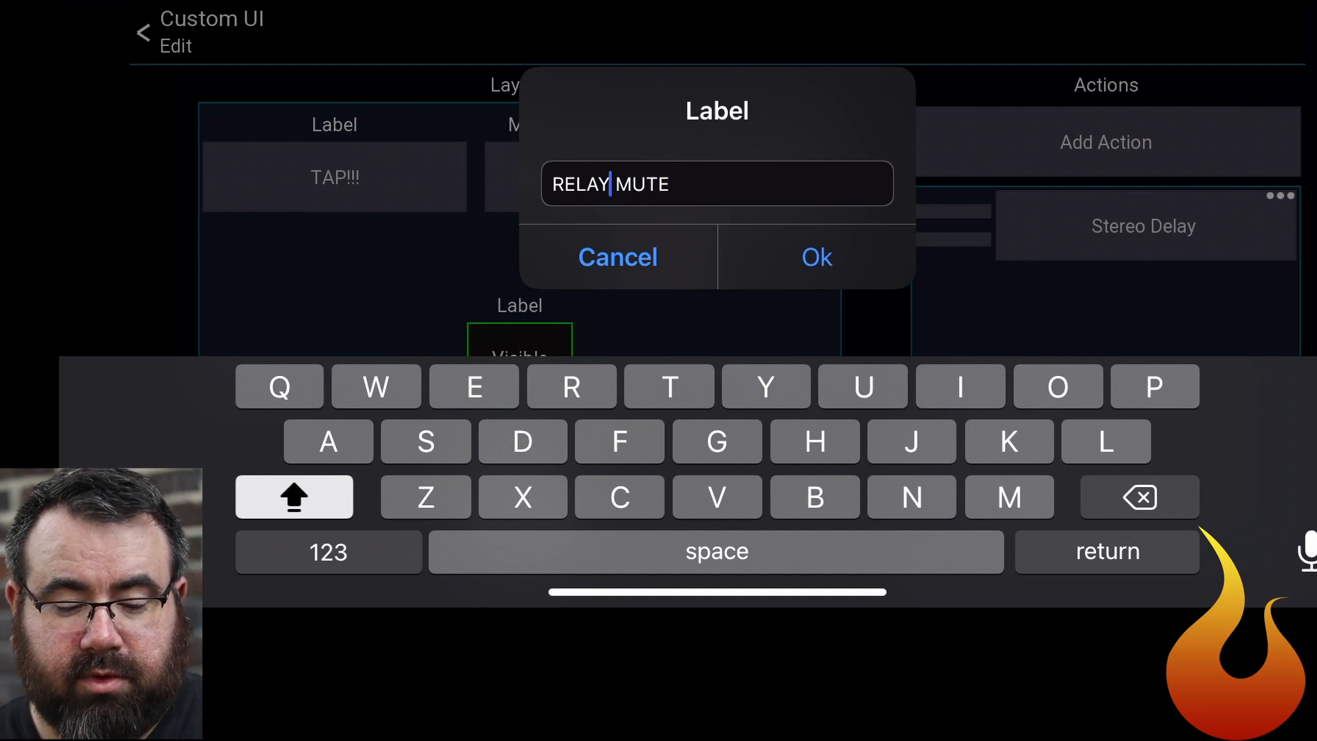
click(1139, 497)
text(D)
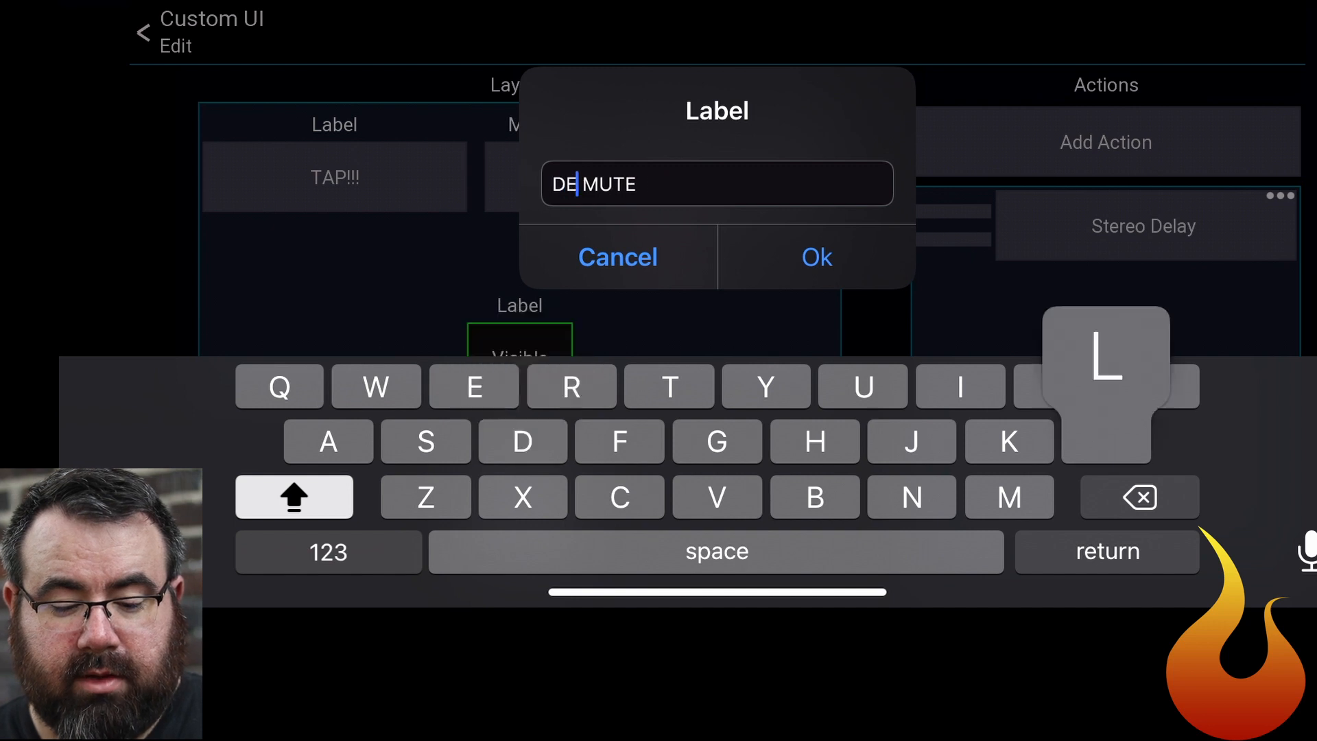
click(815, 257)
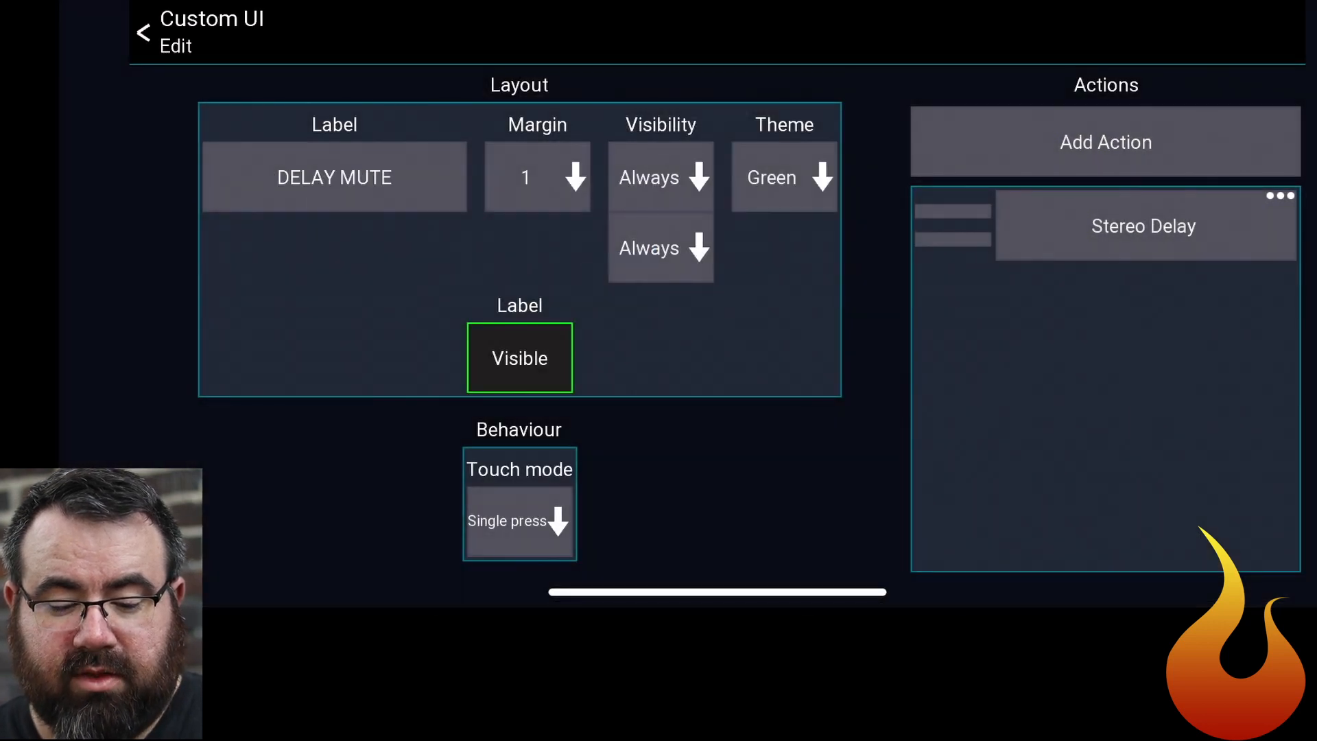
click(783, 177)
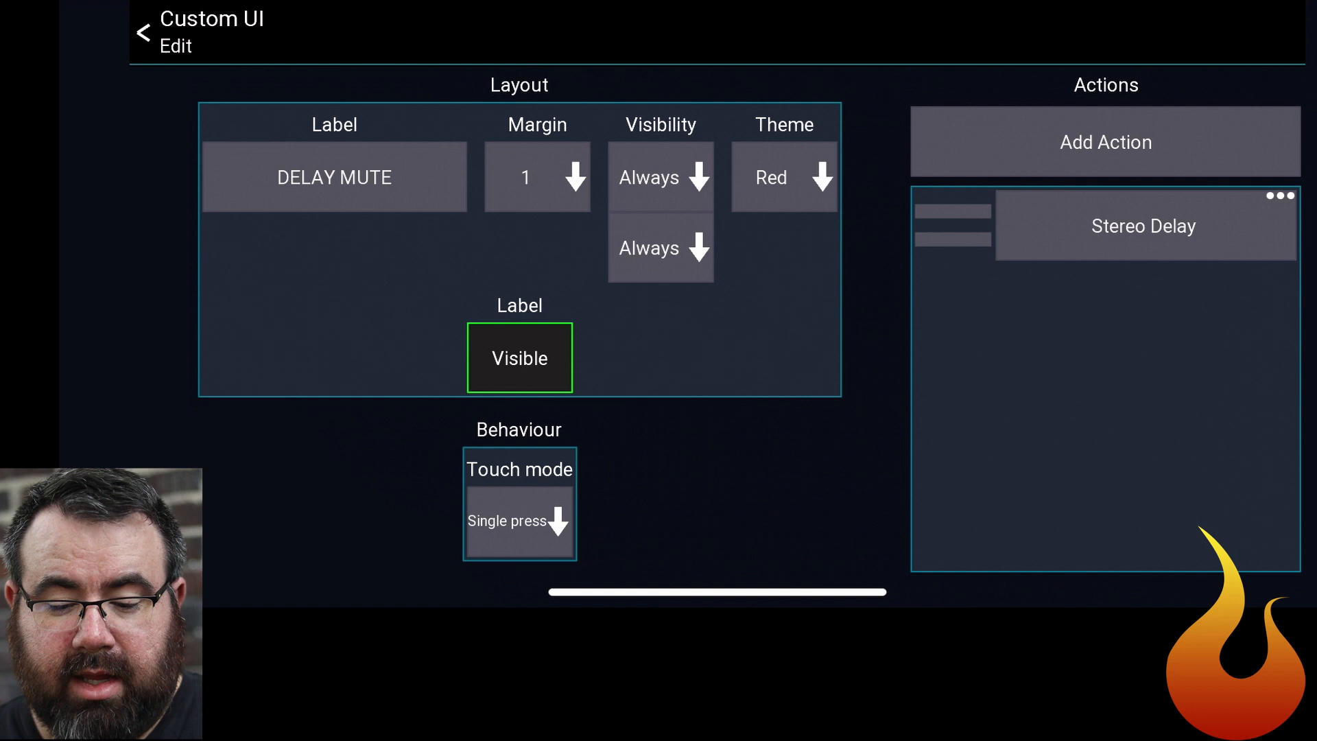
Change the button's action type to Mutegroup targeting group 6.
click(1143, 225)
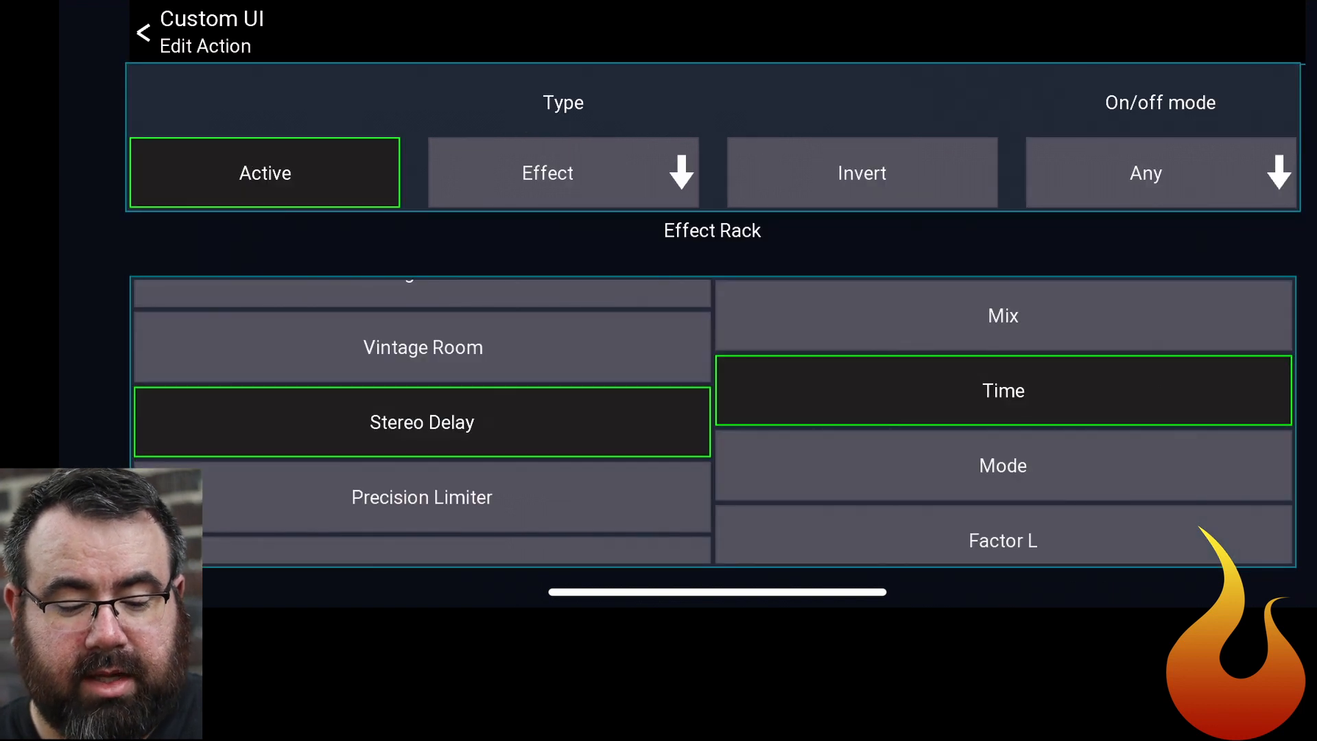
click(547, 173)
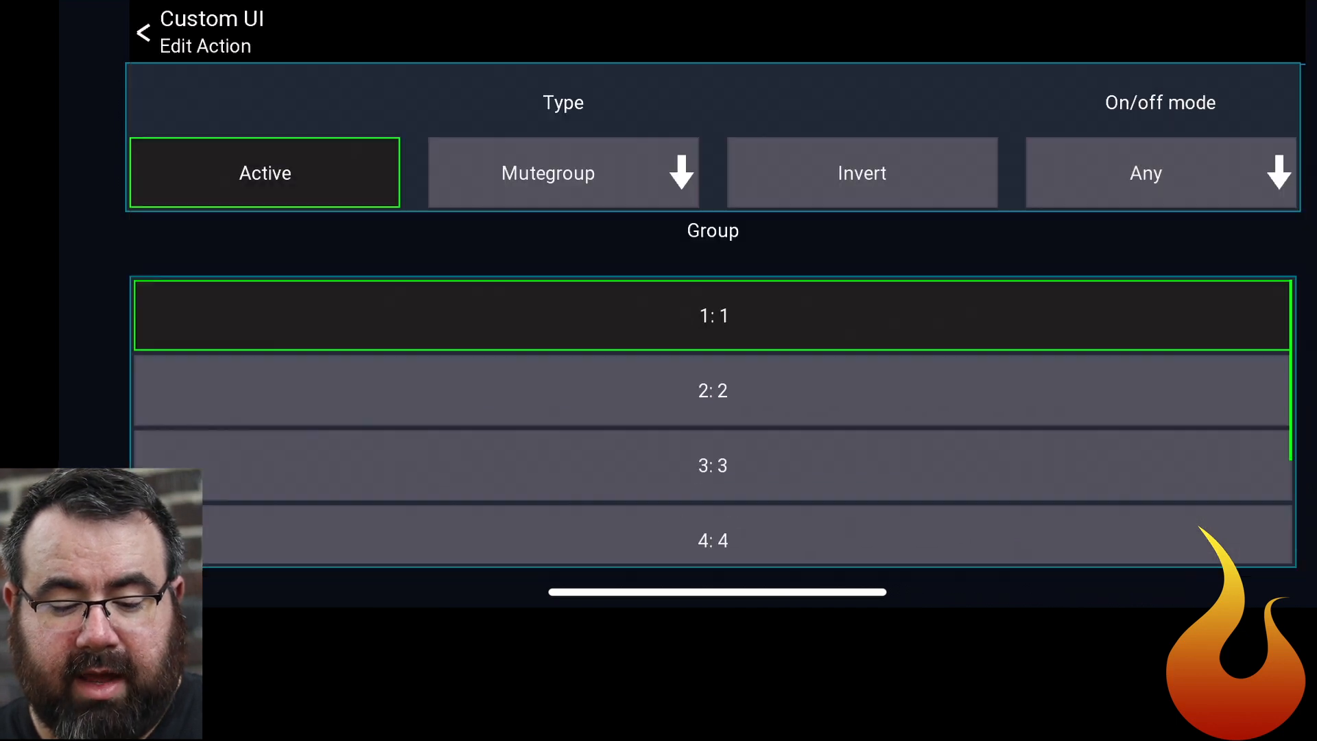
scroll(down, 3)
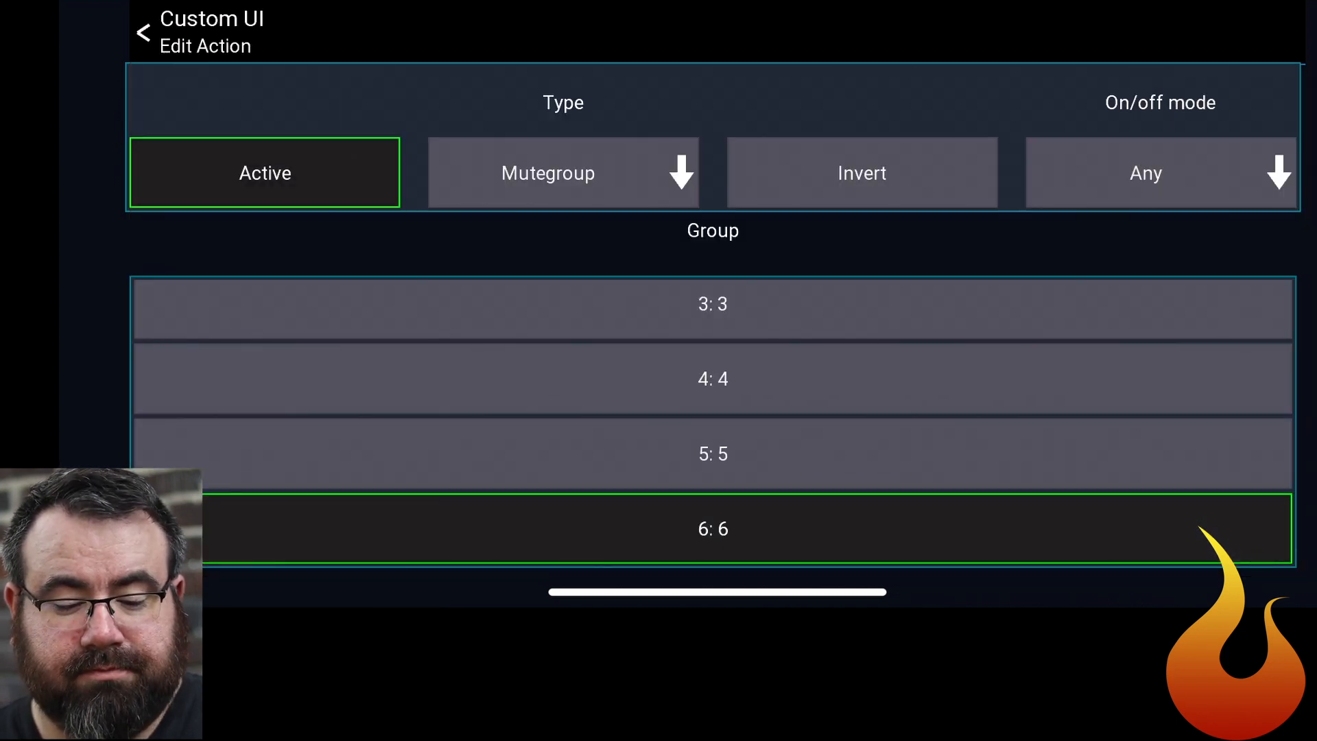
Back in the layout, clone DELAY MUTE and edit the copy.
click(143, 32)
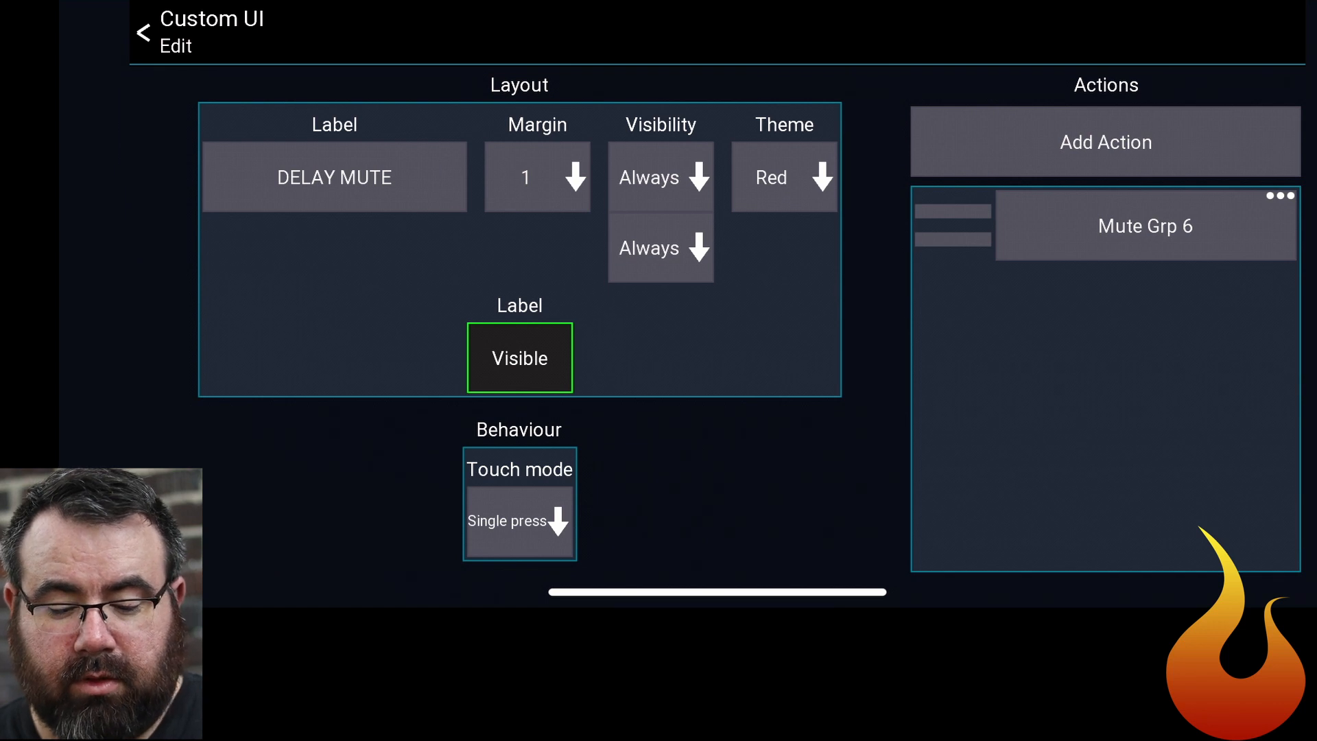
click(143, 32)
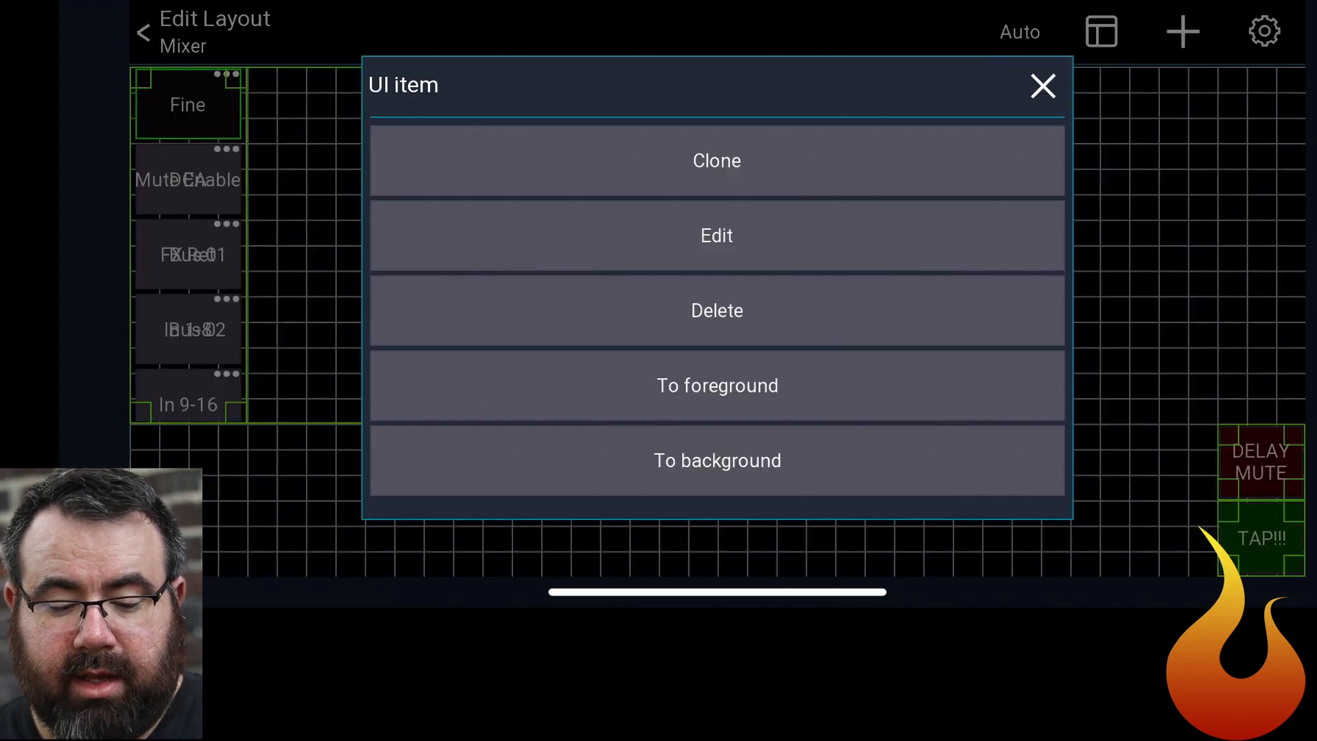
click(1043, 85)
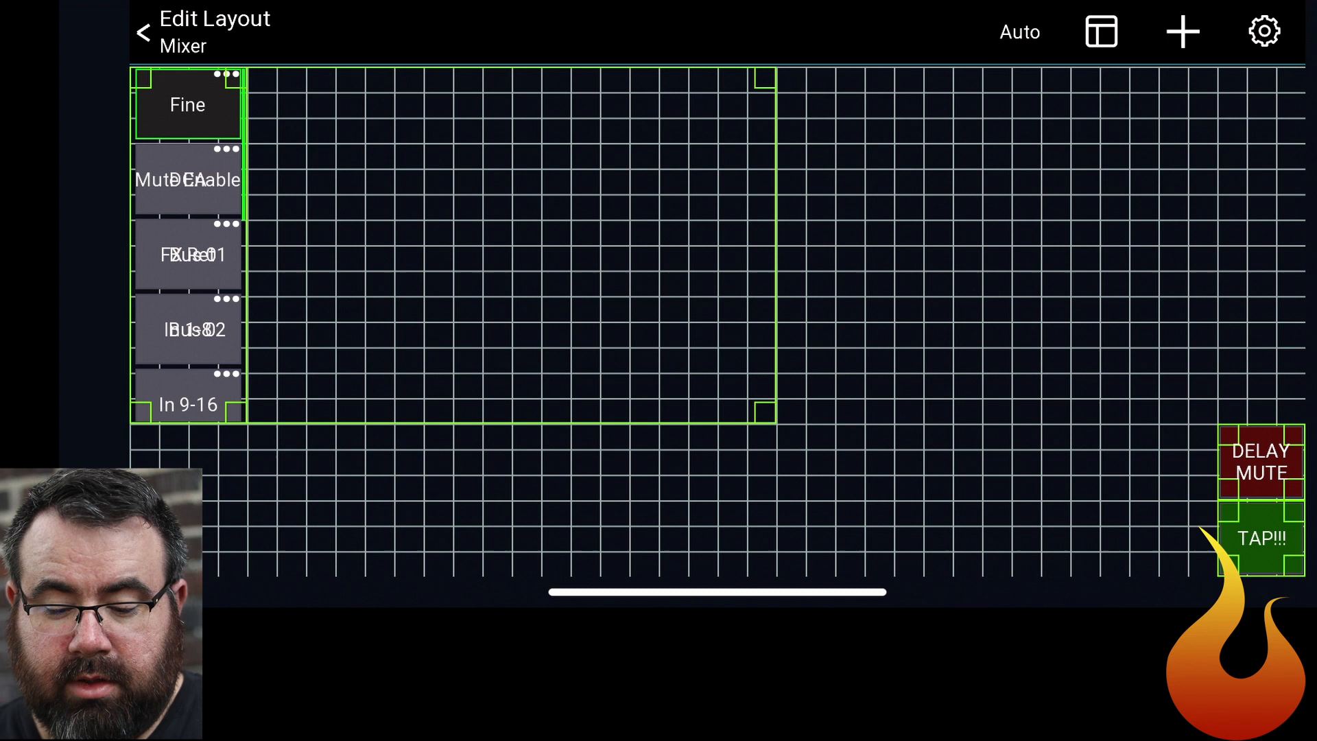
click(1261, 459)
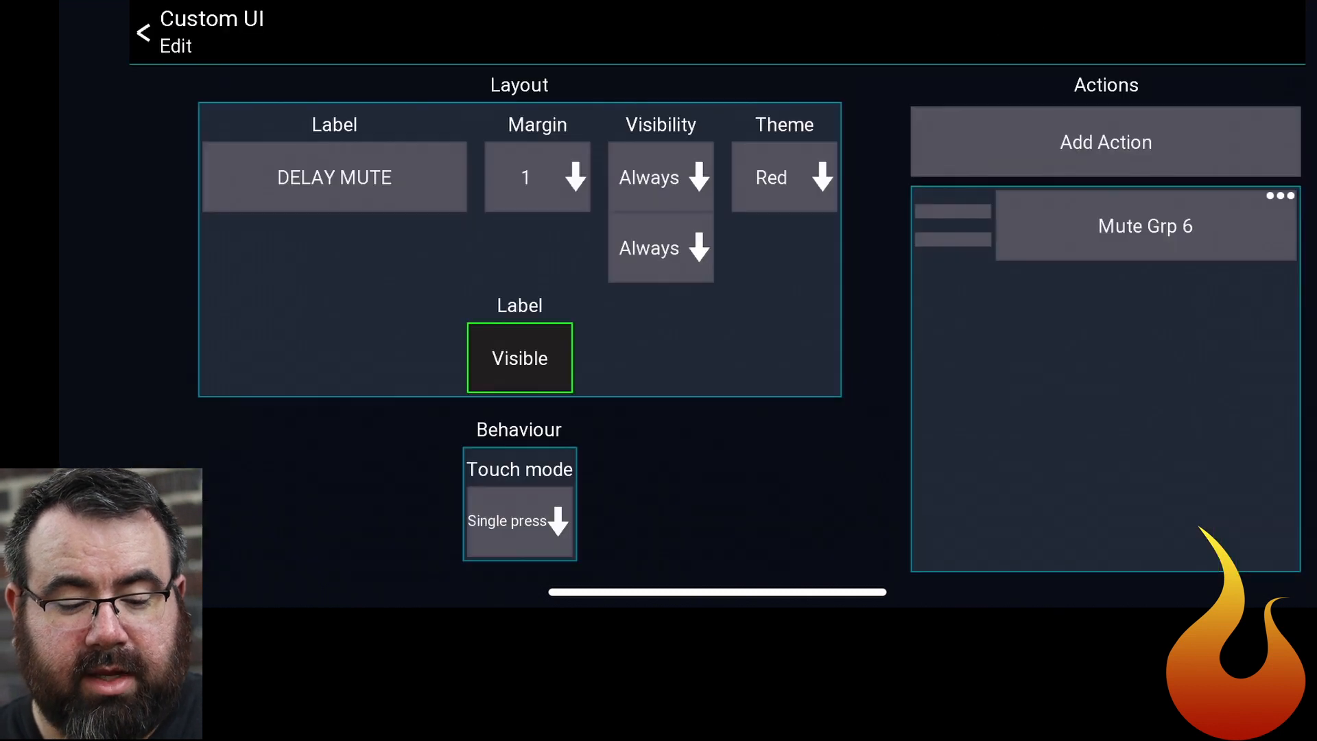
Relabel the copy V VERB MUTE with its Mutegroup action on group 5.
click(334, 177)
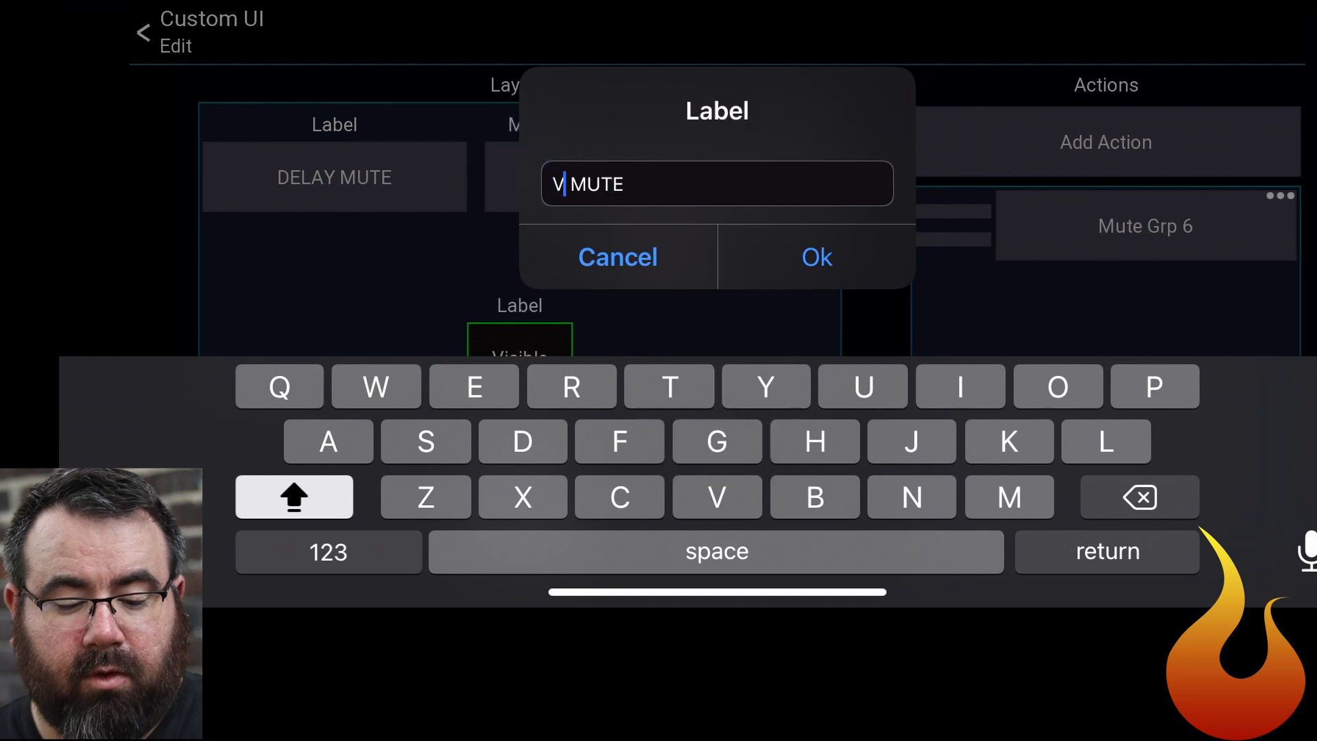
text(VERB)
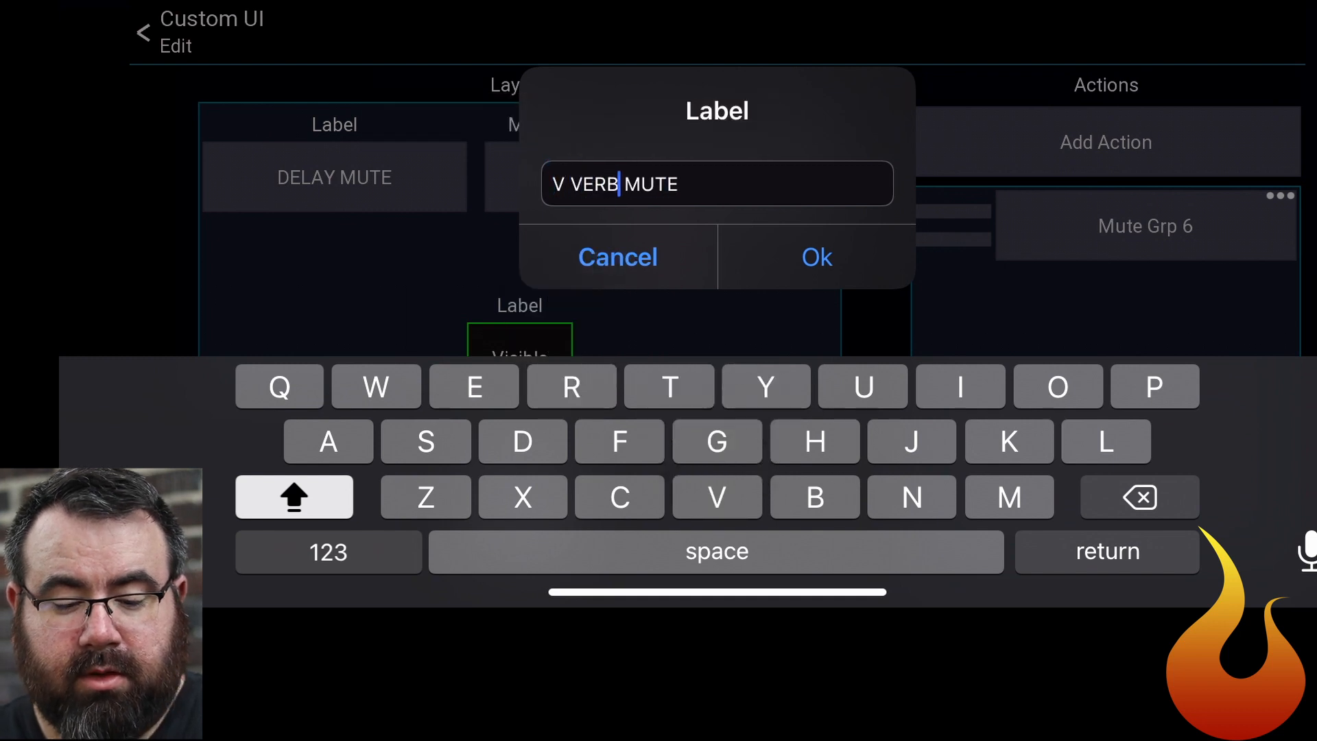
click(815, 257)
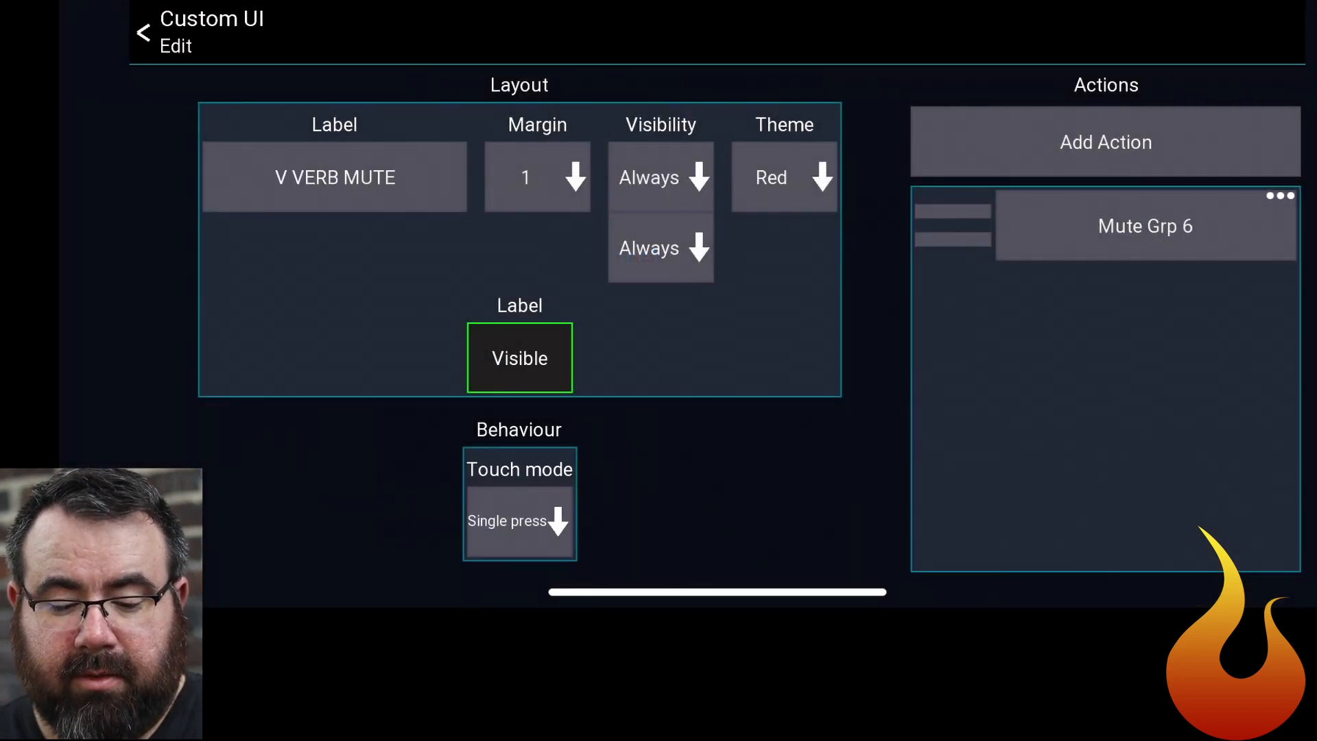
click(1144, 225)
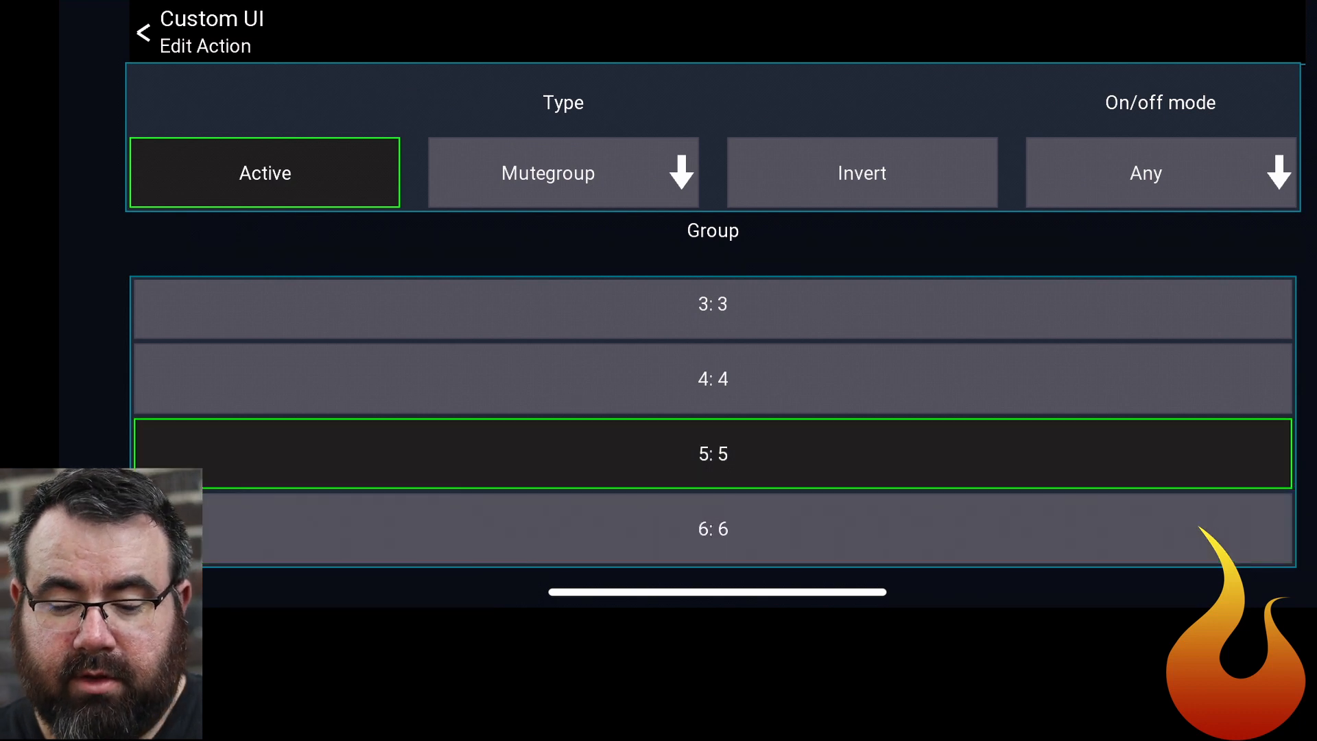
click(142, 32)
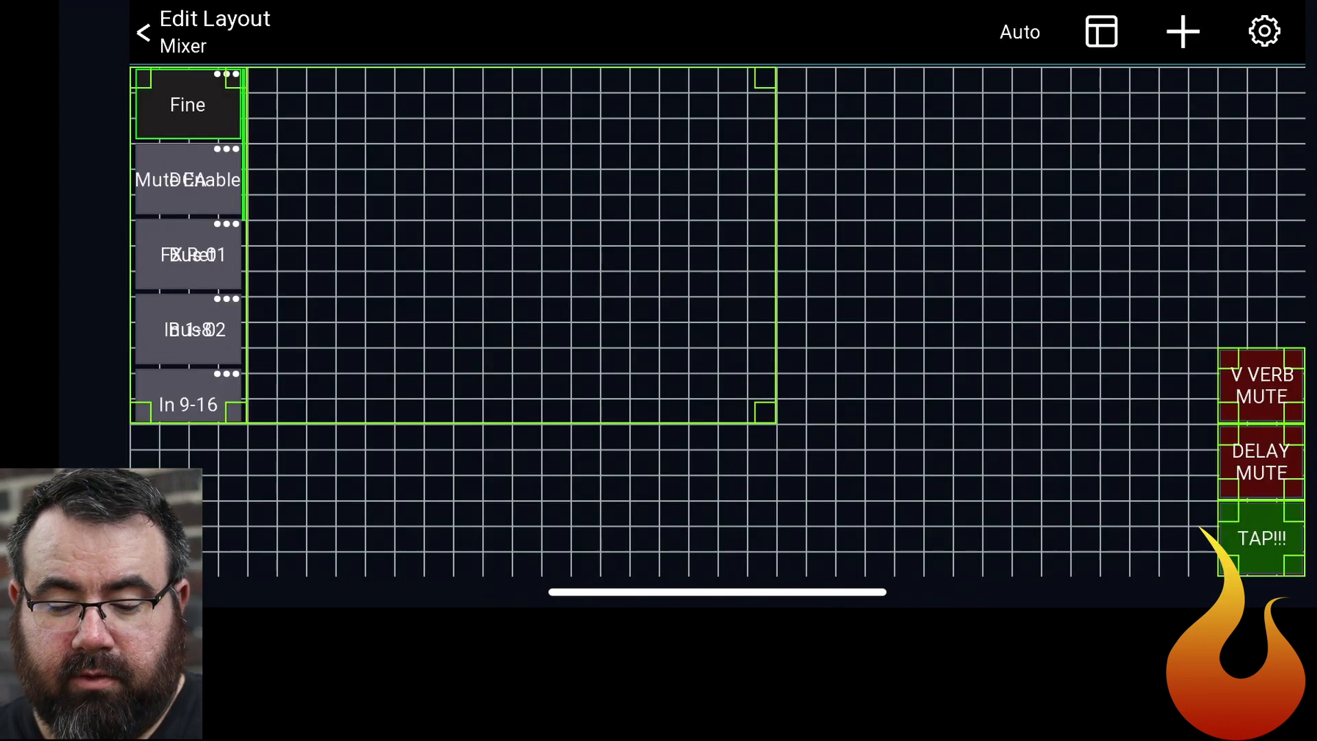
Clone V VERB MUTE and relabel the copy B VERB MUTE.
click(1261, 538)
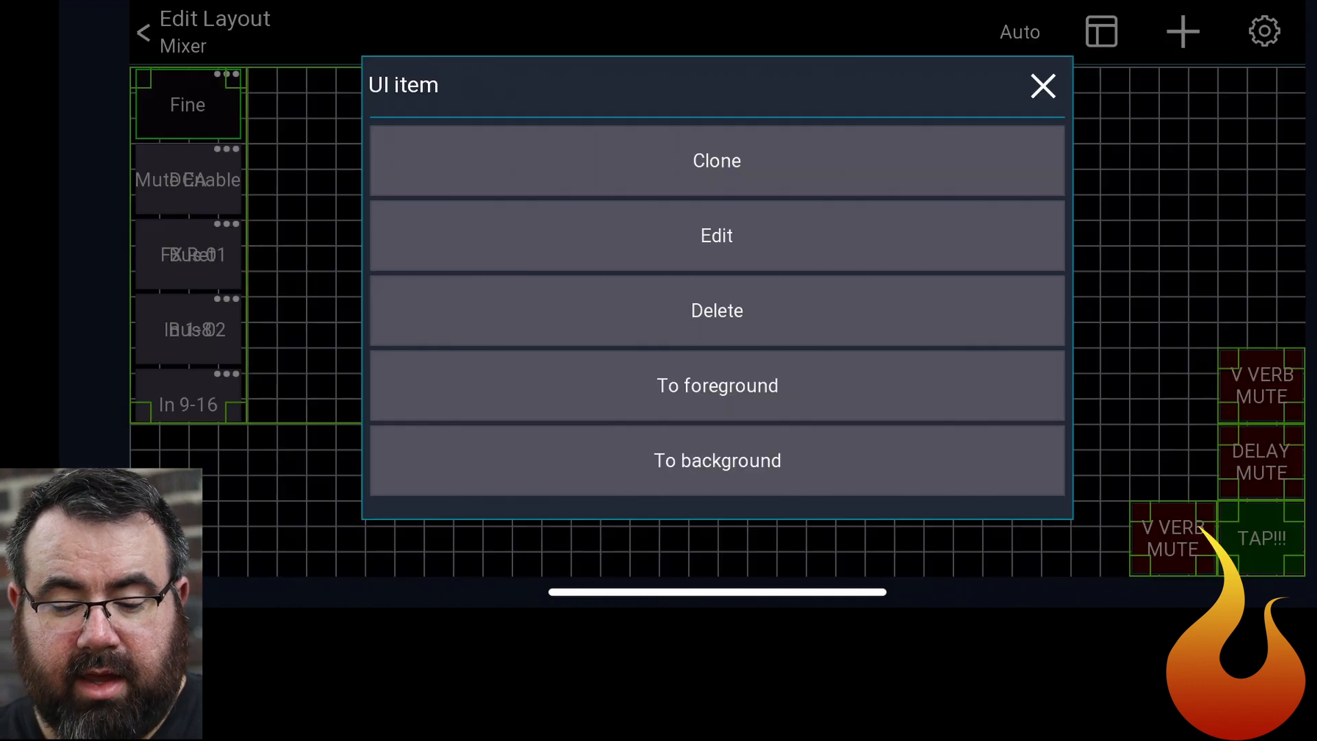
click(716, 235)
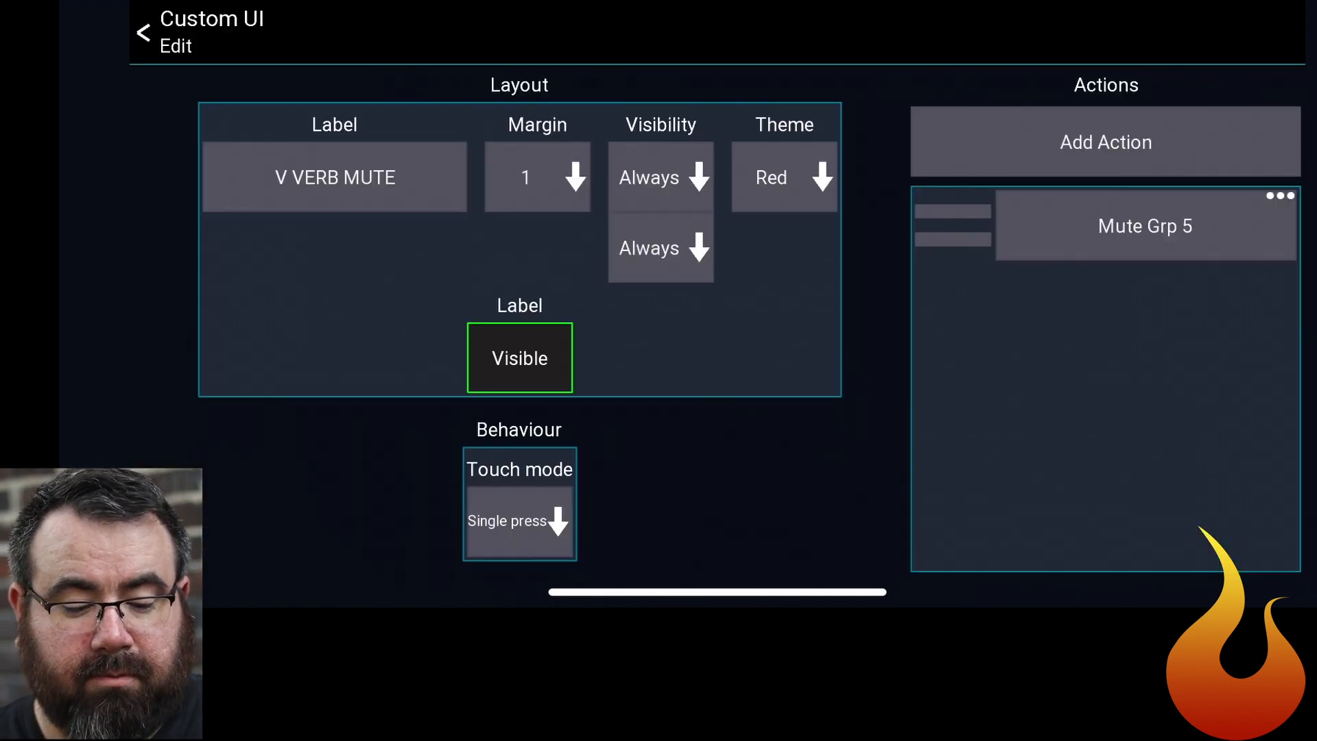
click(335, 177)
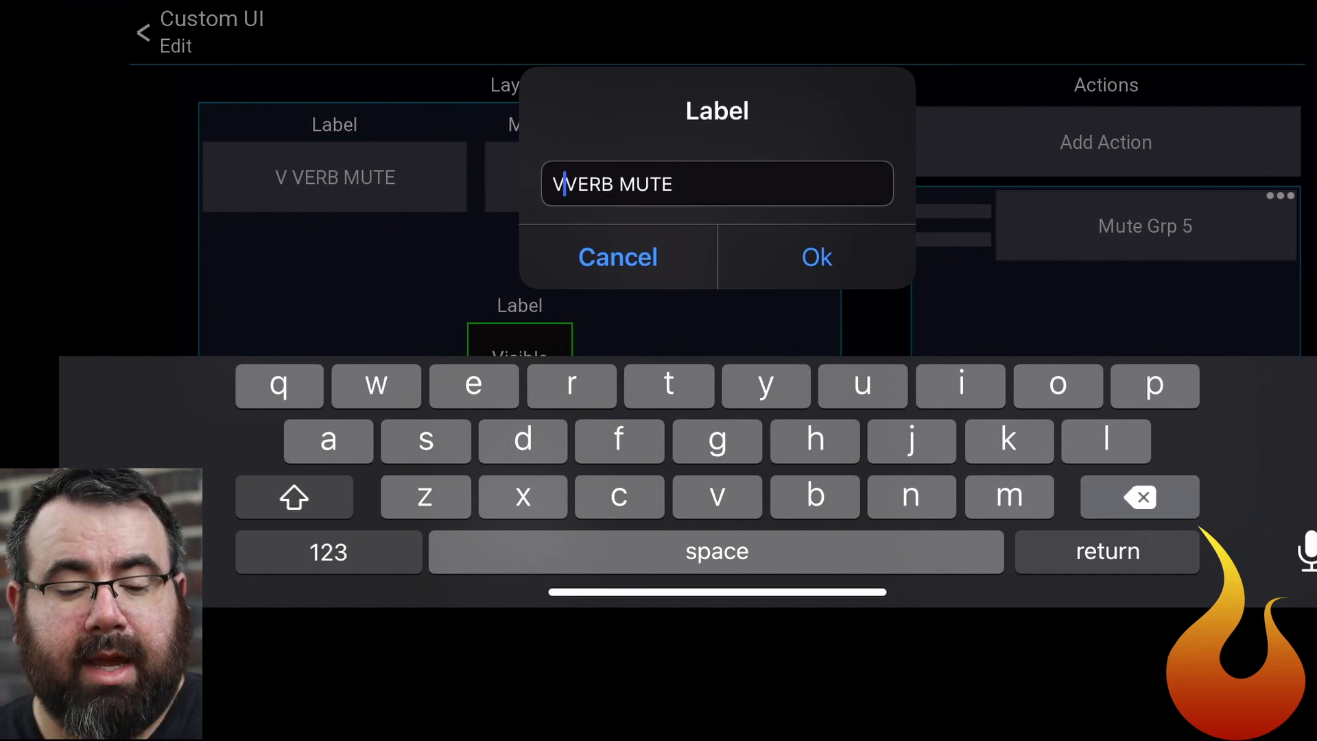
text(B)
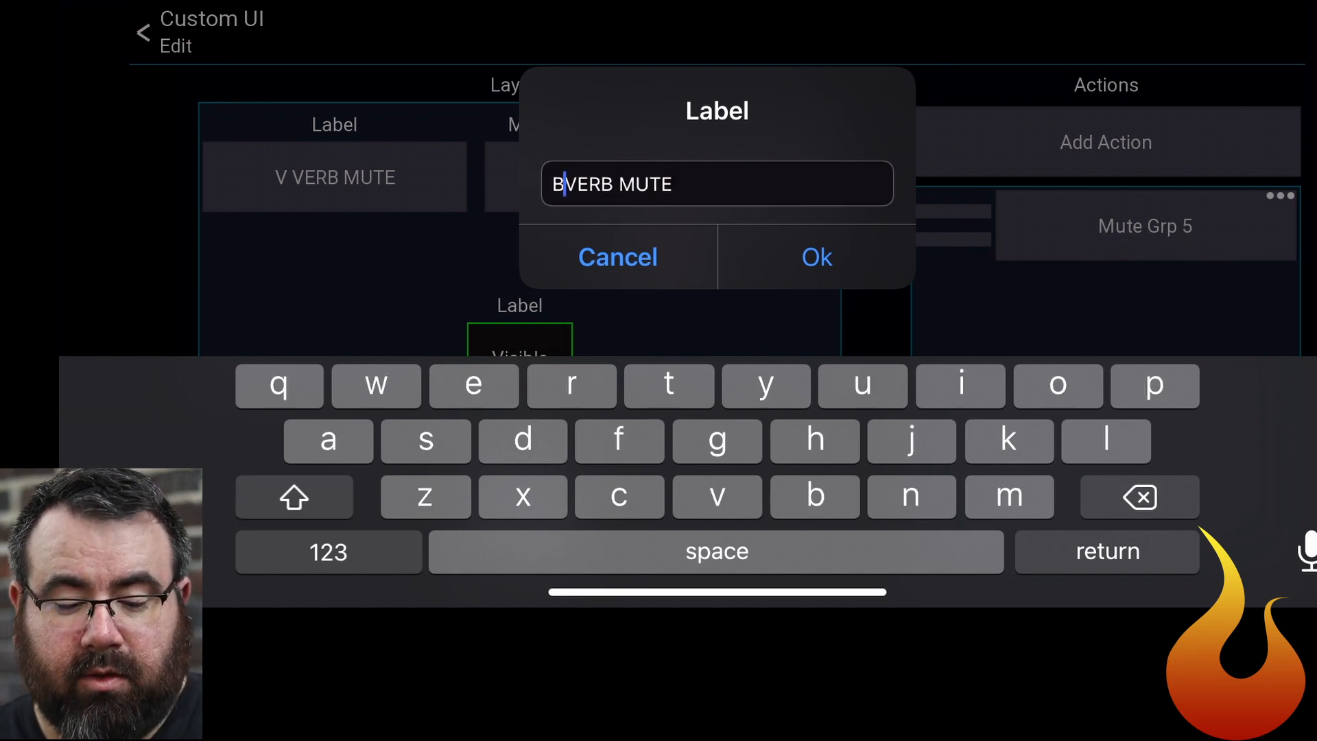
click(815, 256)
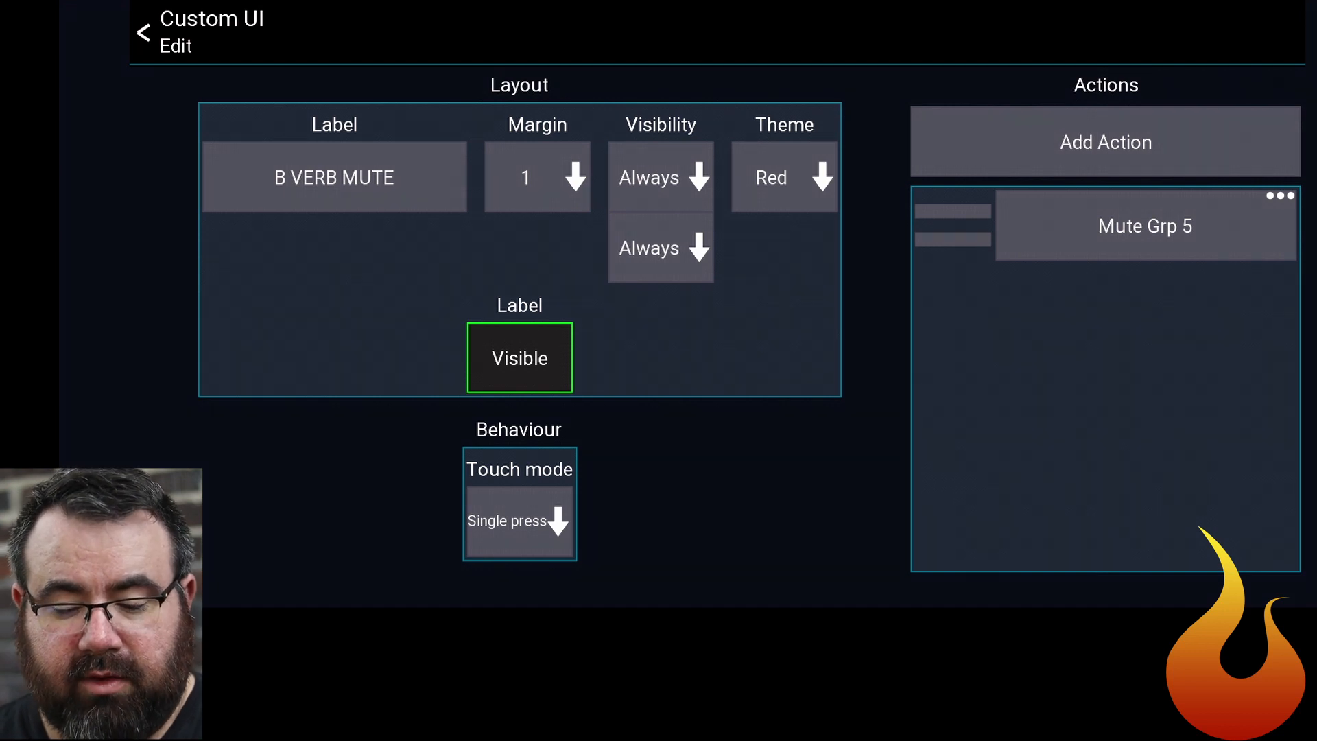
Set the B VERB MUTE action to mute group 4 and finish editing.
click(1144, 225)
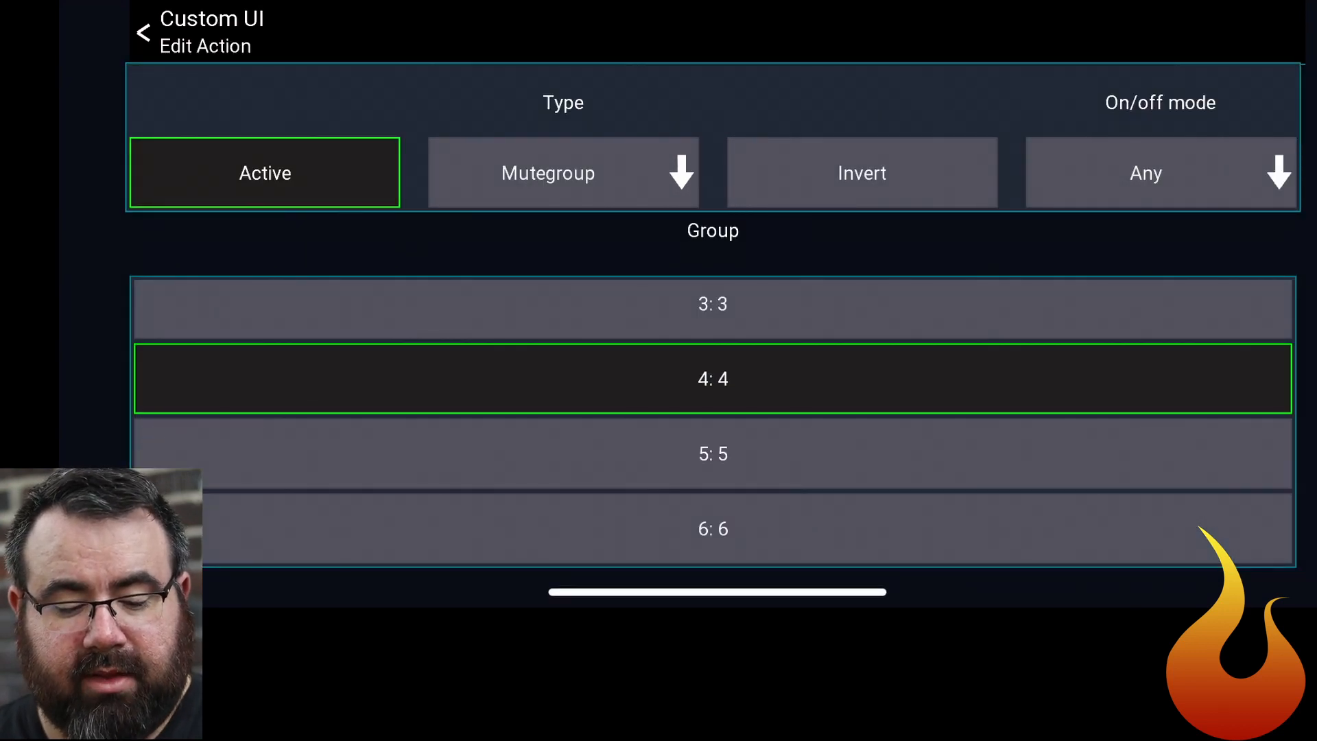
click(143, 32)
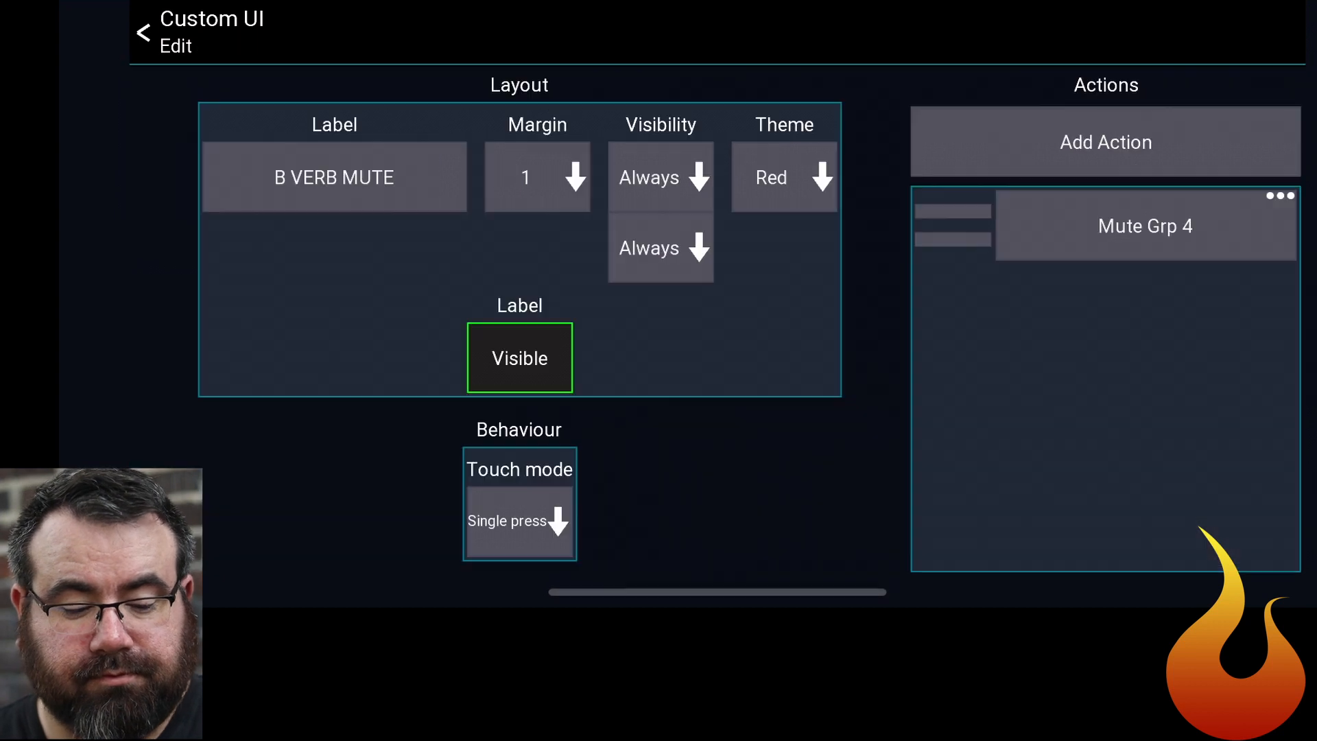
click(143, 32)
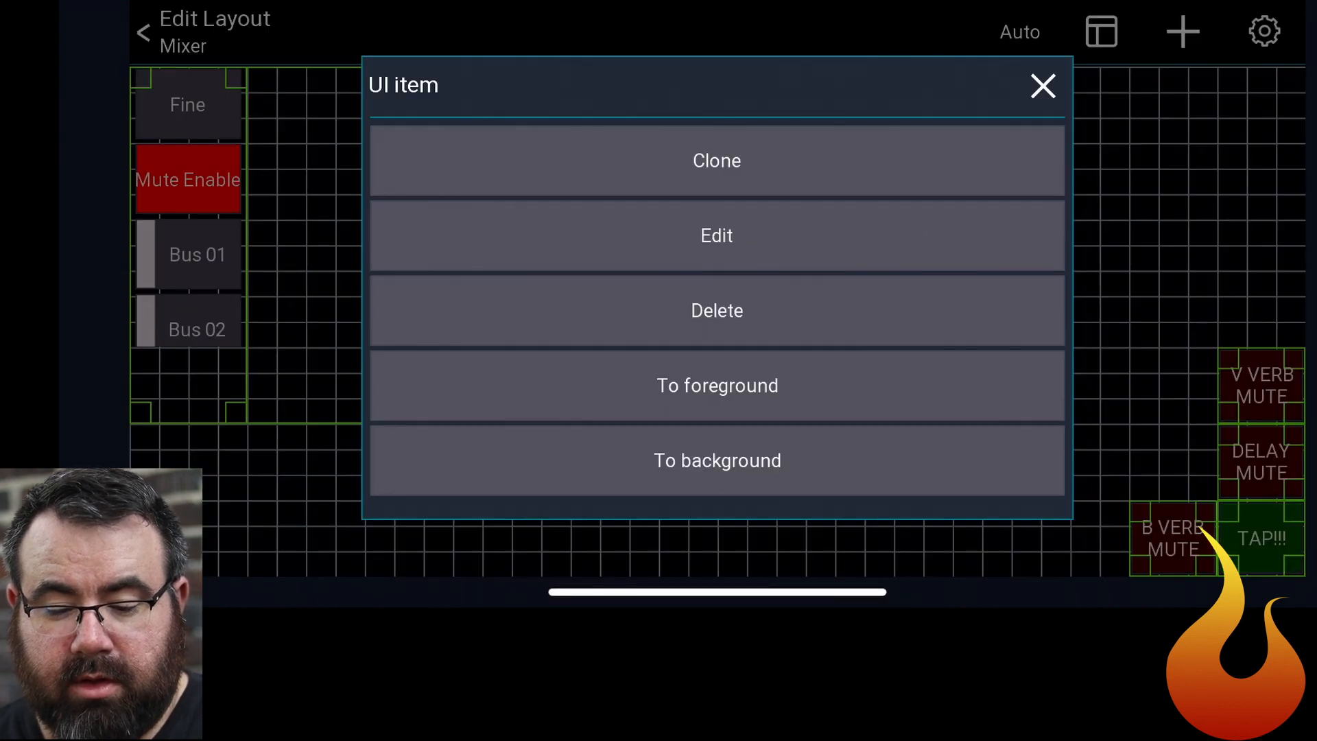
Clone the Bus button, stretch the channel area full width and exit Edit Layout.
click(1043, 85)
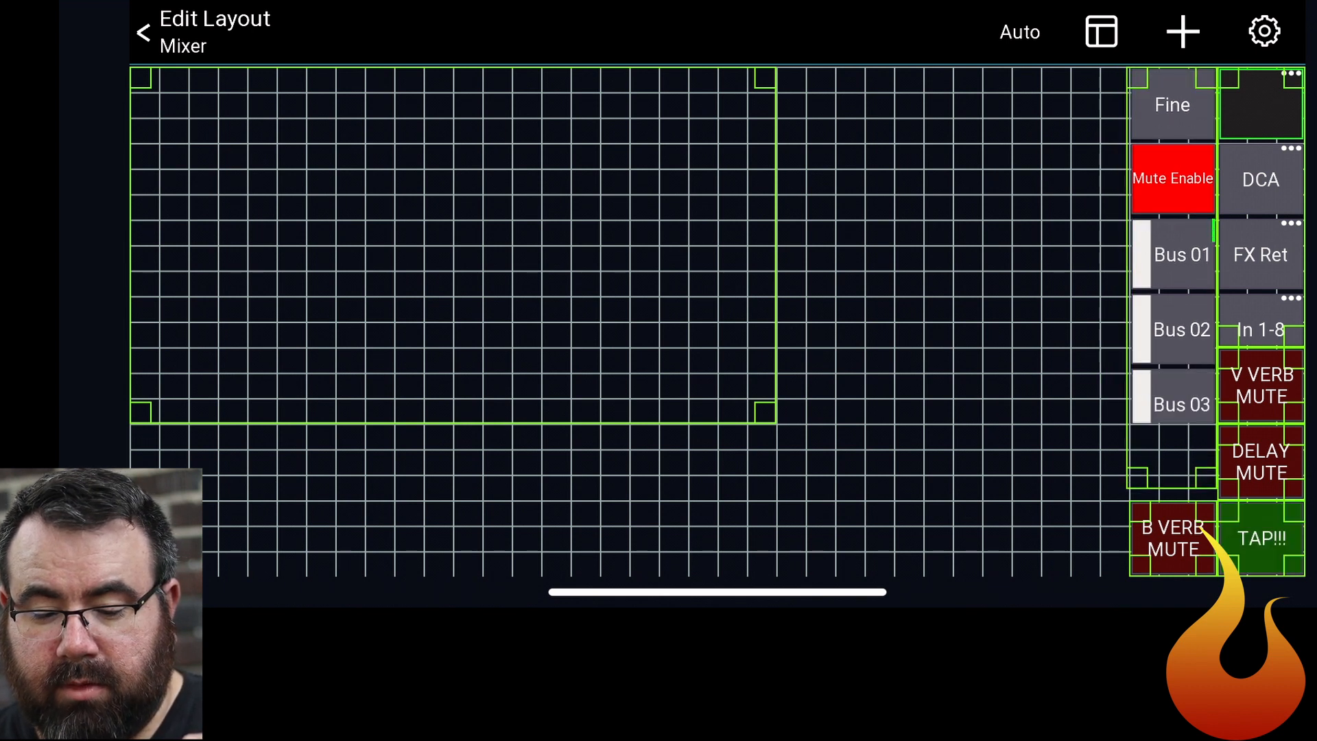
click(1260, 538)
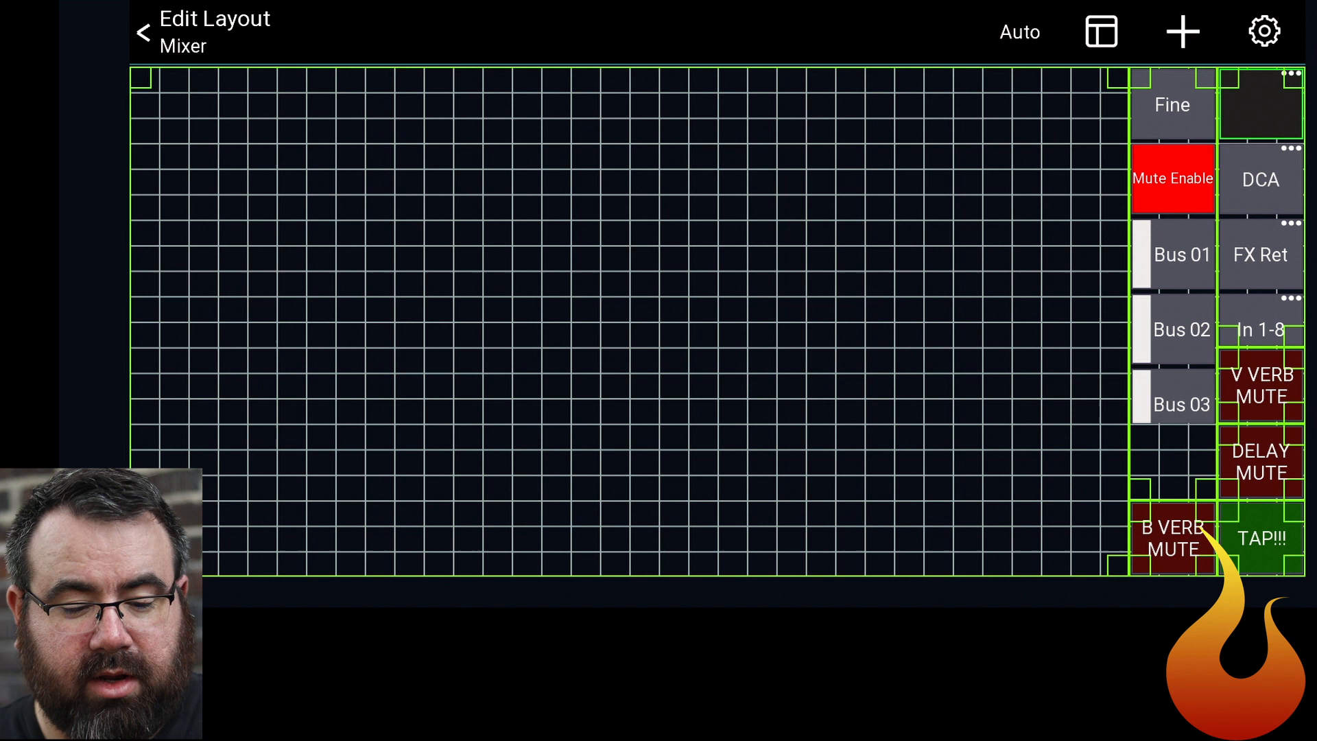
click(142, 31)
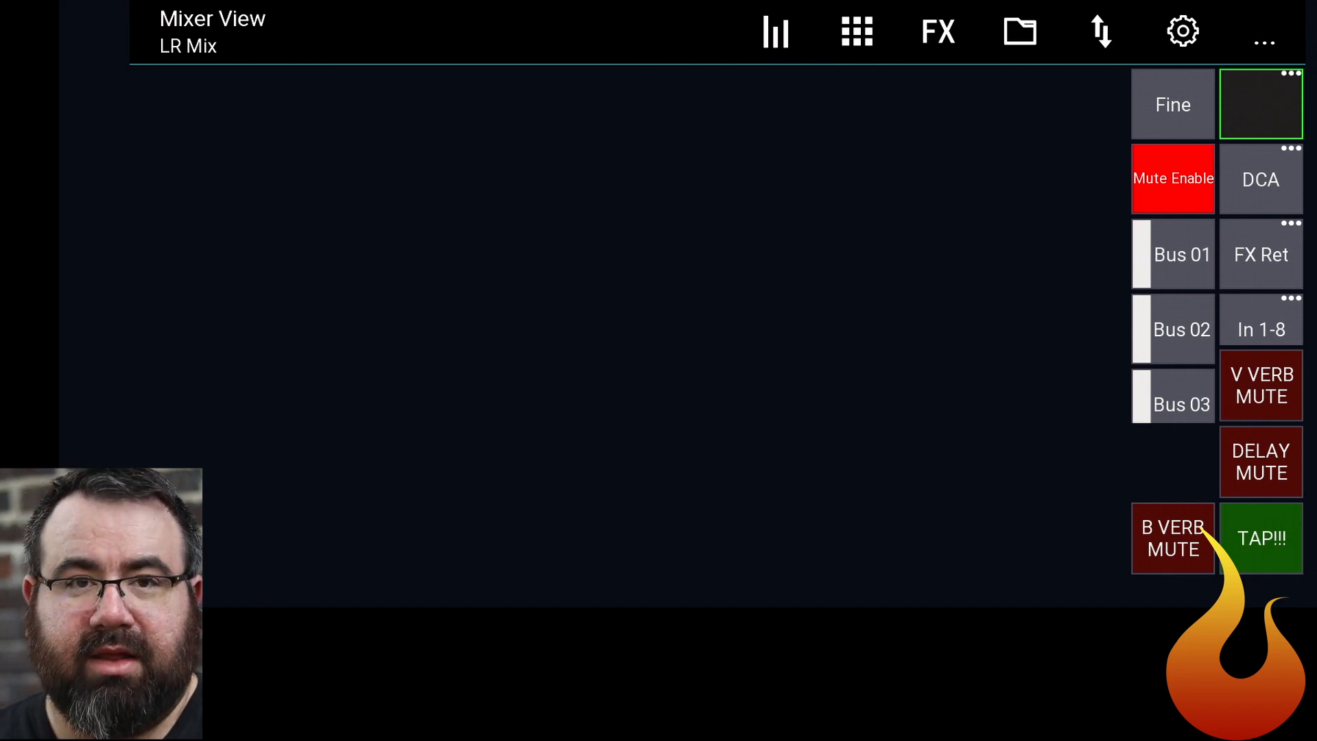
Show the In 1-8 layer, tap the delay tempo with TAP, then switch to the DCA layer.
click(1261, 178)
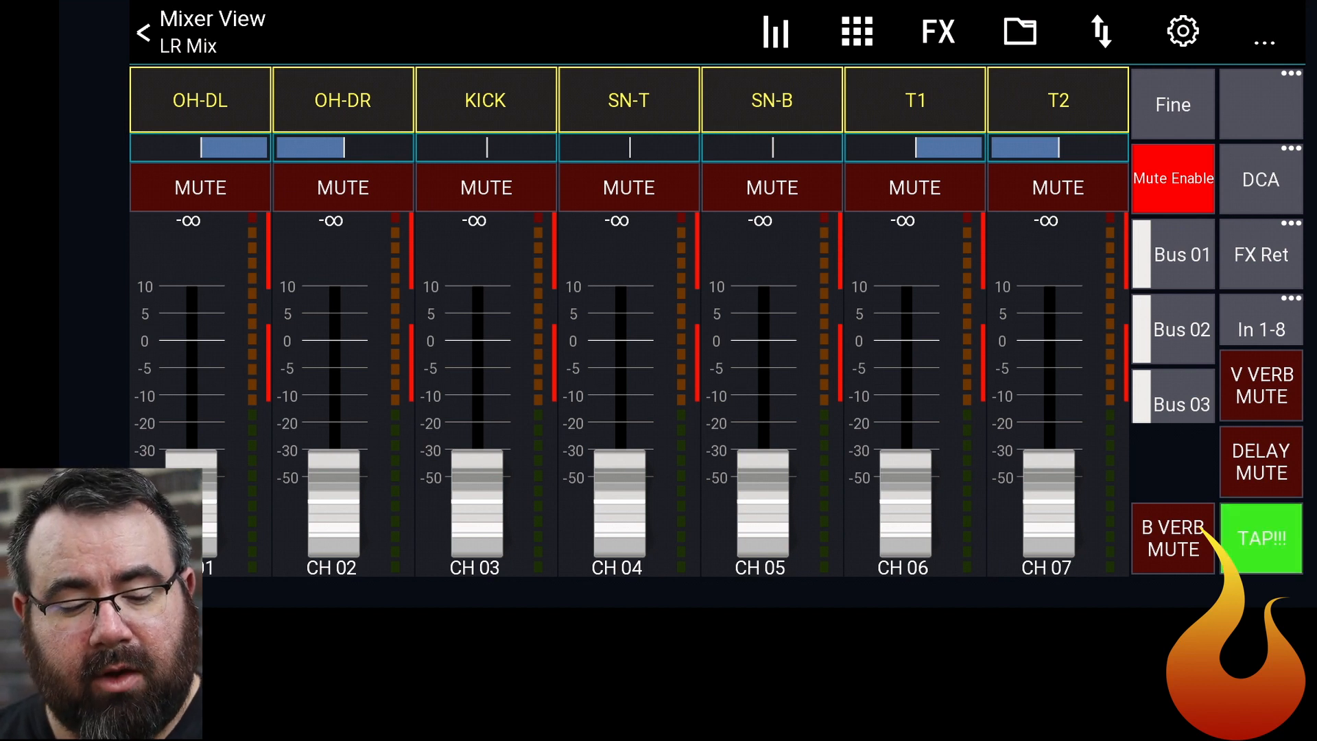
click(1261, 538)
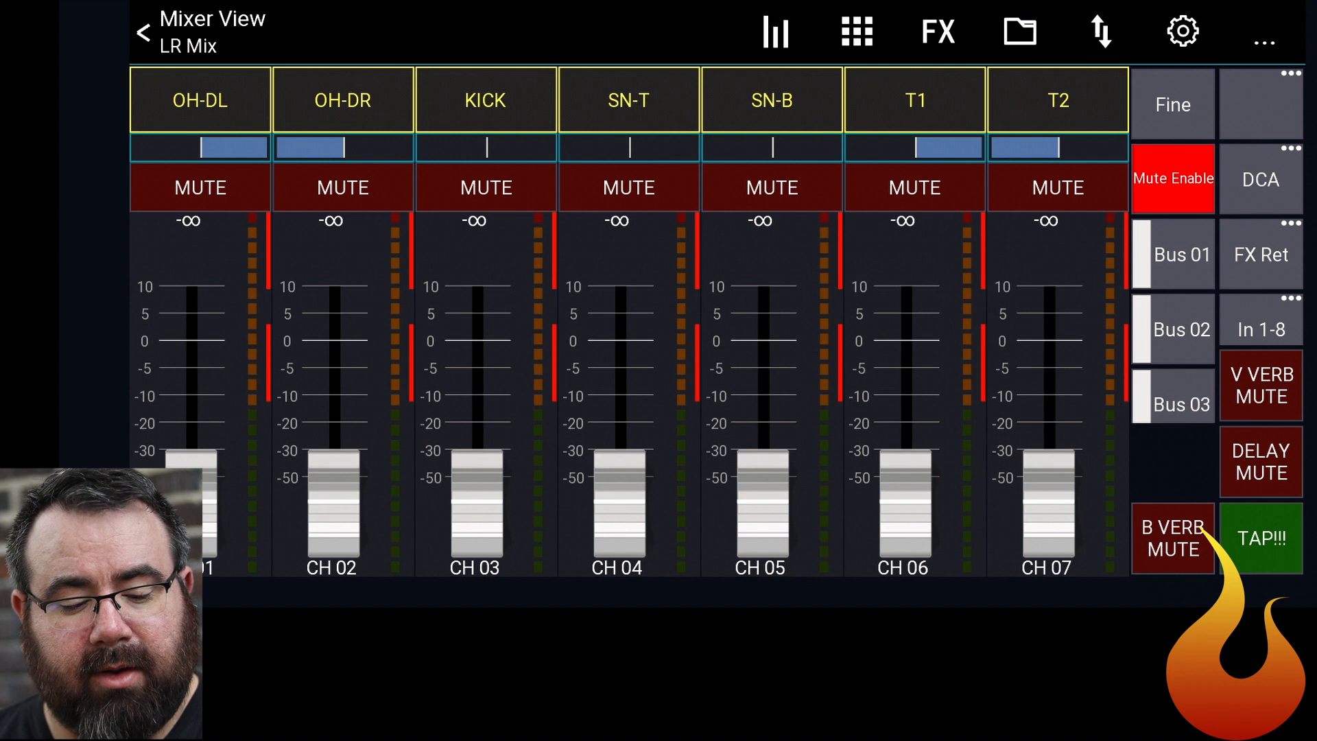
click(1260, 179)
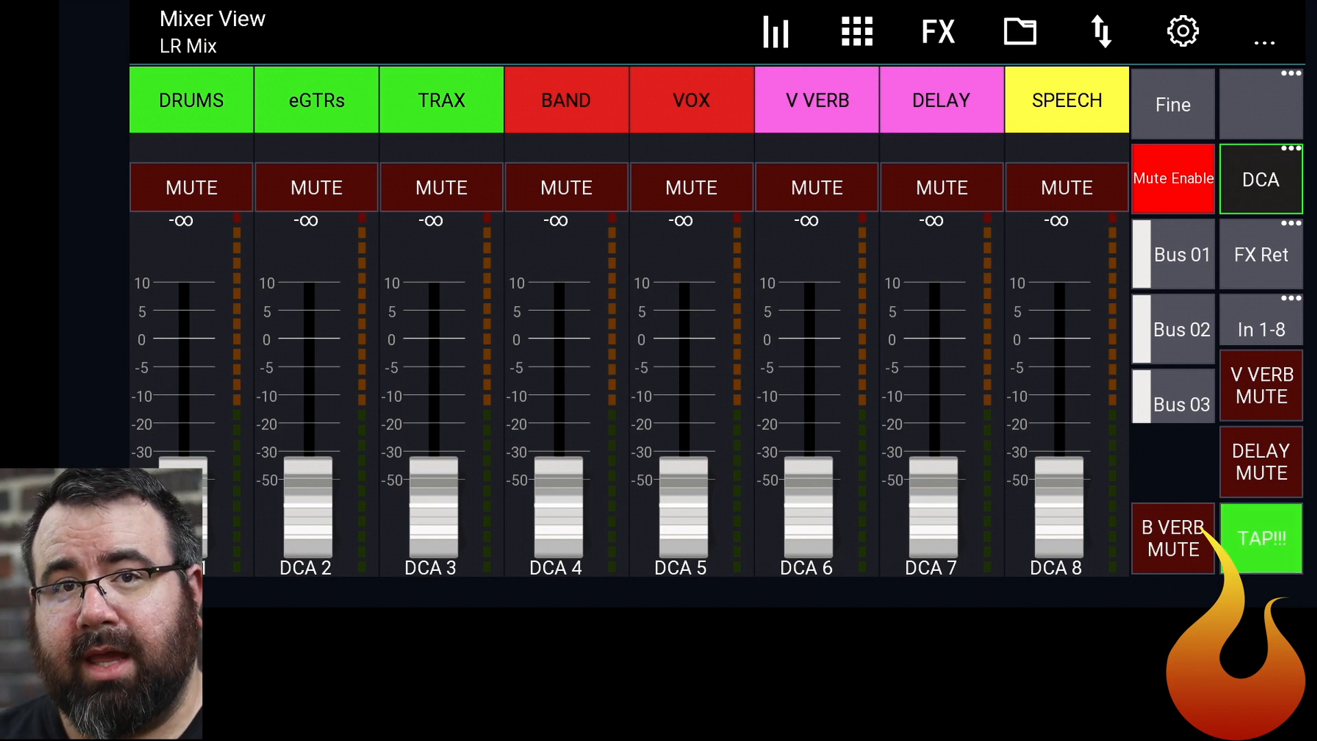
click(1260, 538)
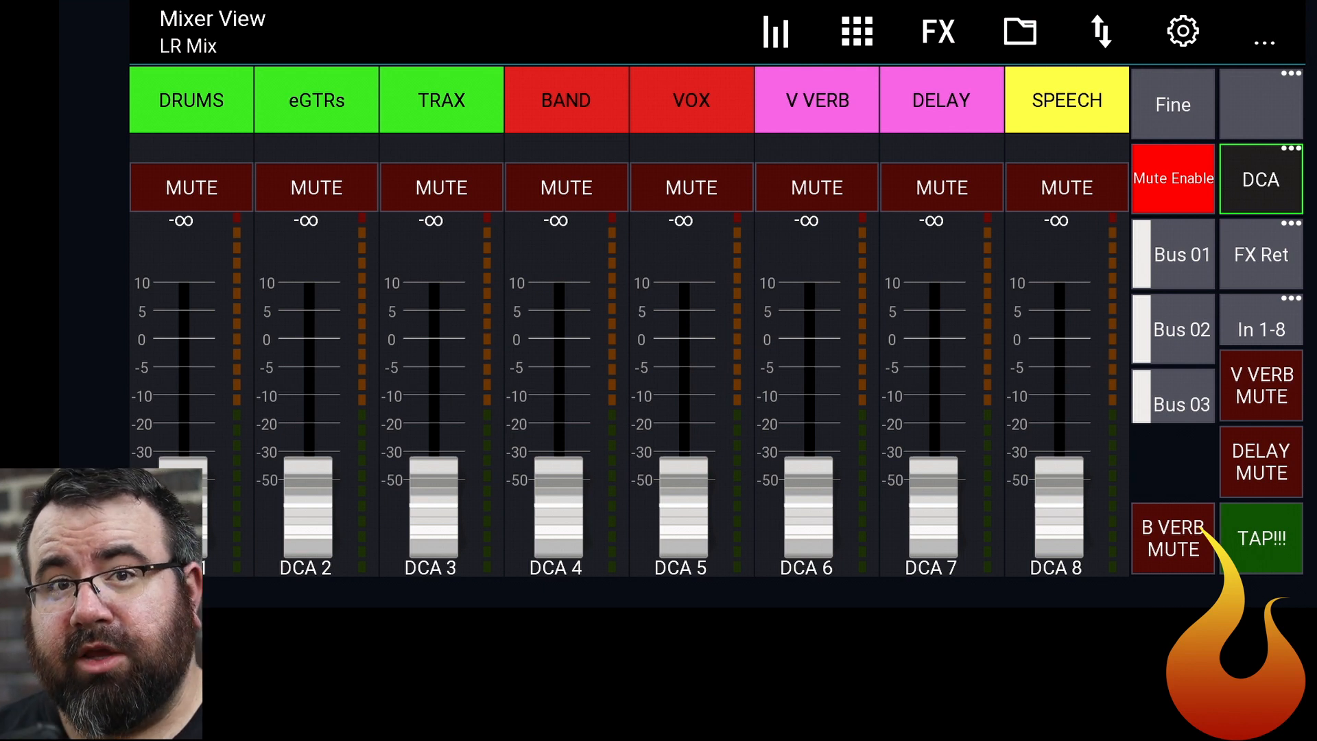
click(1261, 538)
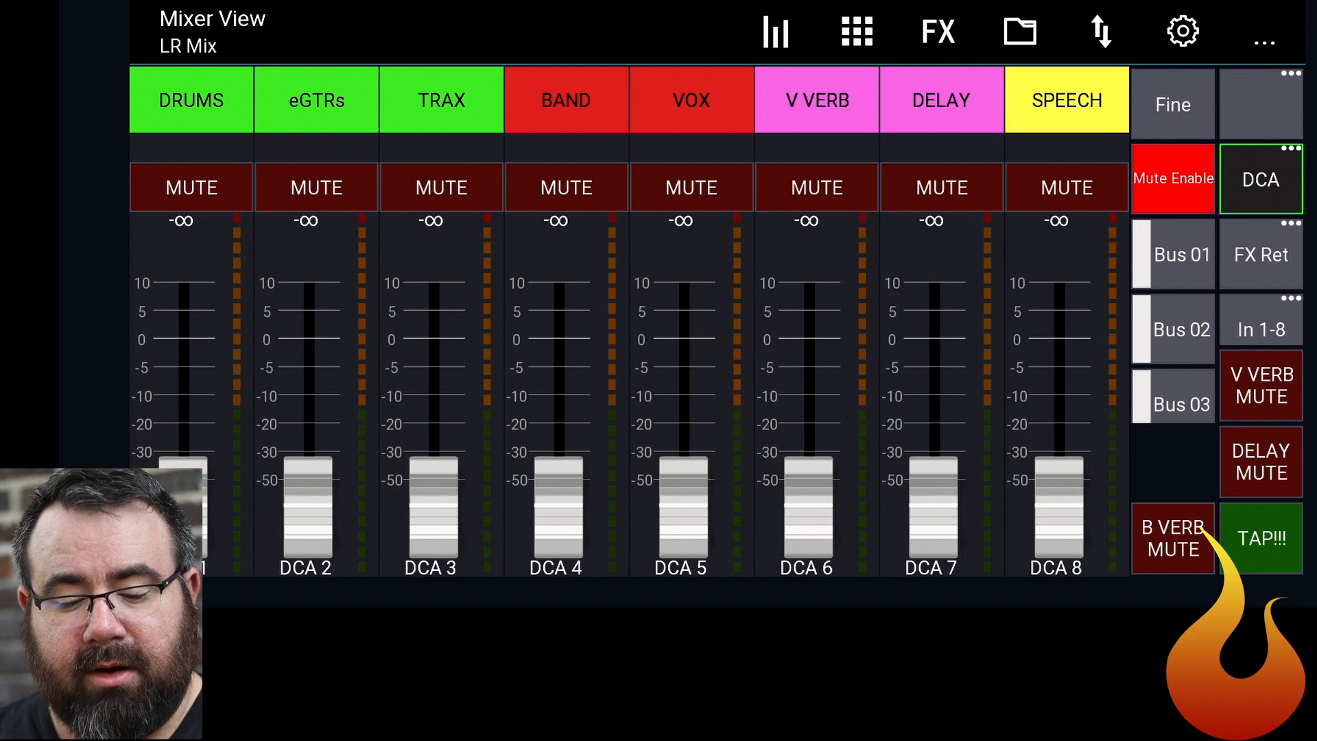
Add BASS, AC-1, KEYS-L, 1-VOX, COMP-L and AUX-L to the DCA layer, giving fourteen strips.
click(1260, 179)
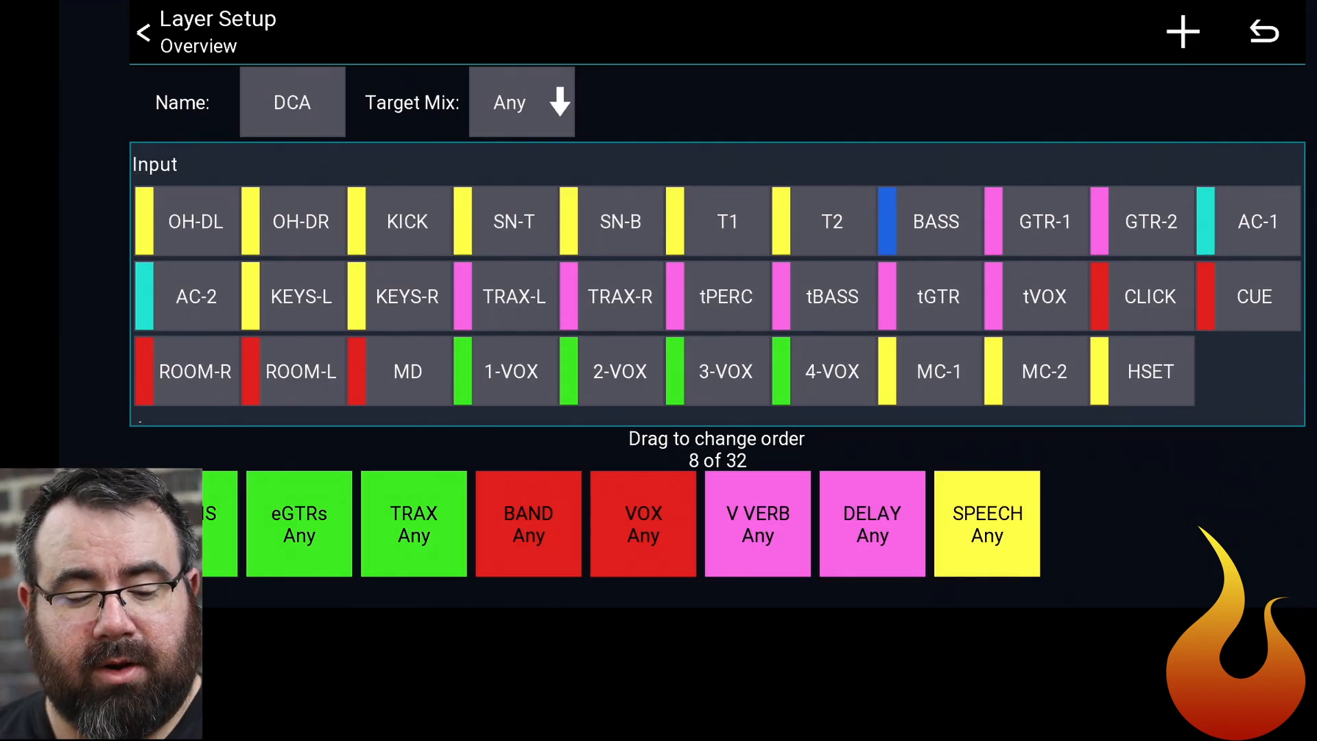
click(935, 221)
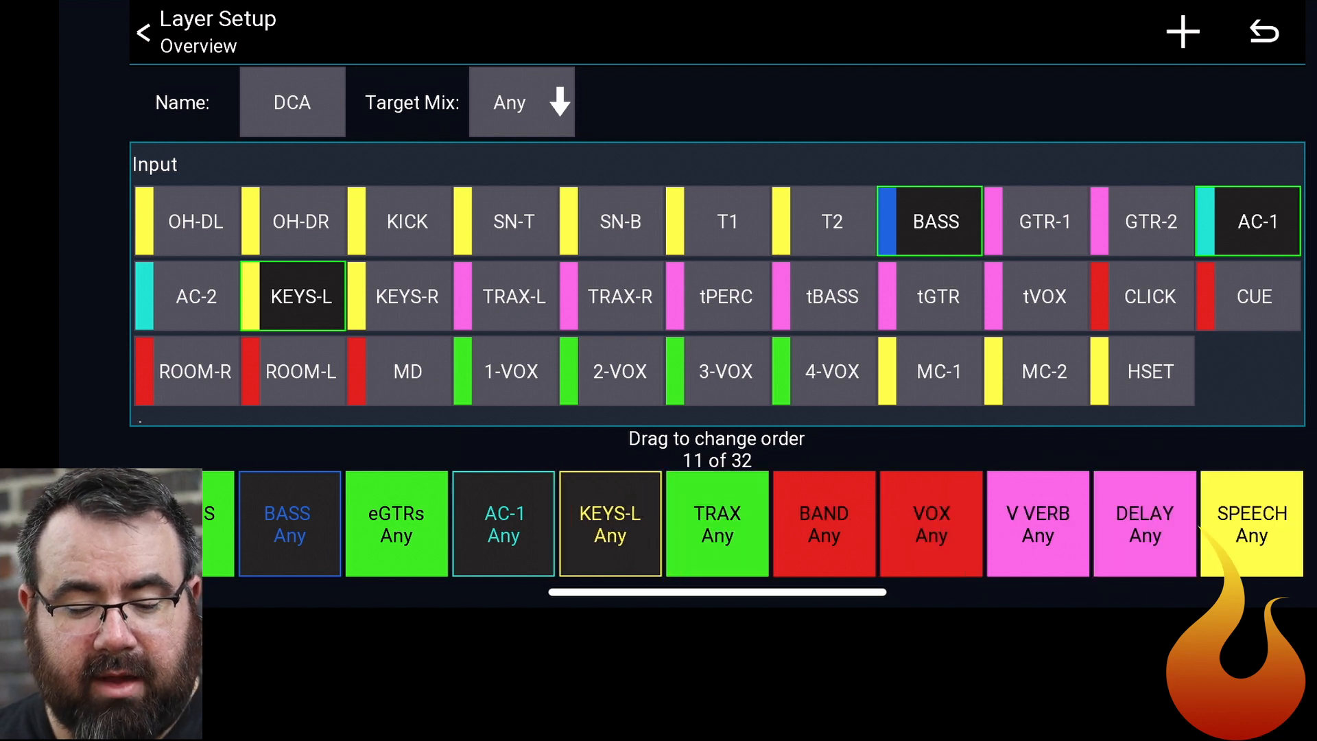
click(511, 370)
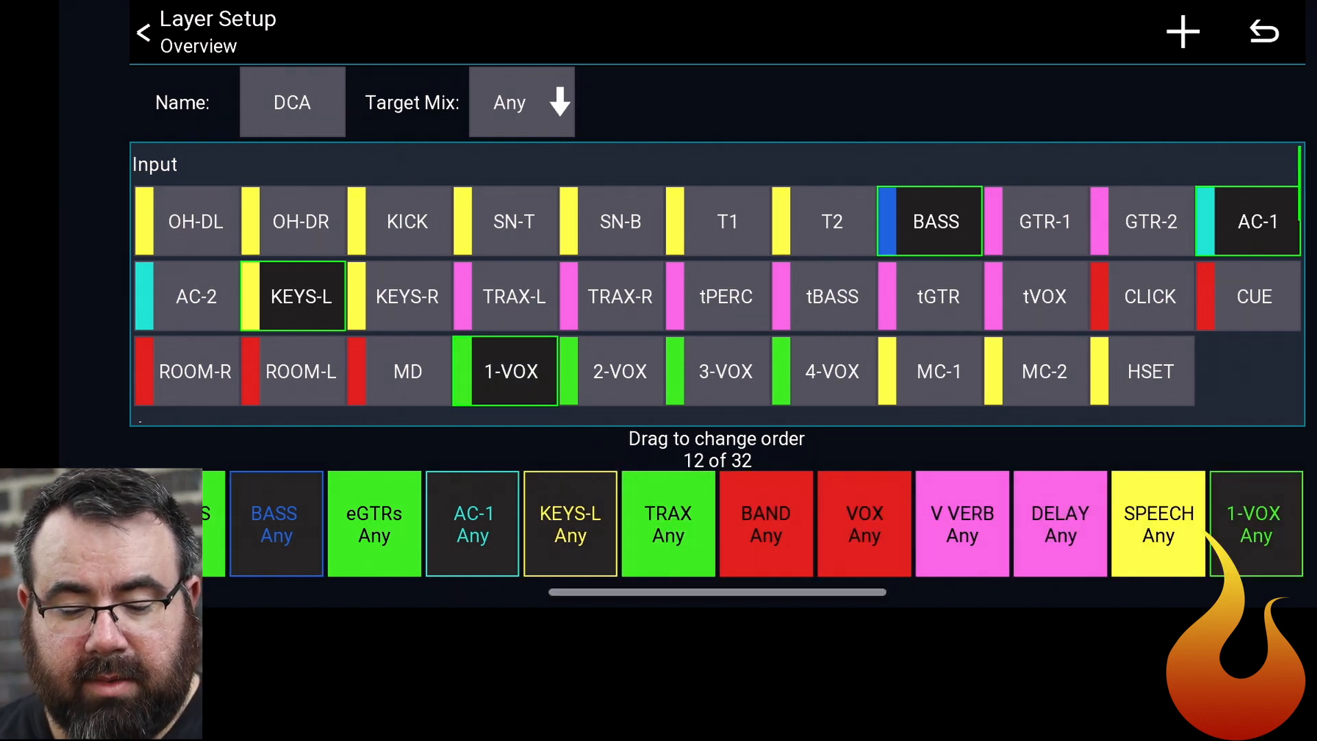
scroll(left, 3)
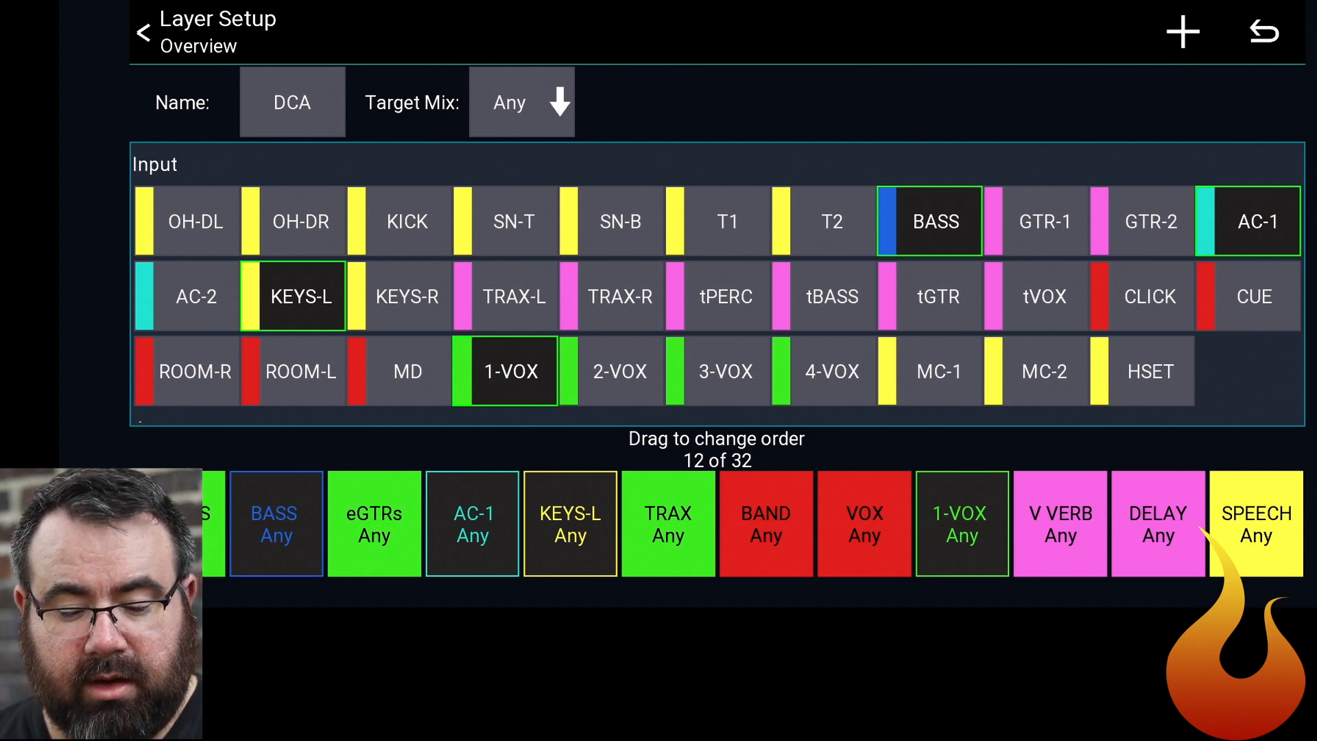
scroll(down, 3)
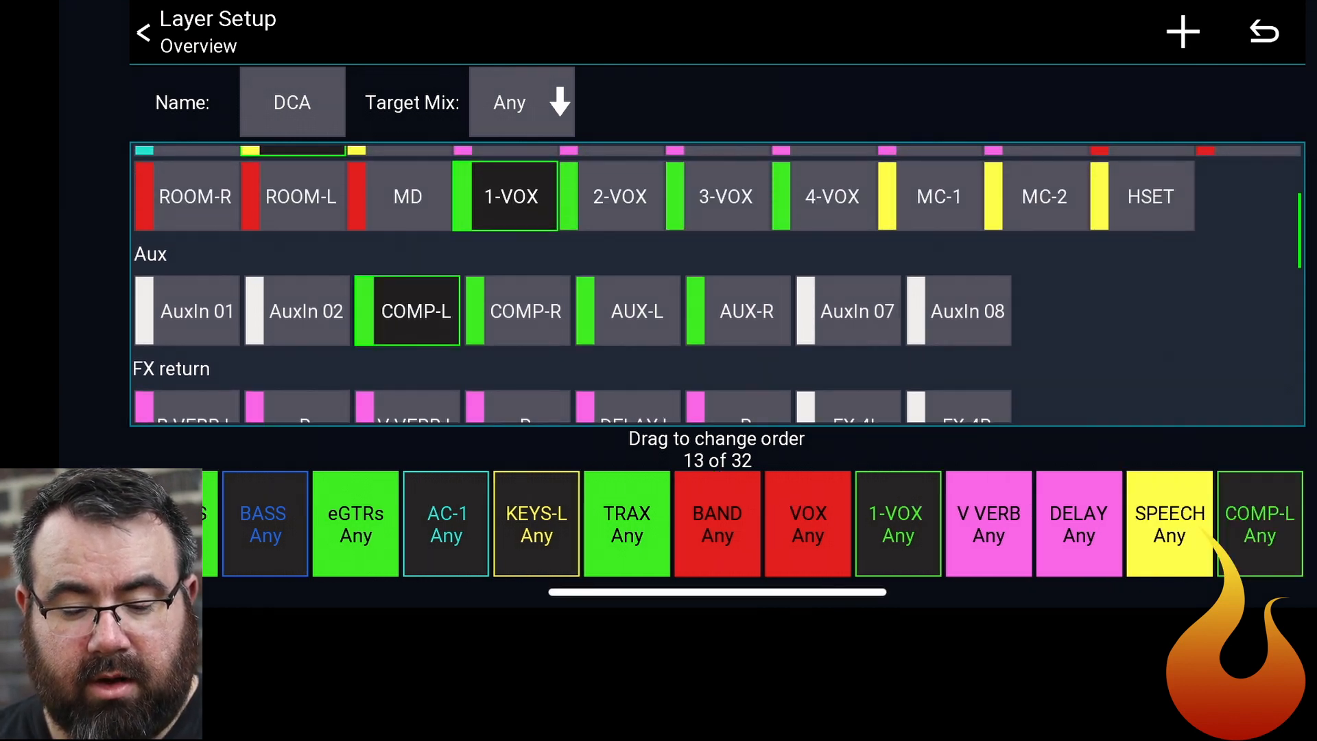
click(635, 310)
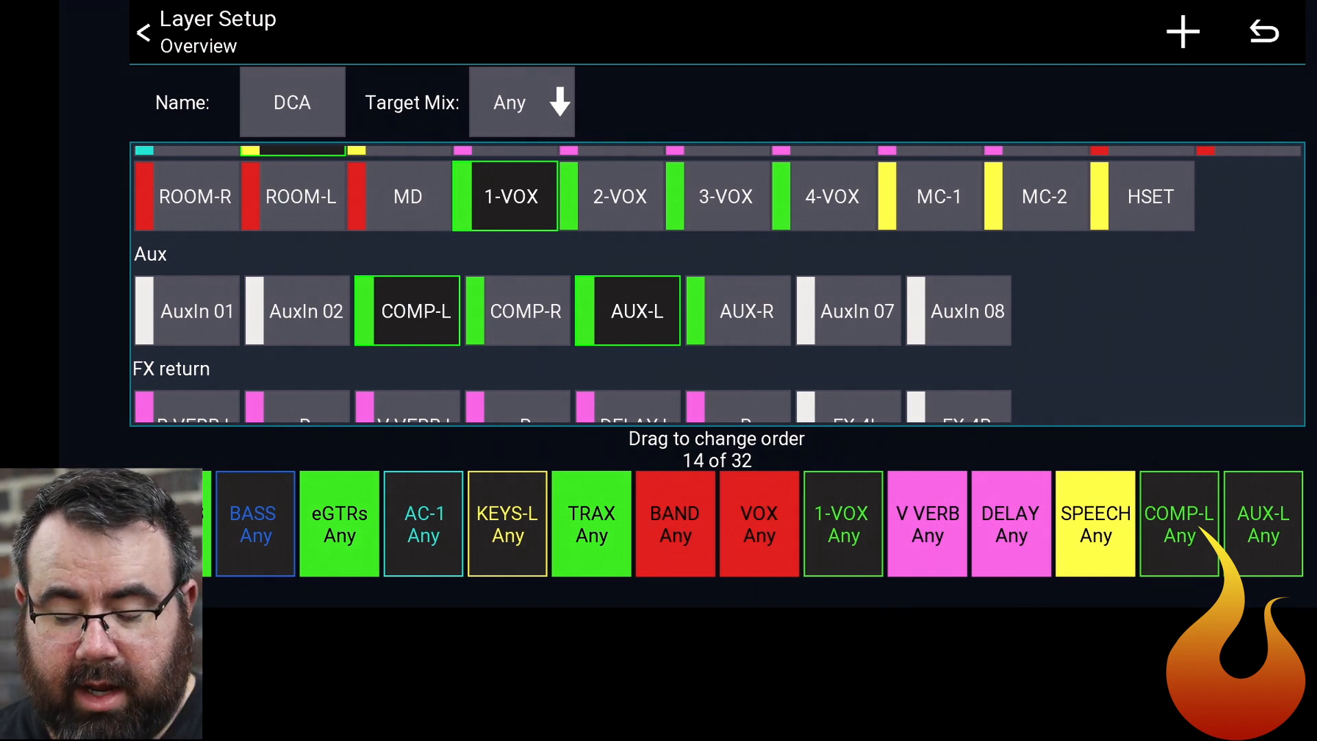
click(145, 31)
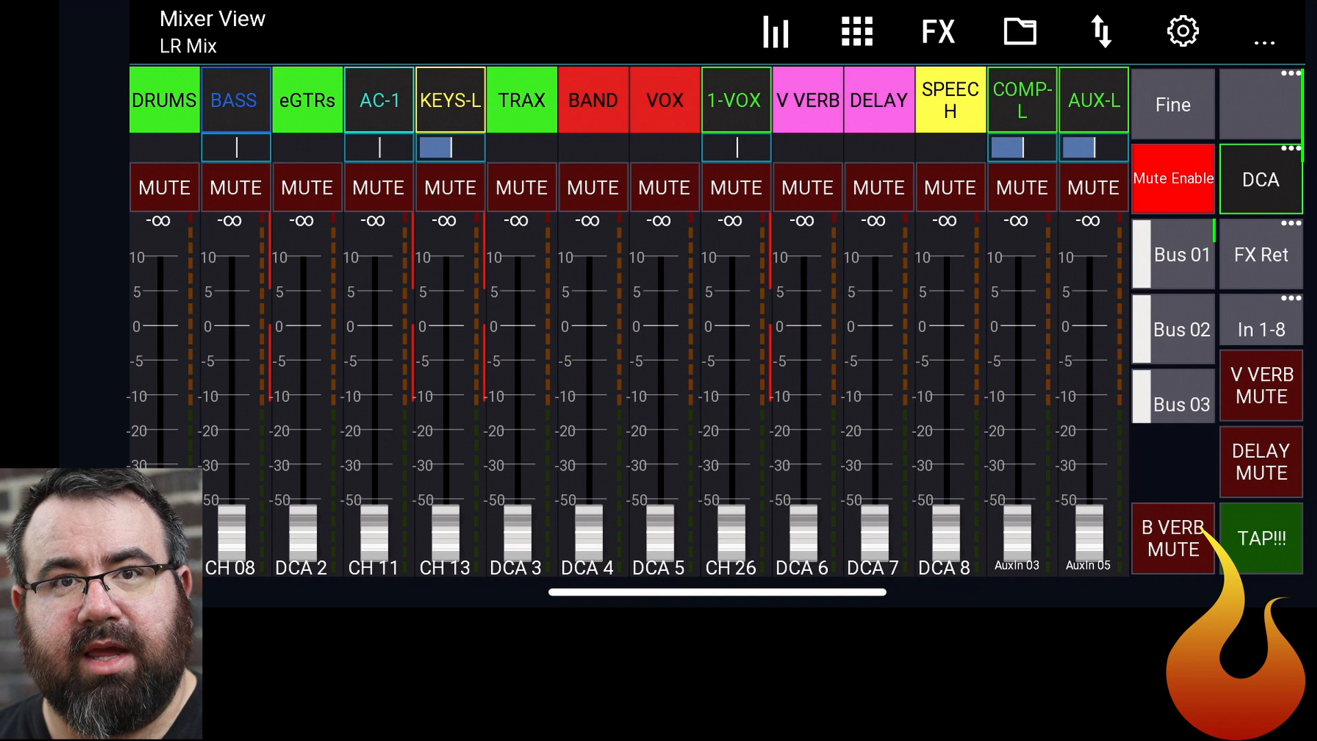
click(1261, 538)
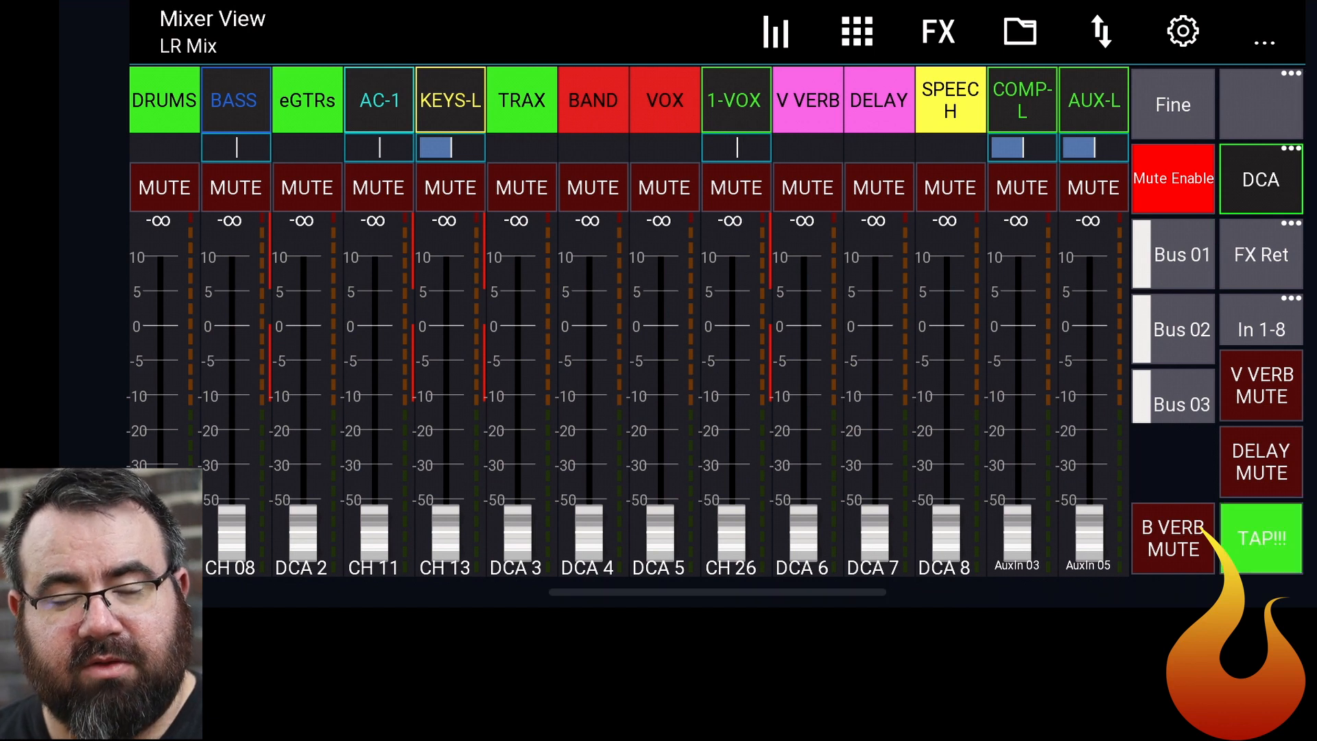
click(1259, 538)
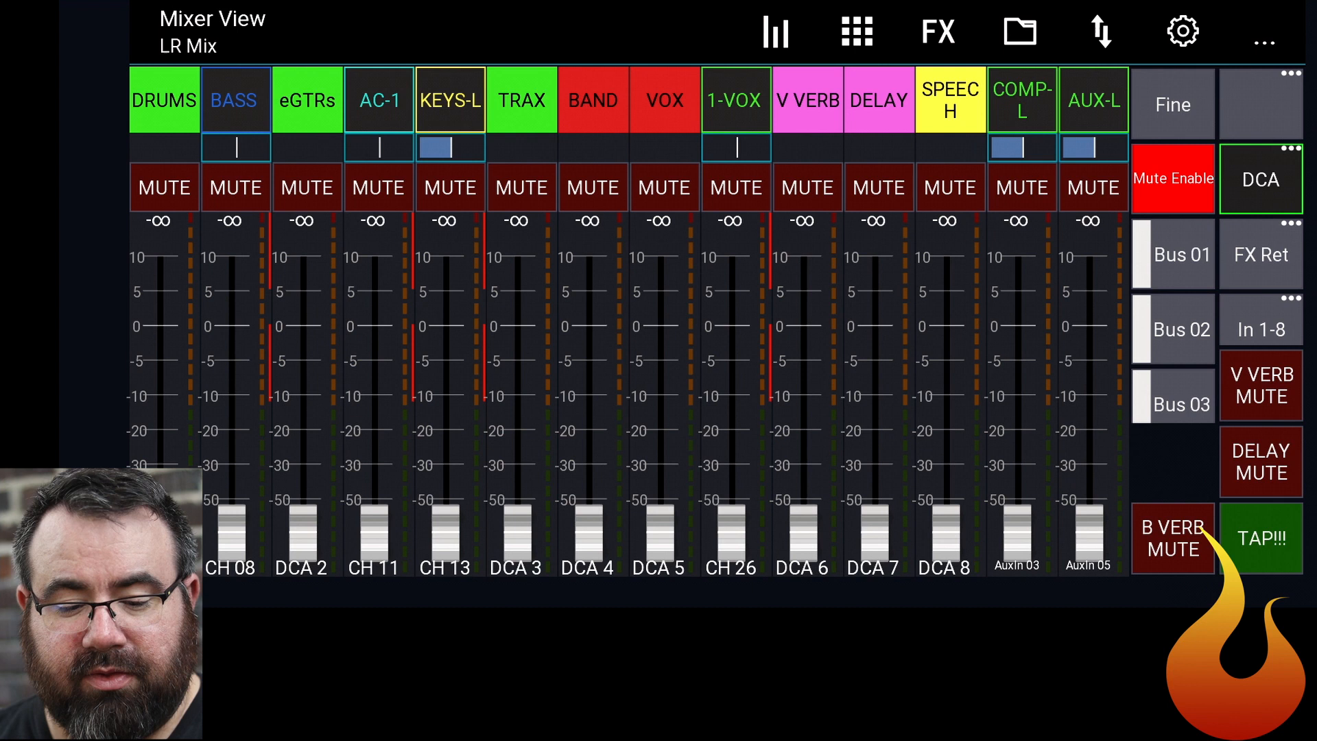
click(1260, 538)
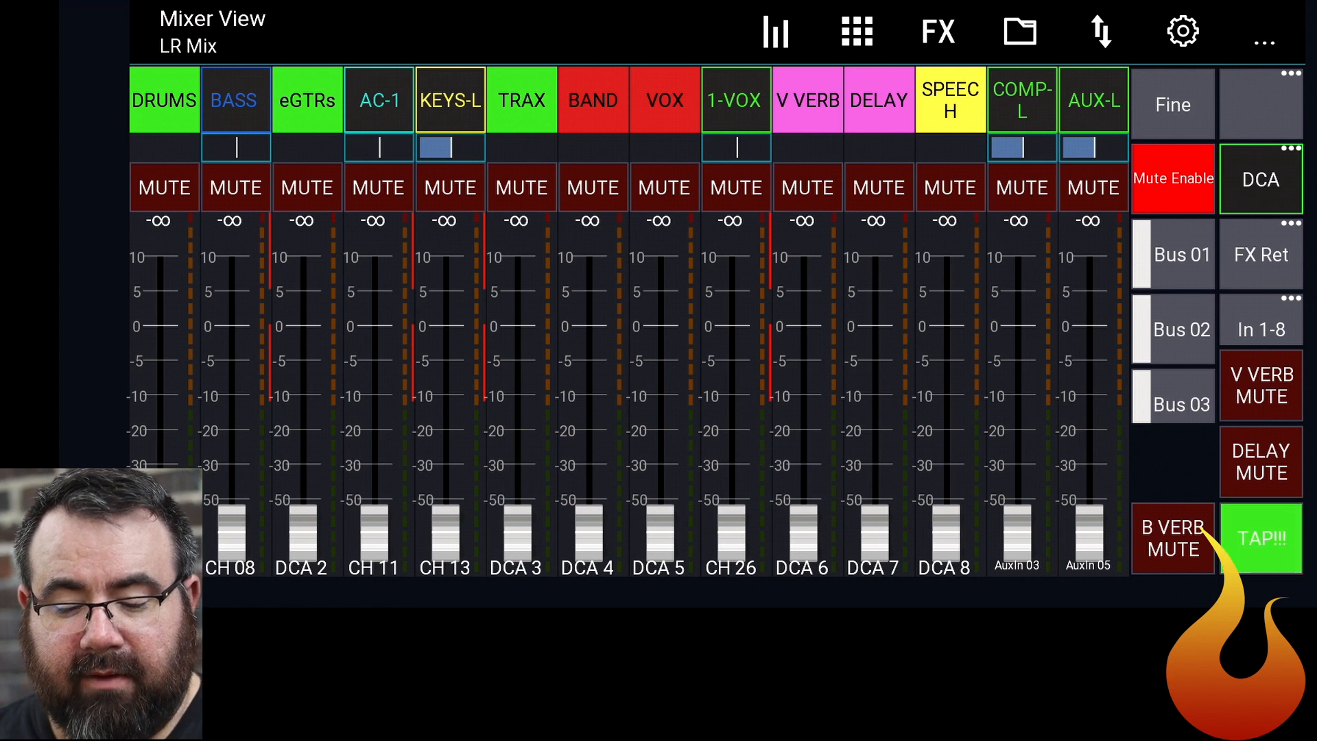
click(1259, 537)
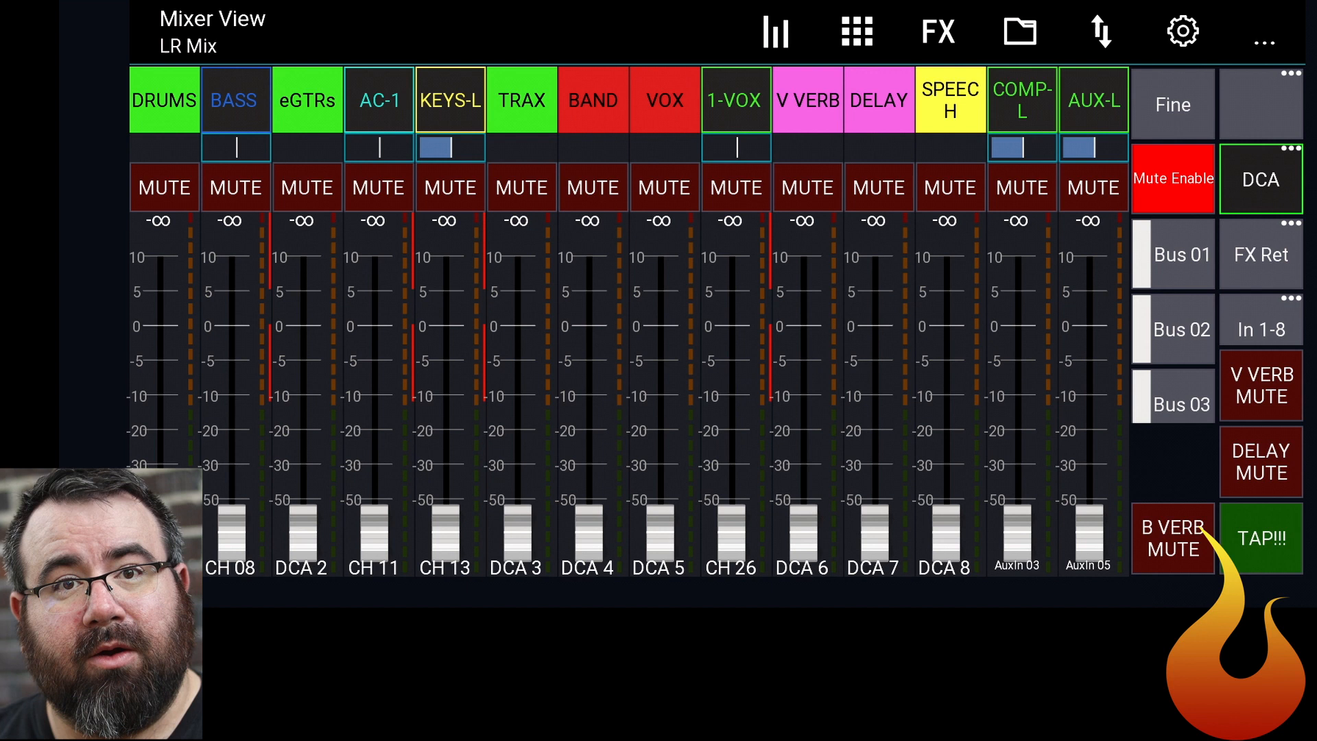
click(1261, 538)
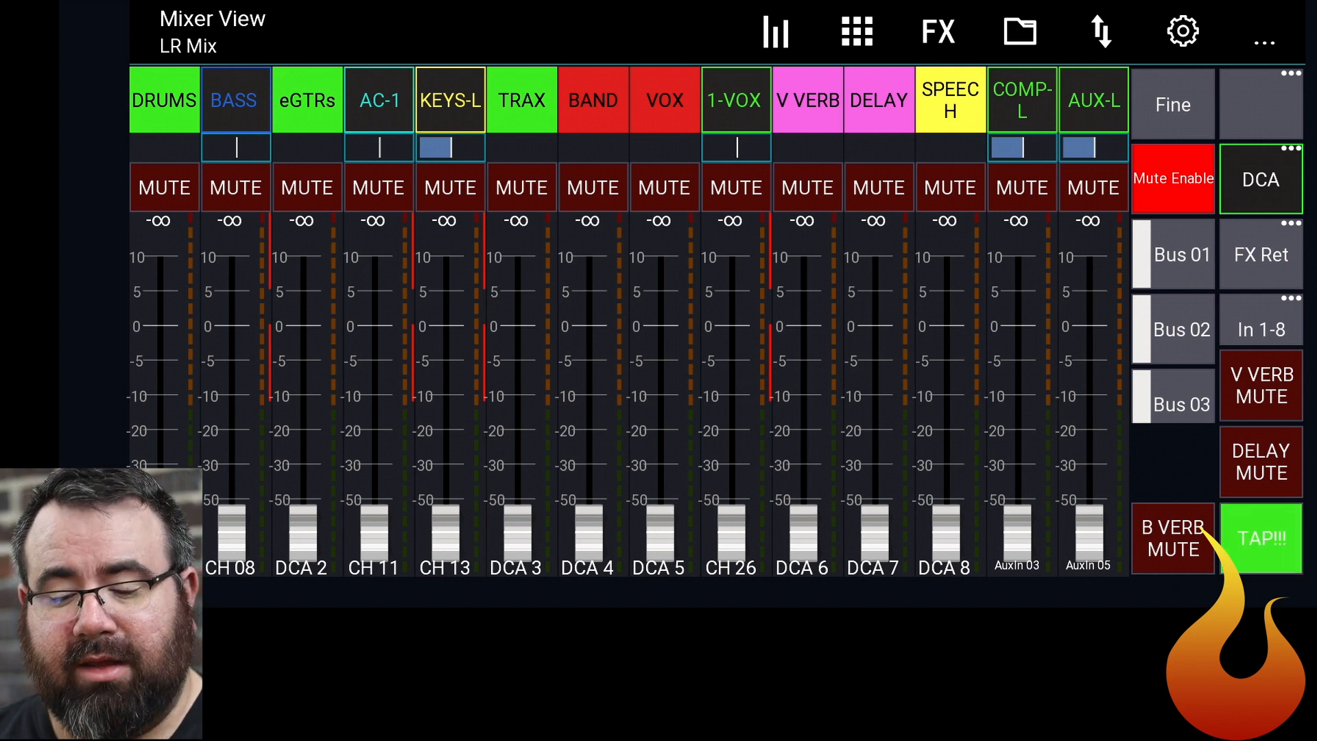
click(1259, 538)
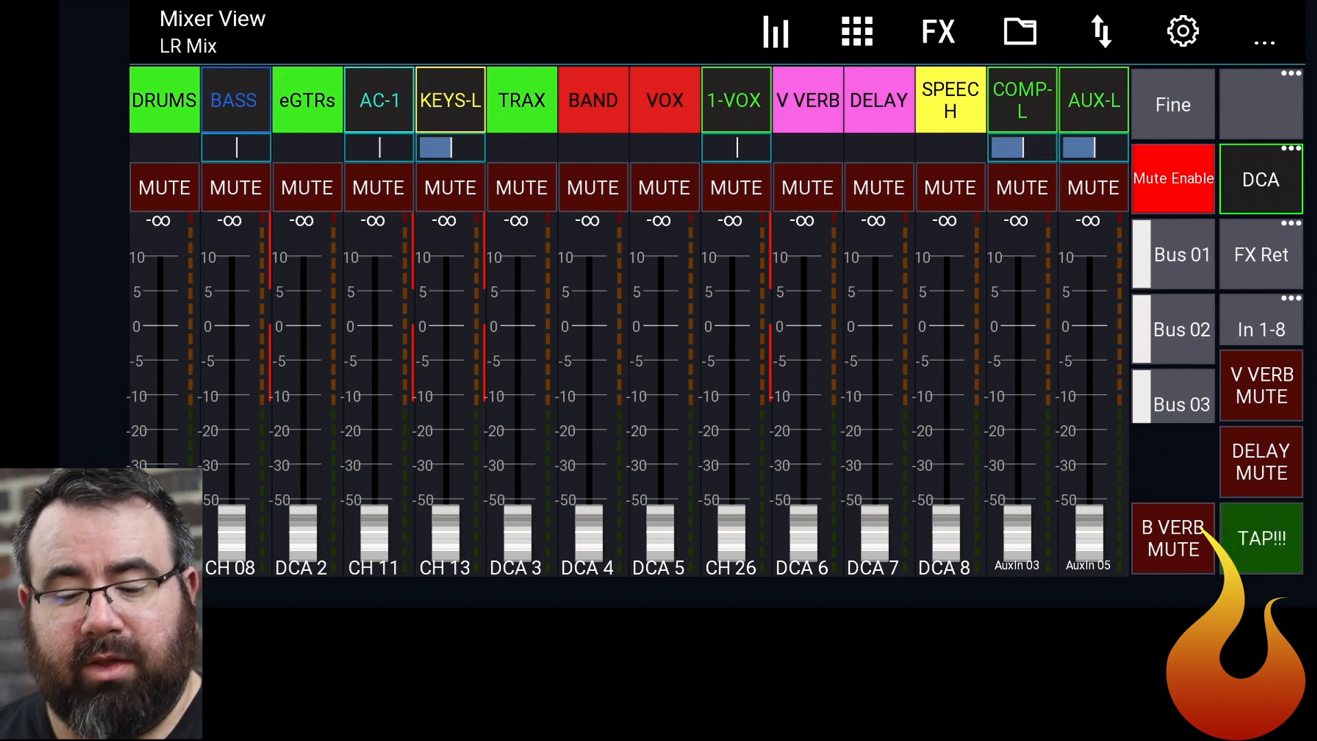